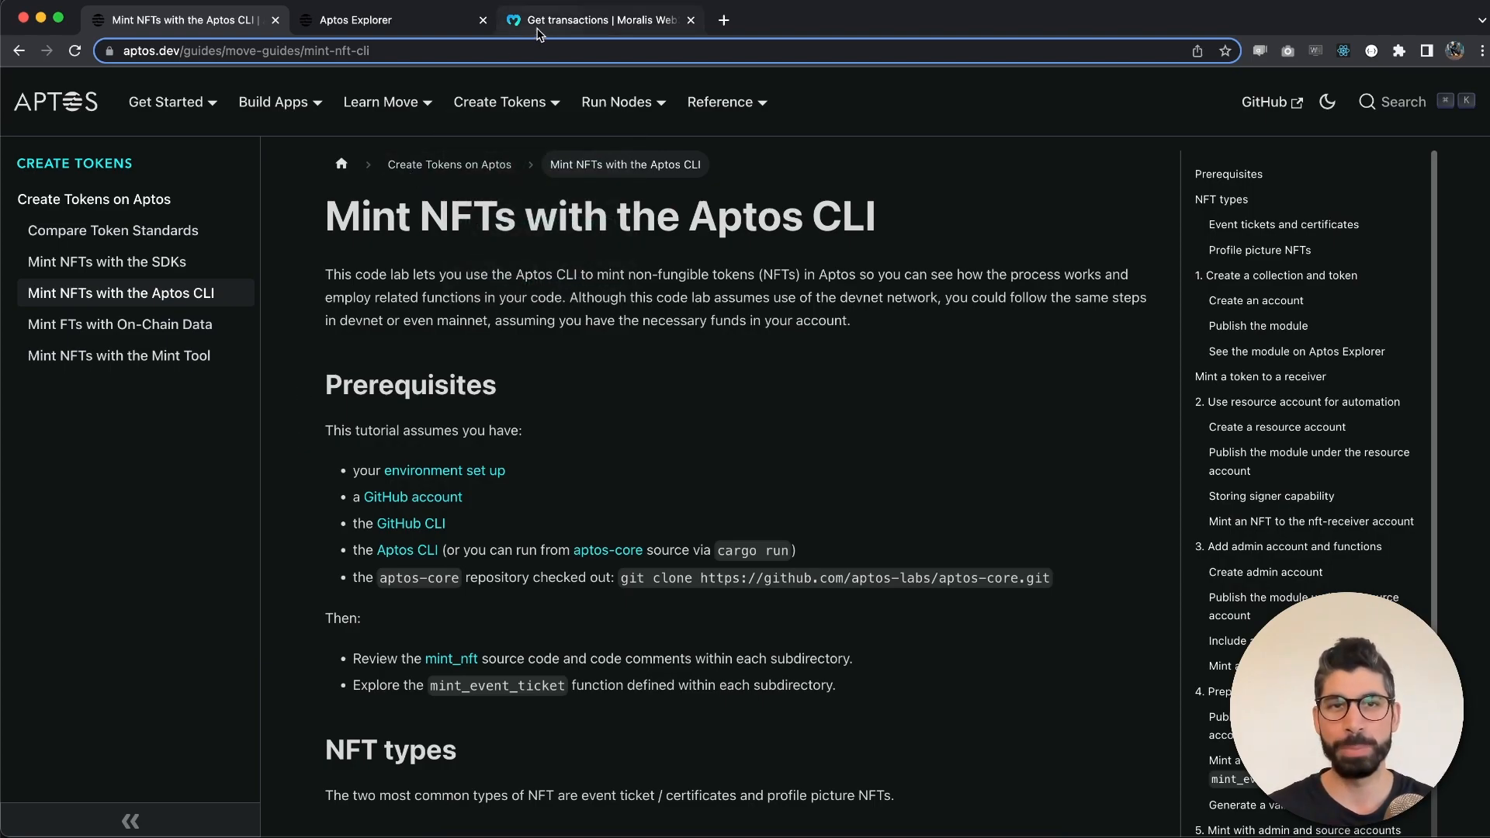
# Step: Glance at the Moralis Get transactions reference, then return to the Aptos CLI minting guide
pyautogui.click(599, 18)
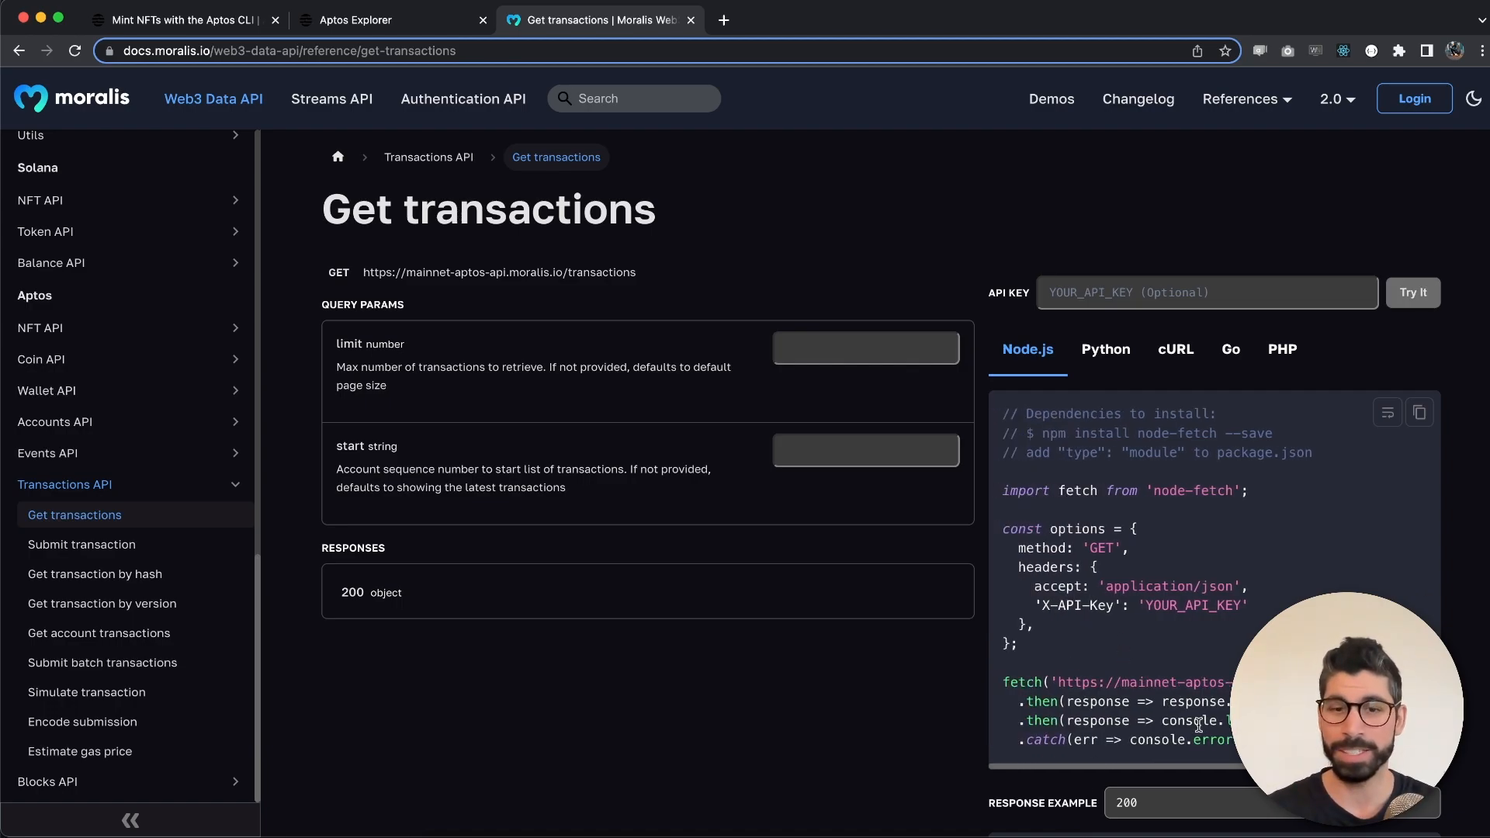
pyautogui.click(180, 19)
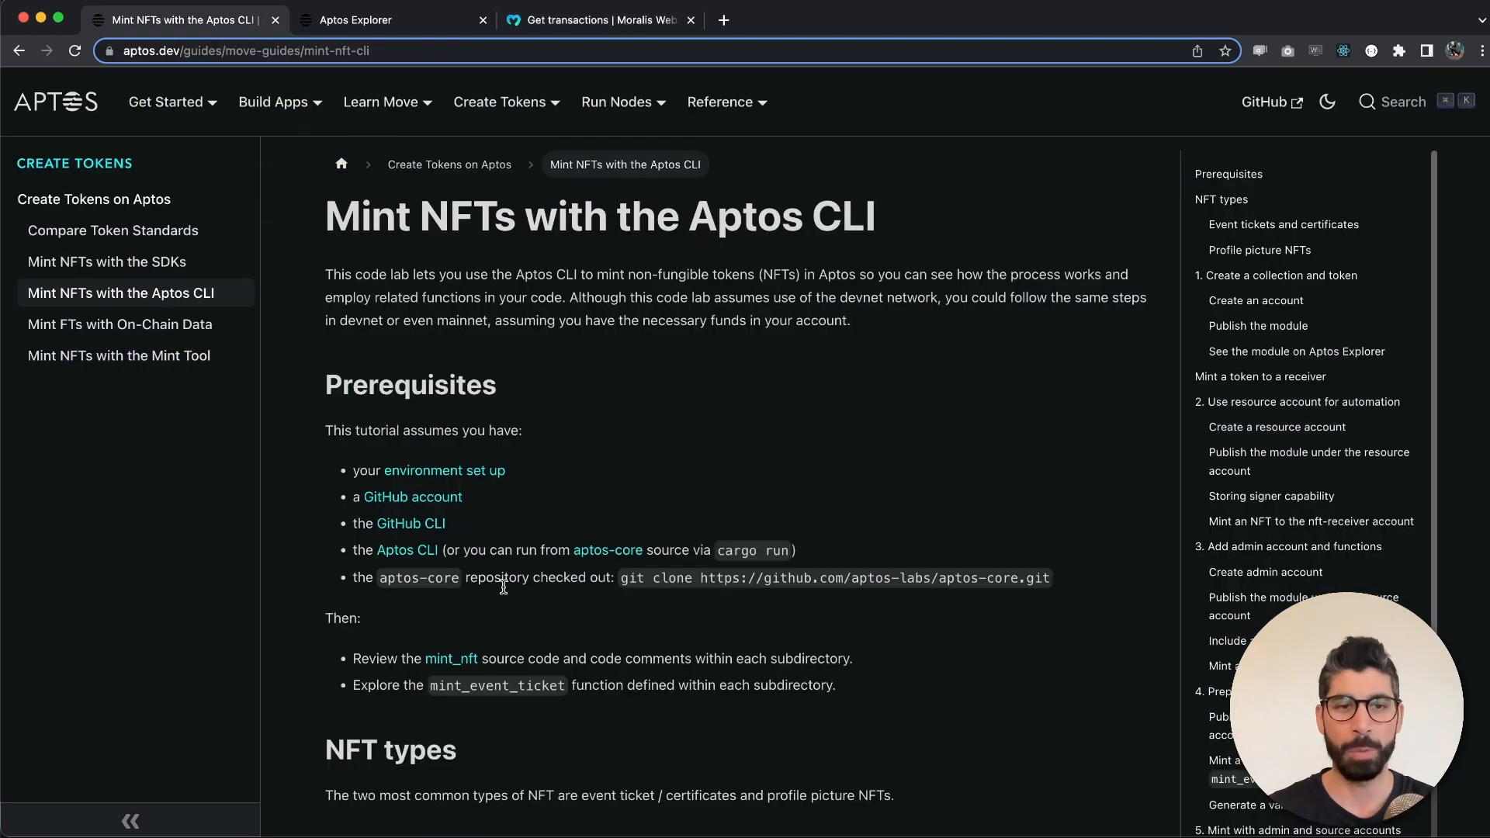
pyautogui.moveTo(635, 532)
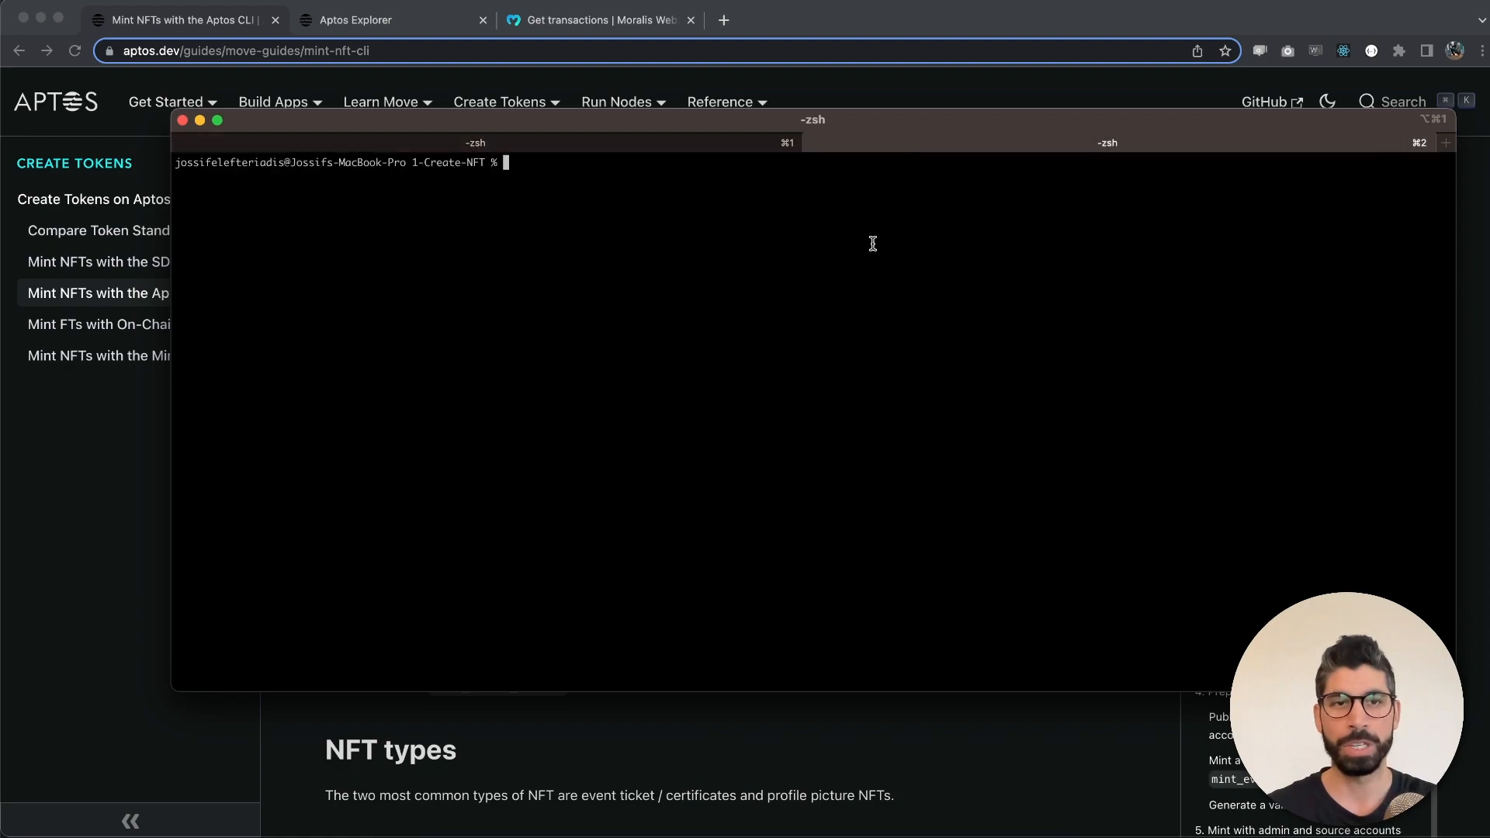
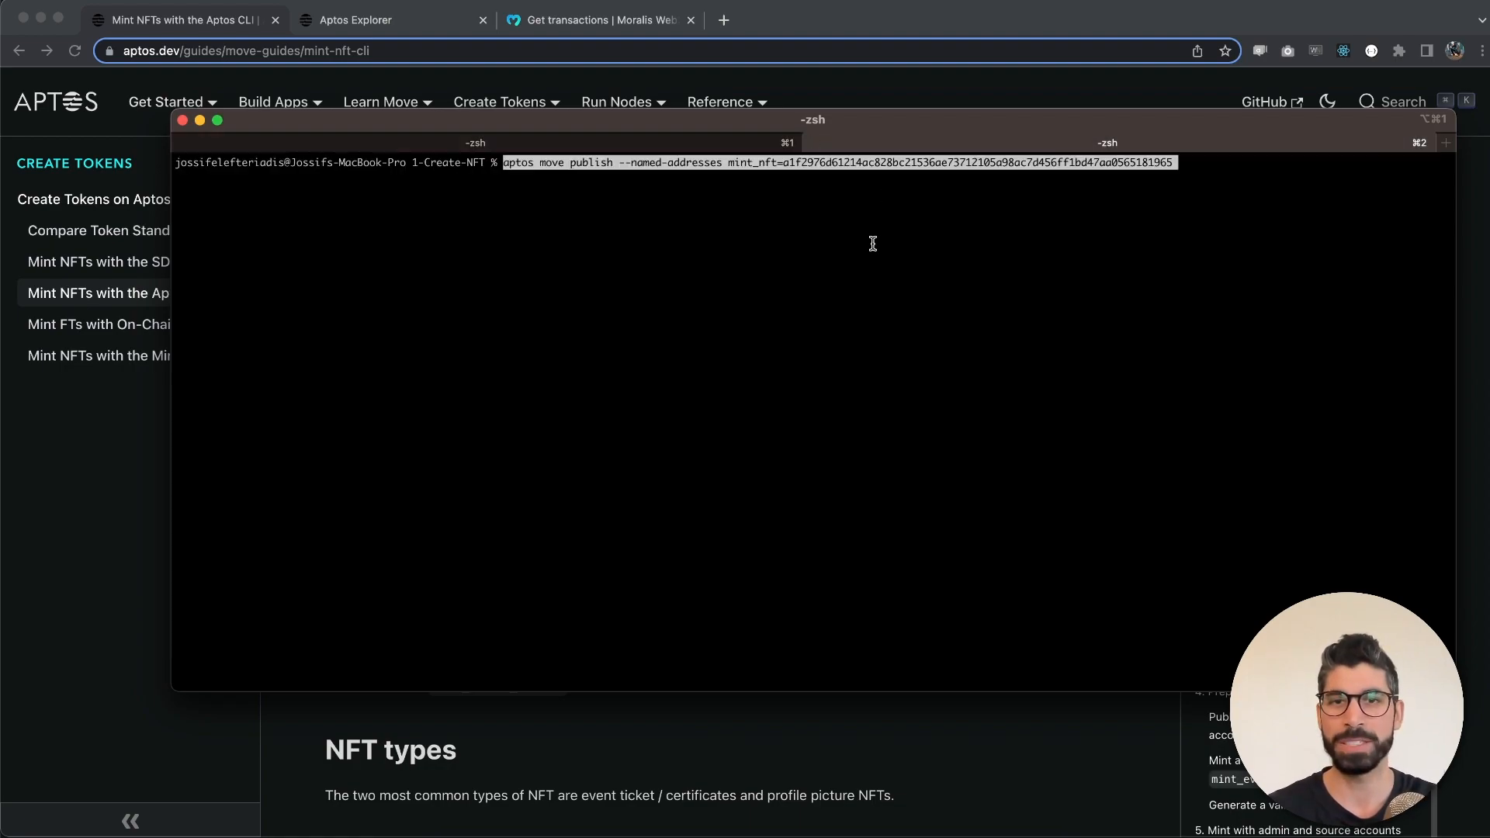
# Step: Run aptos move publish with mint_nft=a1f2976d…98a, confirm with y, and pick up the printed transaction hash
pyautogui.press('Return')
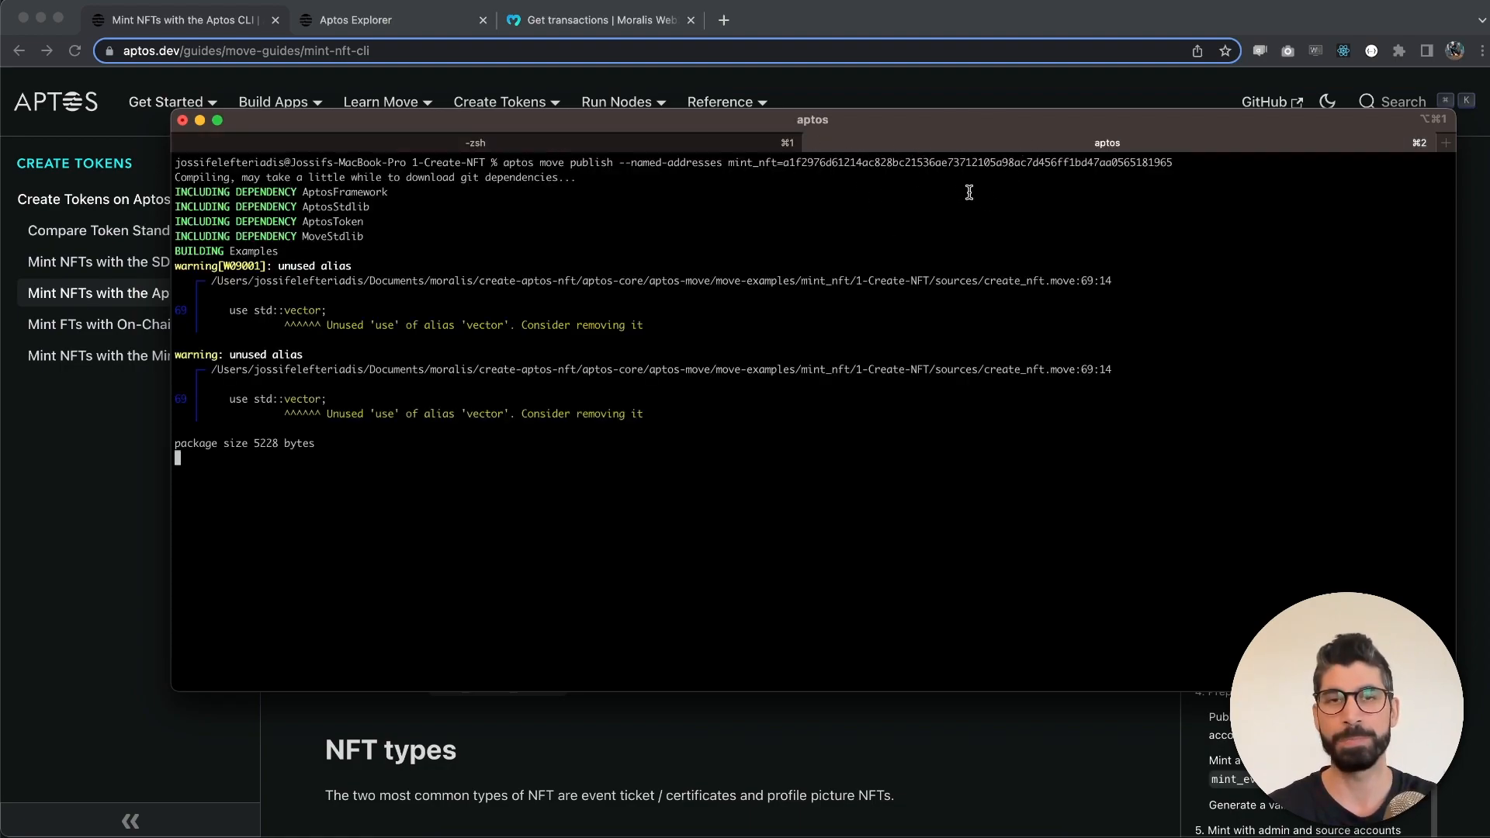
pyautogui.write('y')
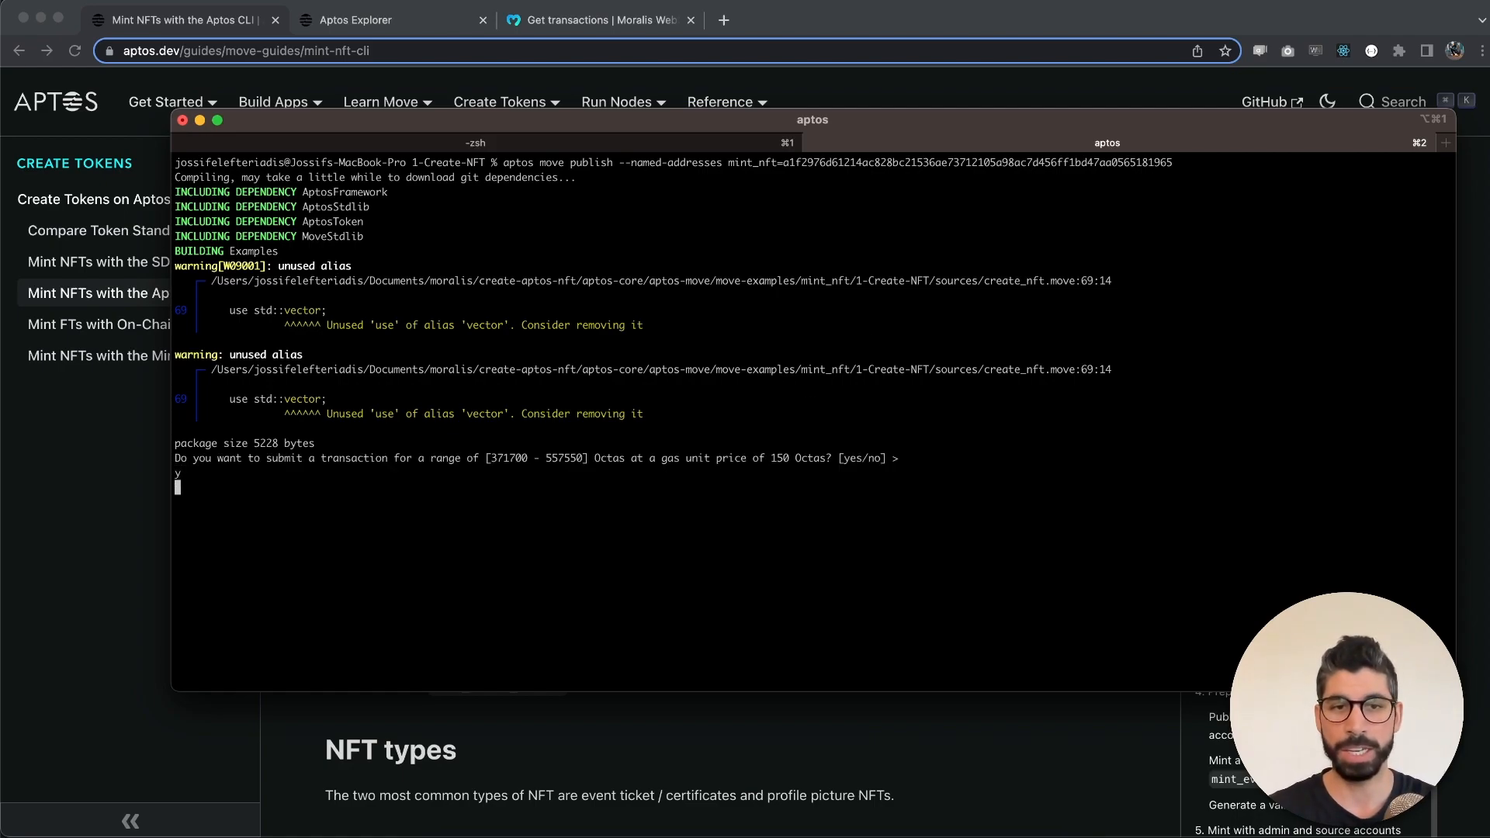
pyautogui.moveTo(870, 514)
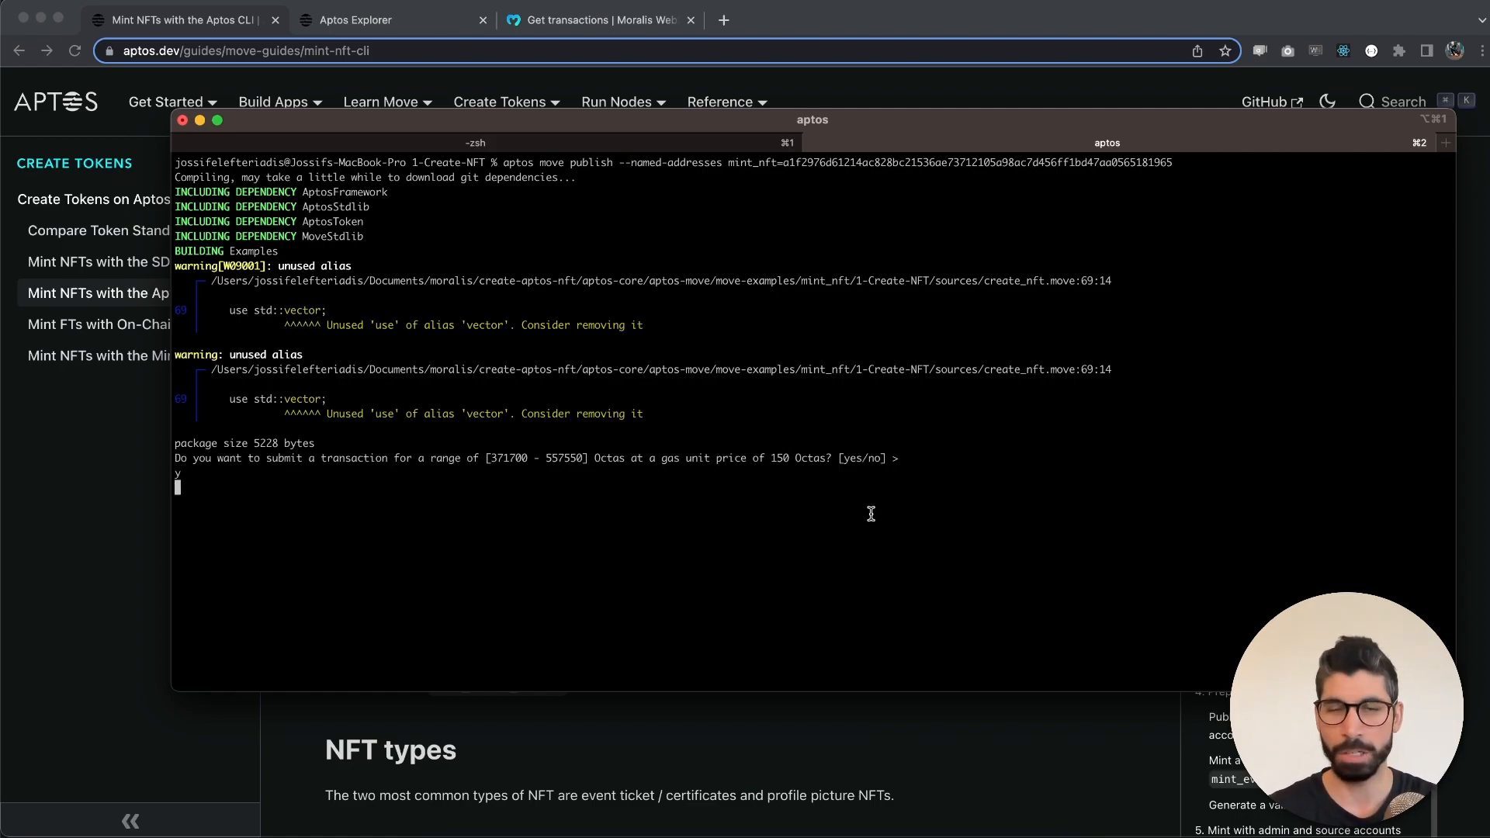
pyautogui.press('Return')
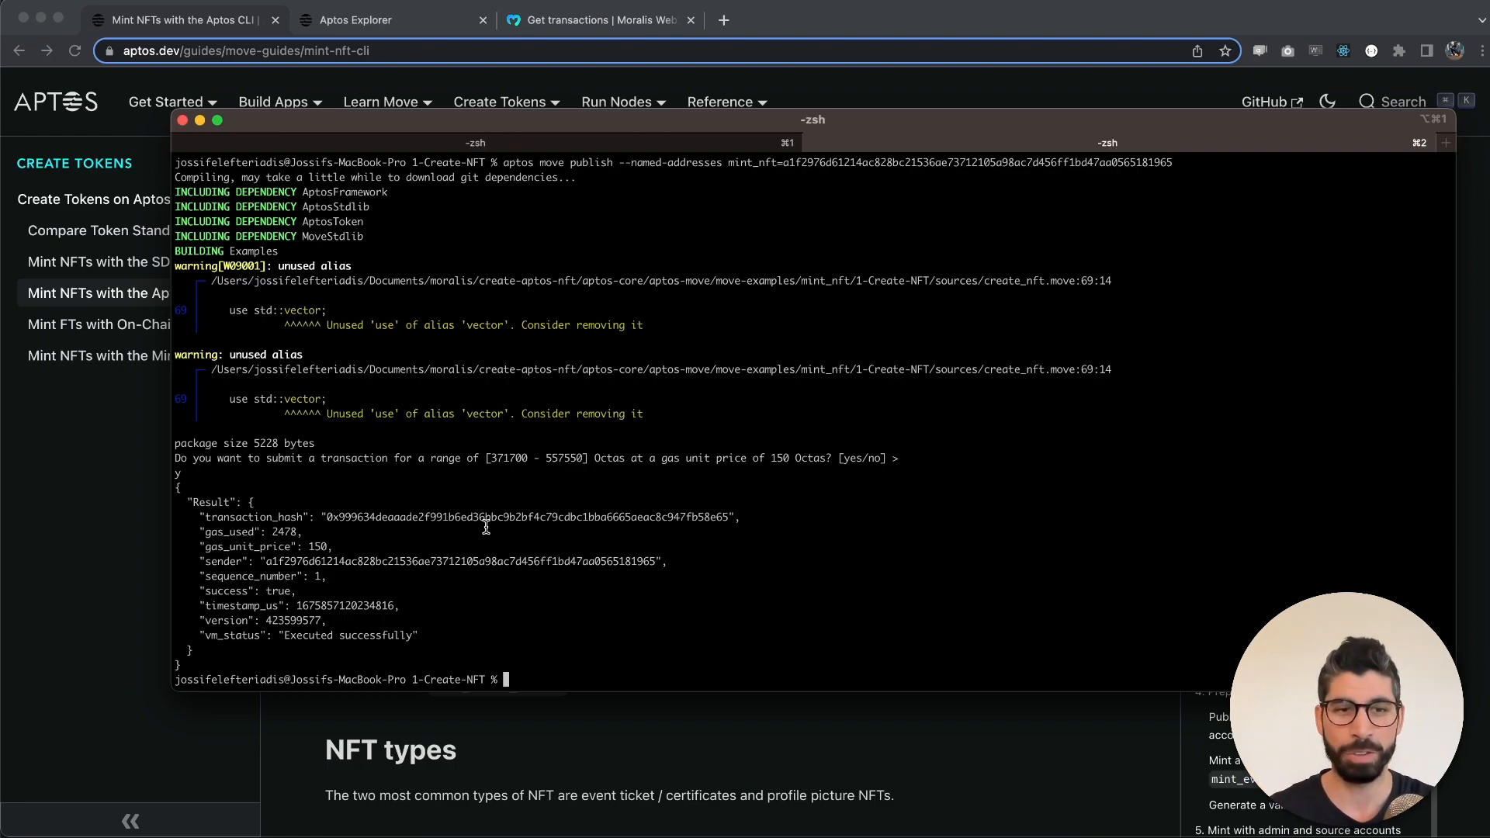
pyautogui.doubleClick(526, 517)
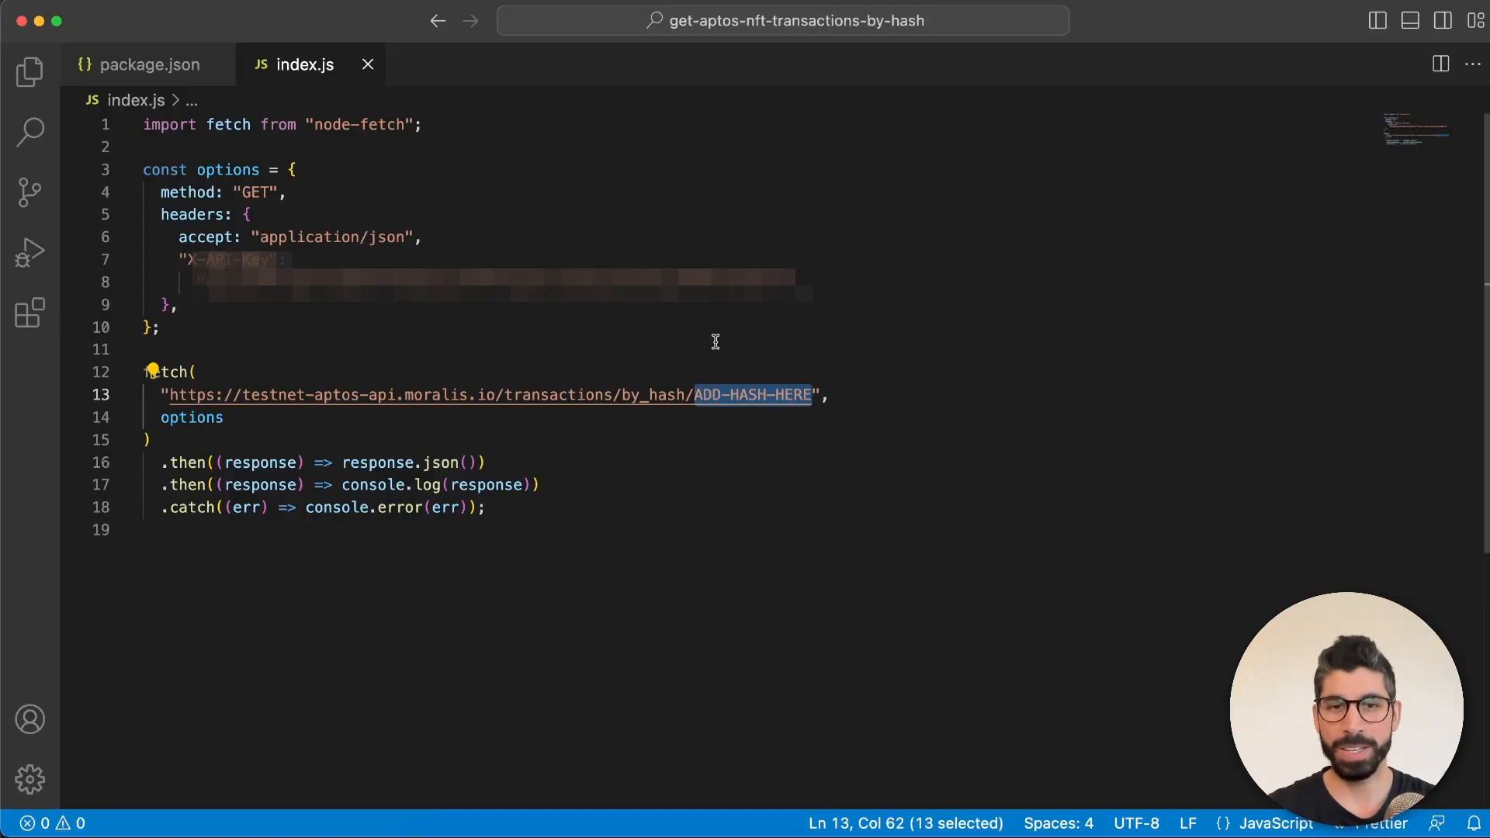
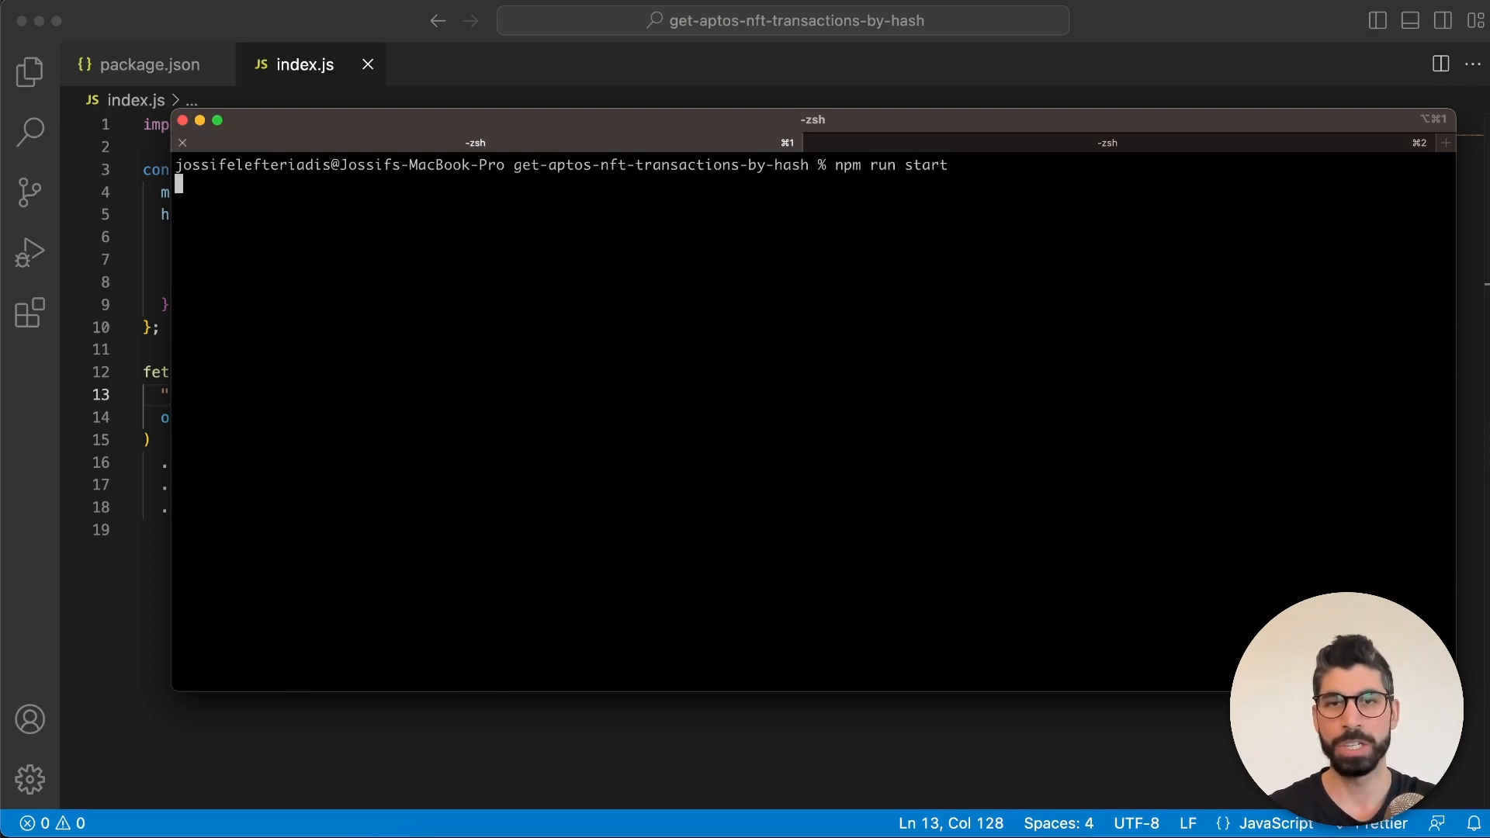
# Step: Put hash 0x999634de…fb58e65 into index.js and run npm run start to print the transaction details
pyautogui.press('Return')
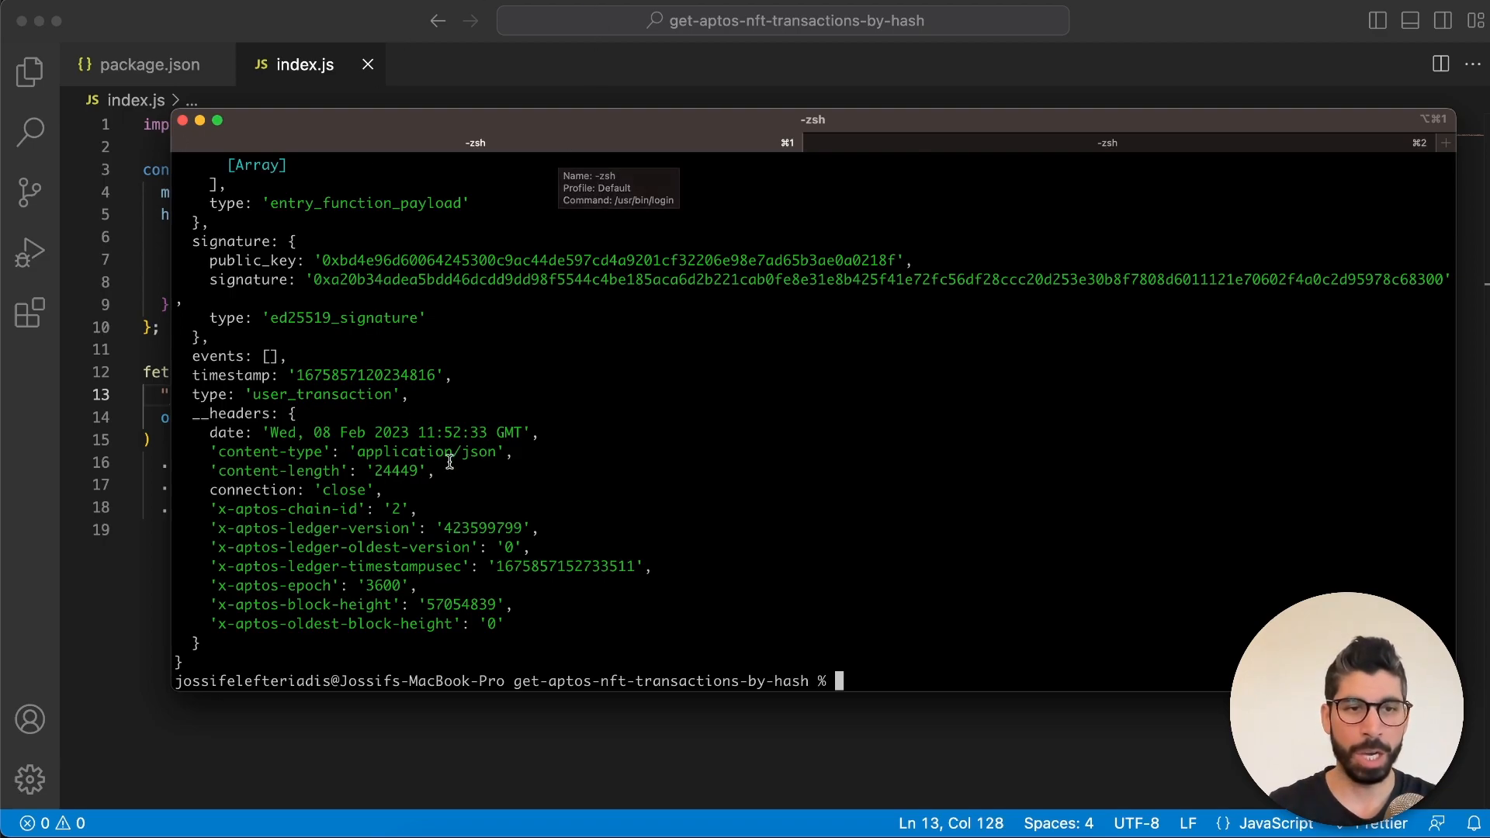
pyautogui.moveTo(304, 355)
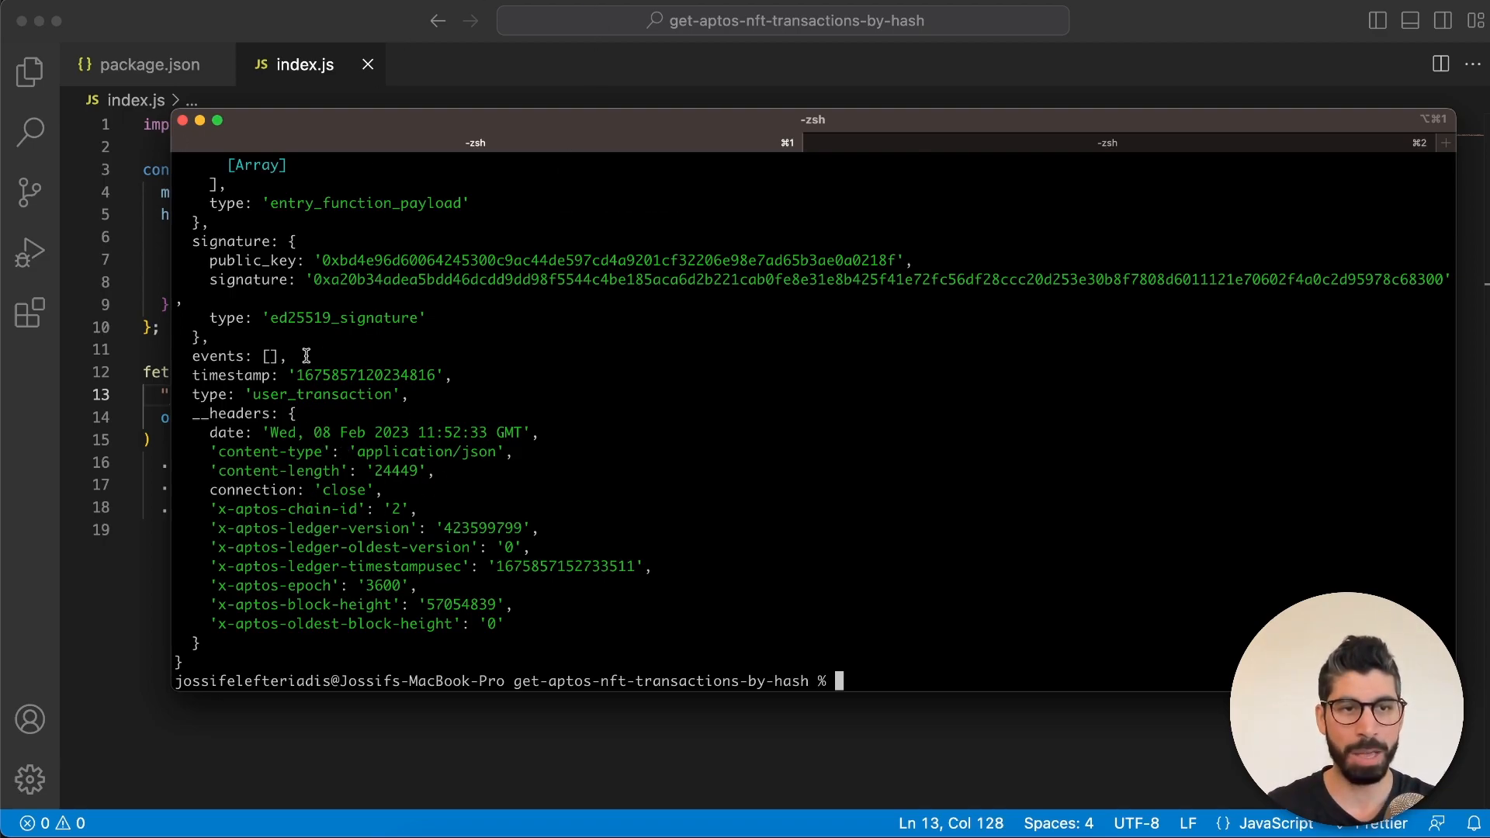
pyautogui.scroll(3)
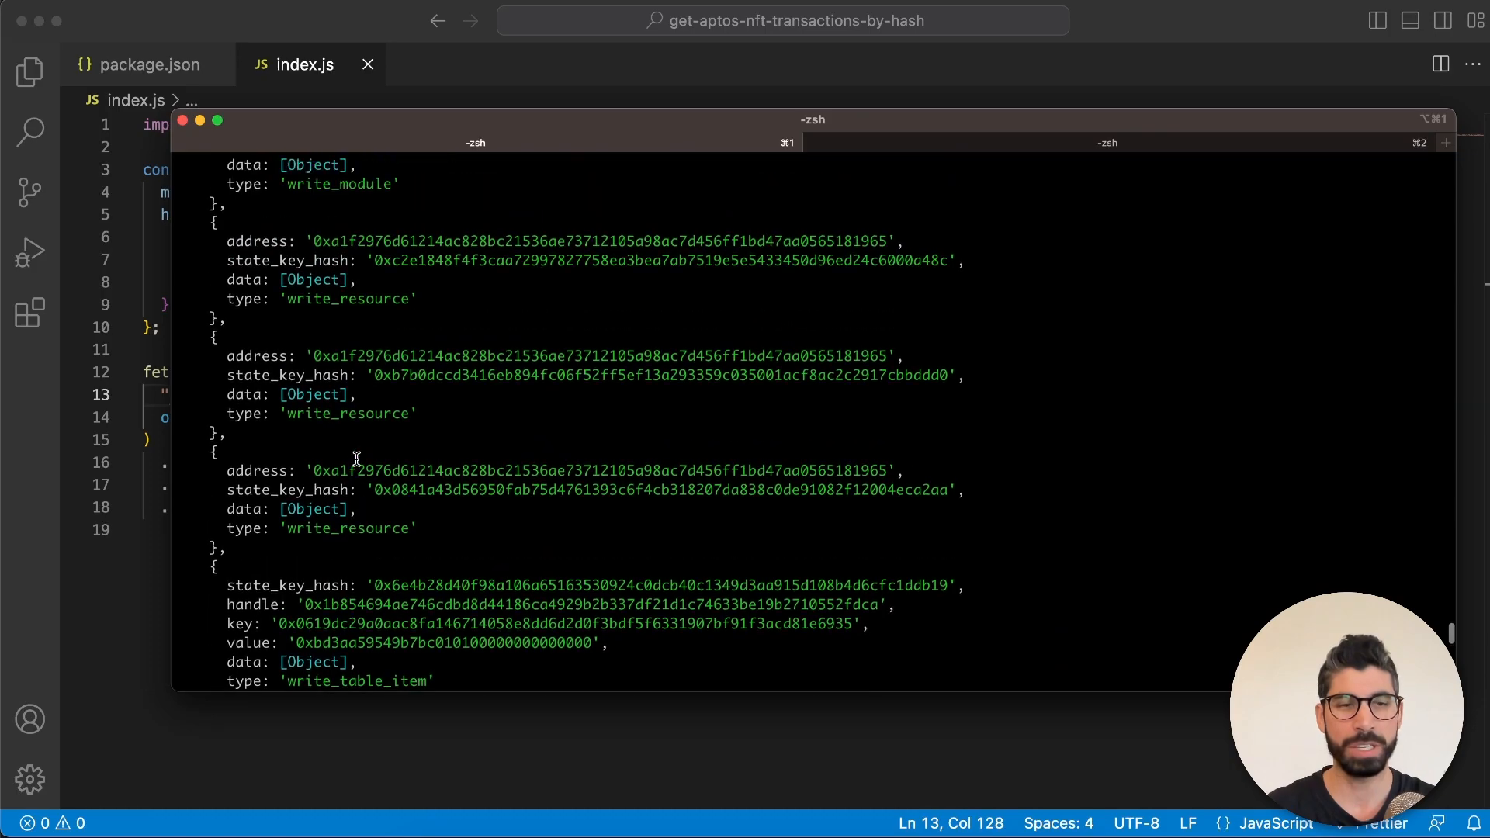
pyautogui.scroll(3)
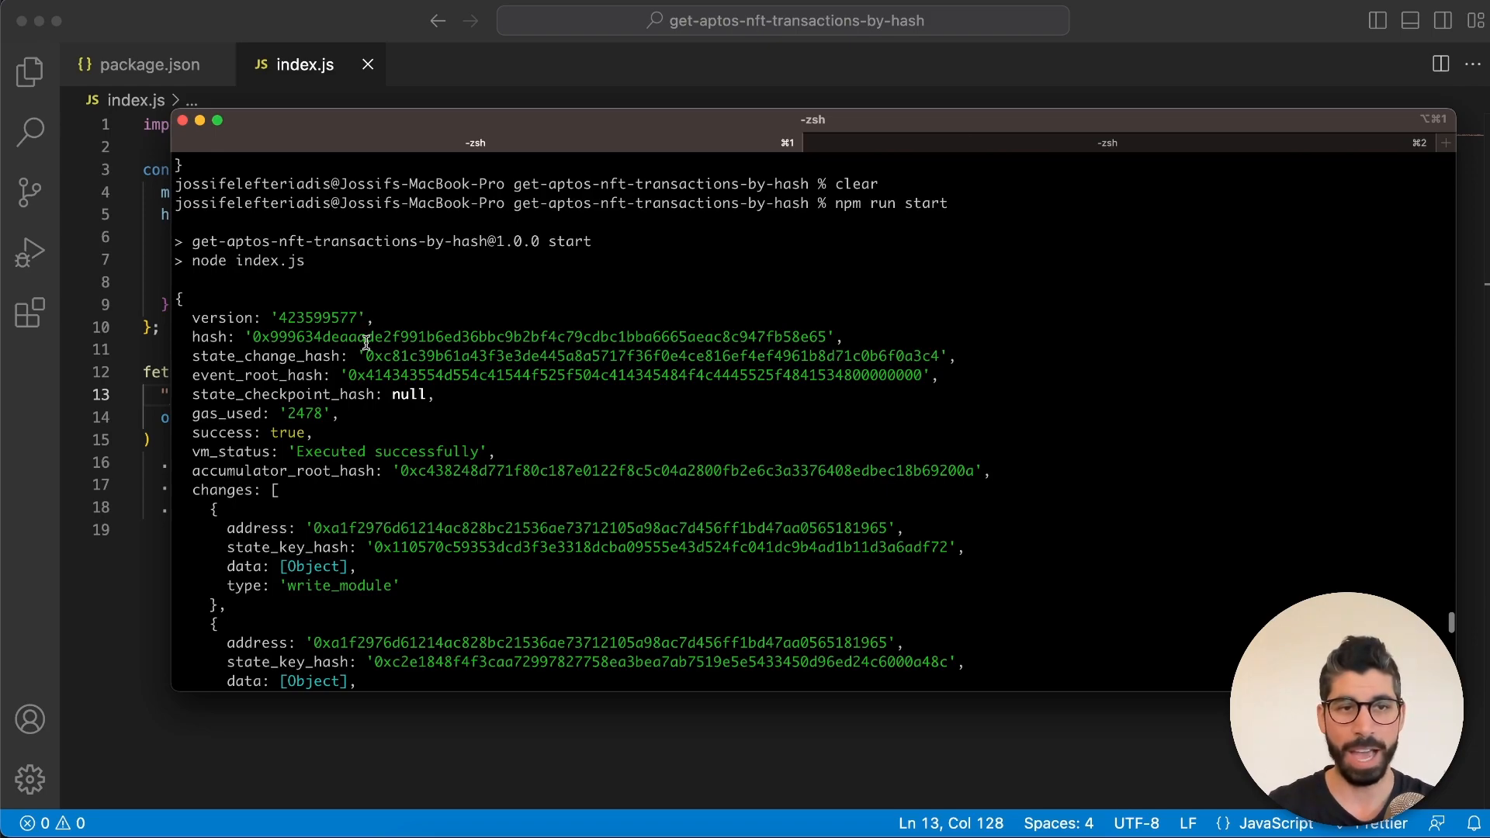
pyautogui.moveTo(306, 416)
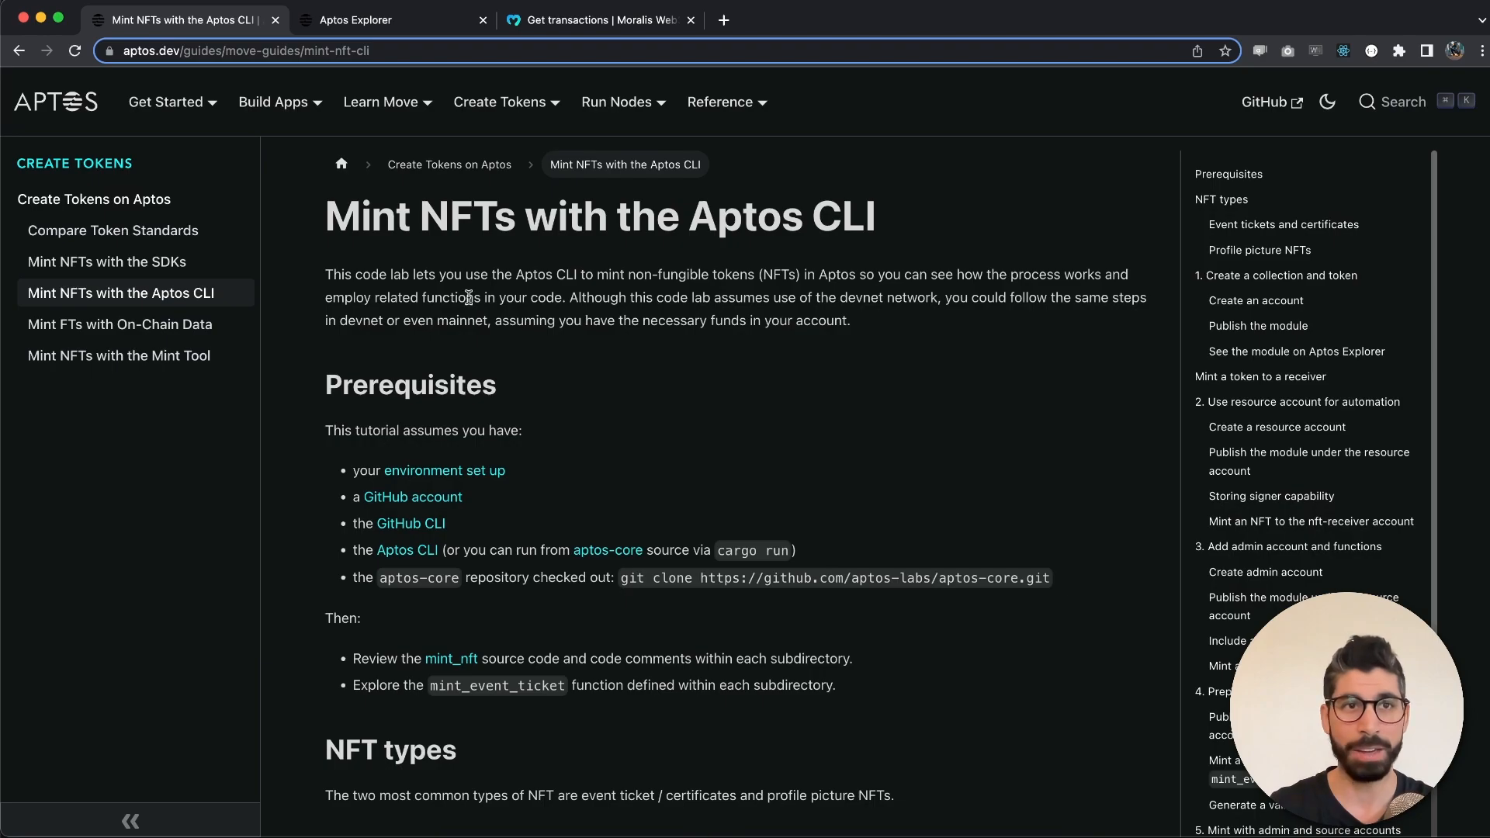
# Step: Search Aptos Explorer for transaction 0x999634de…fb58e65 and open its page
pyautogui.click(389, 19)
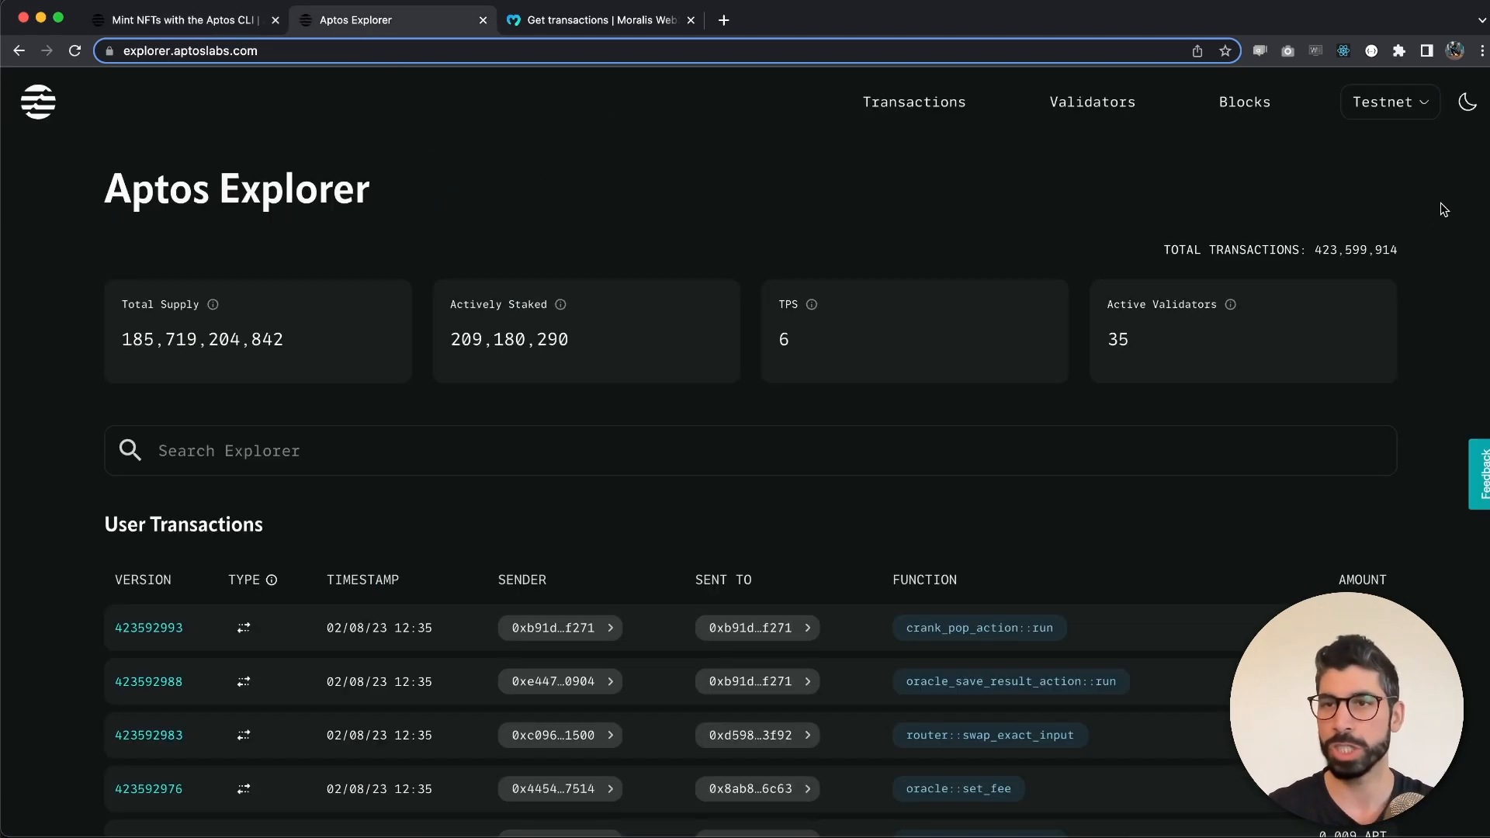
pyautogui.click(522, 451)
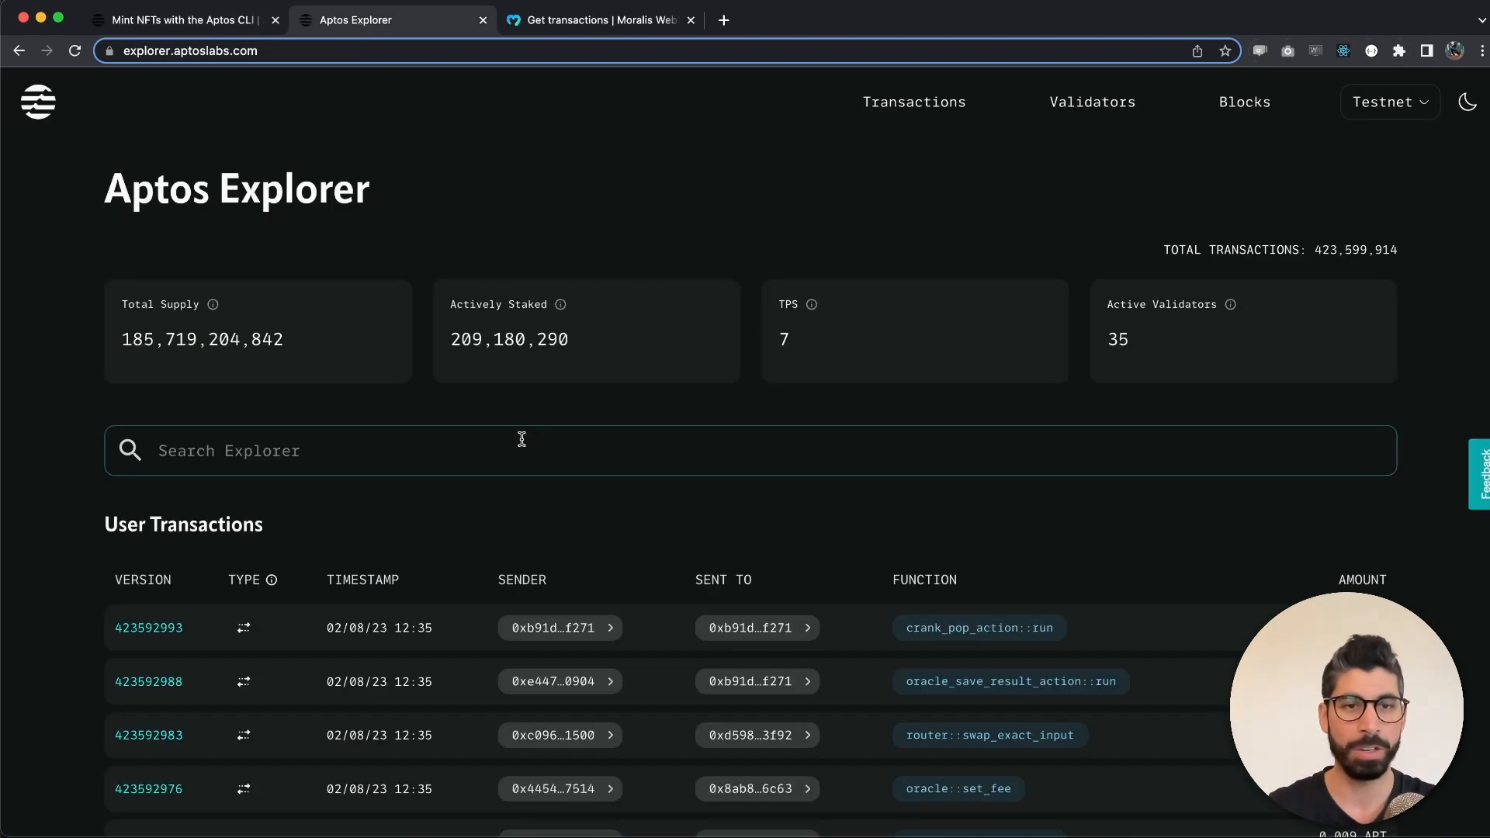
pyautogui.write('0x999634deaaade2f991b6ed36bbc9b2bf4c79cdbc1bba6665aeac8c947fb58e65')
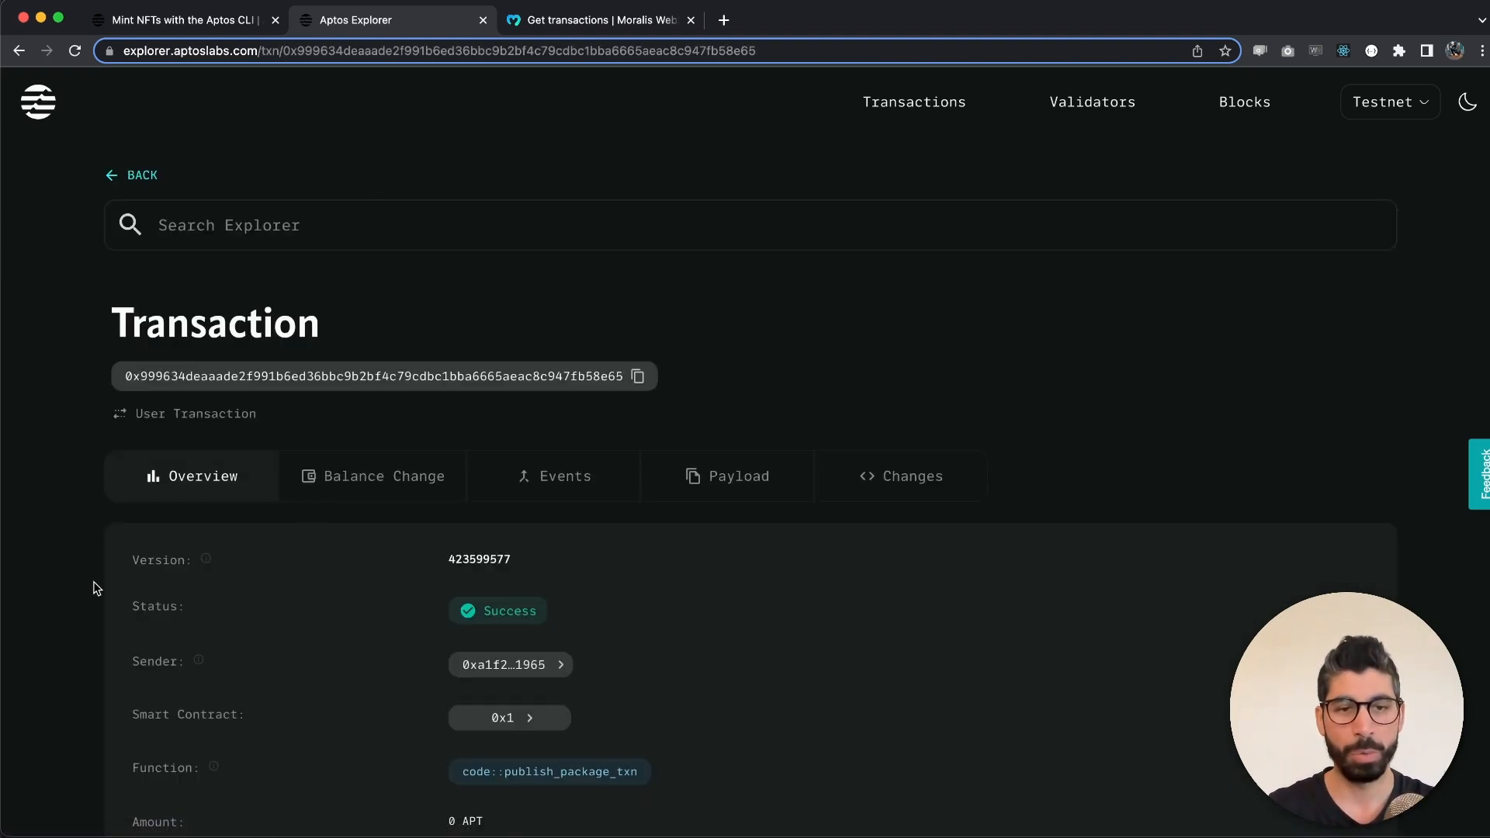
pyautogui.scroll(-3)
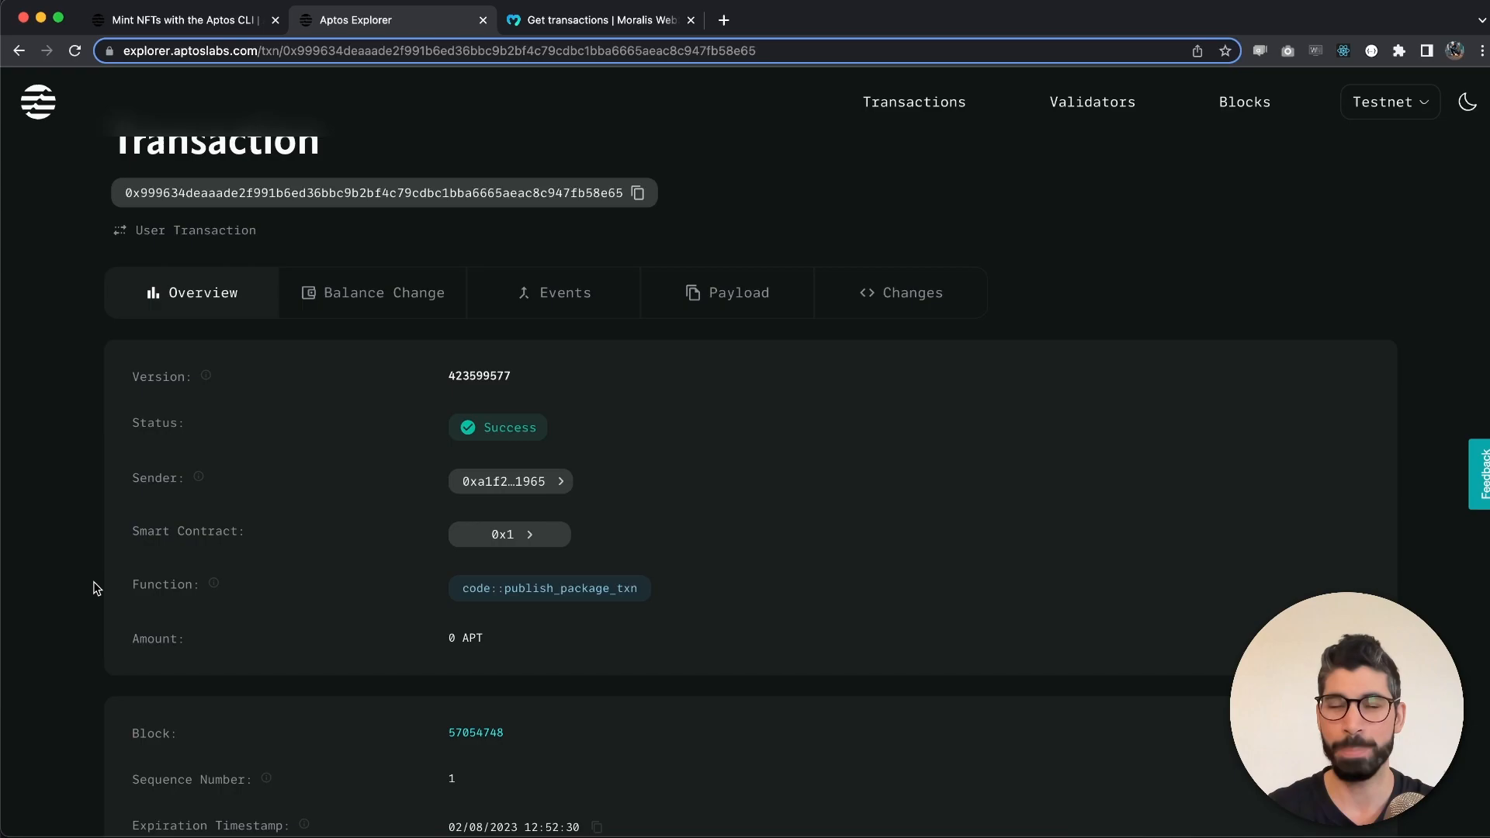
# Step: Review the transaction's Events and then its Changes listing the write_module entry
pyautogui.click(554, 292)
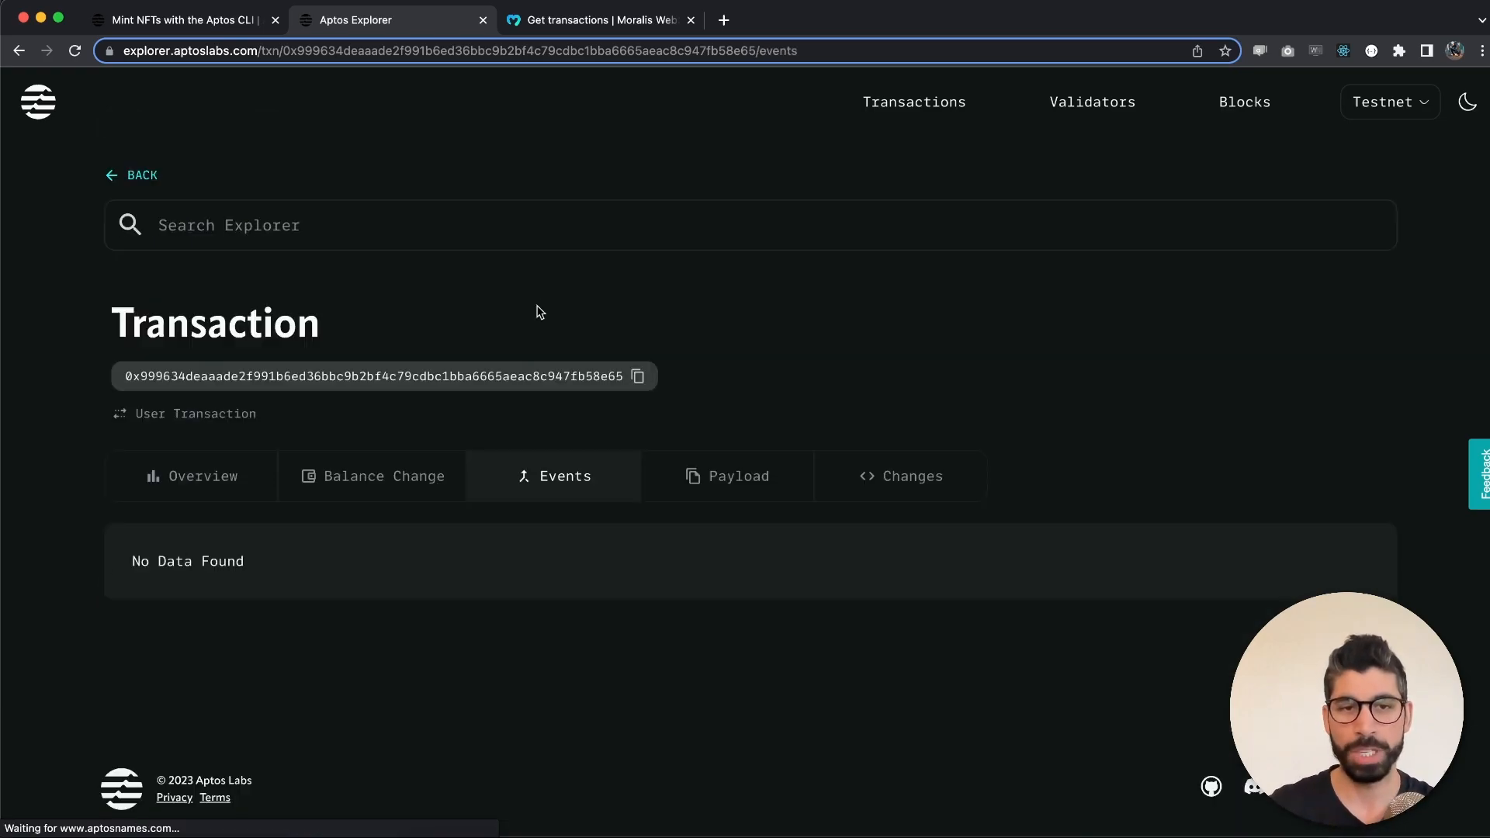
pyautogui.click(912, 477)
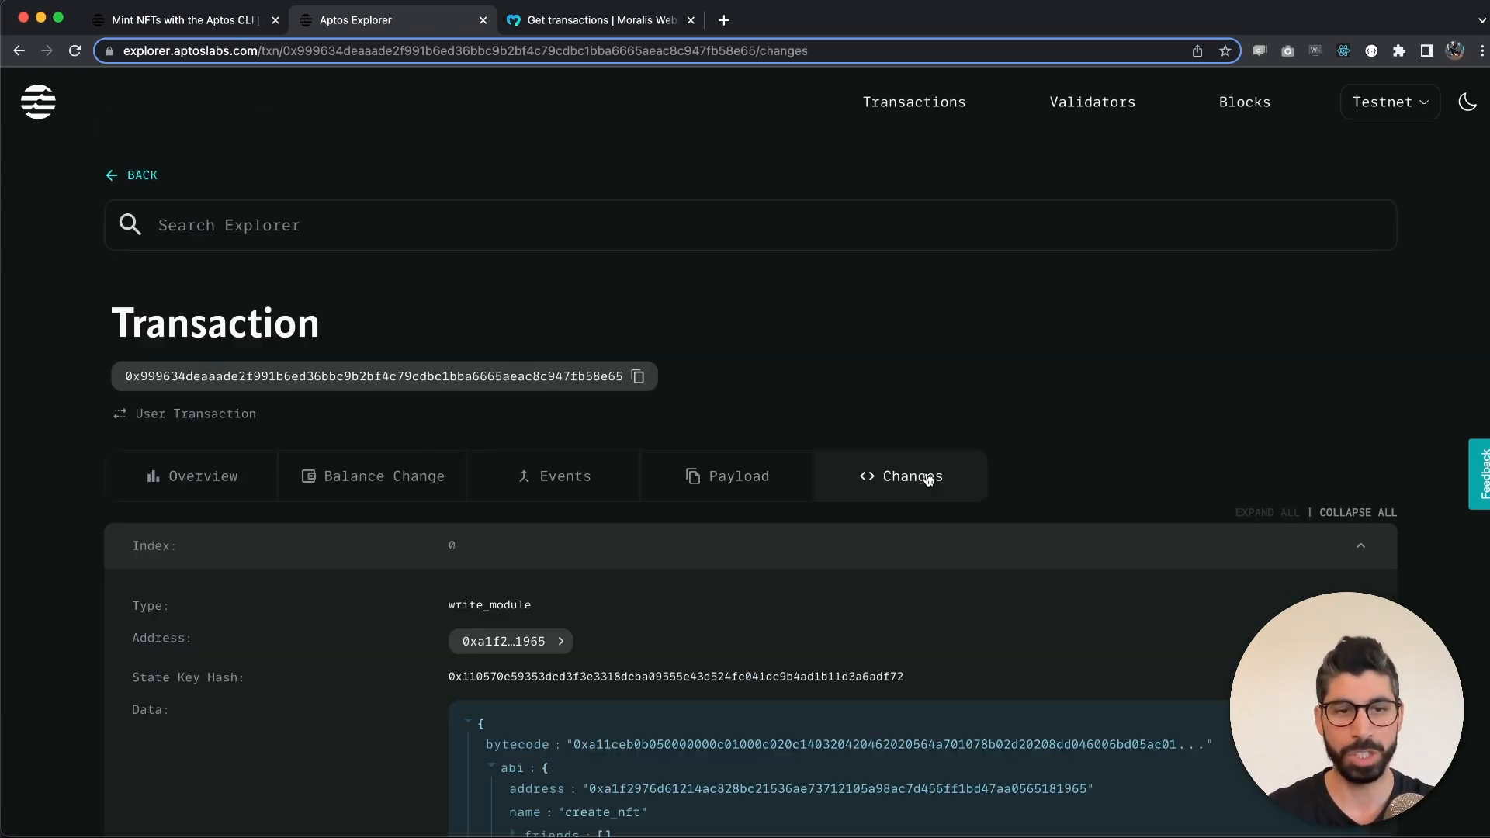
pyautogui.scroll(-3)
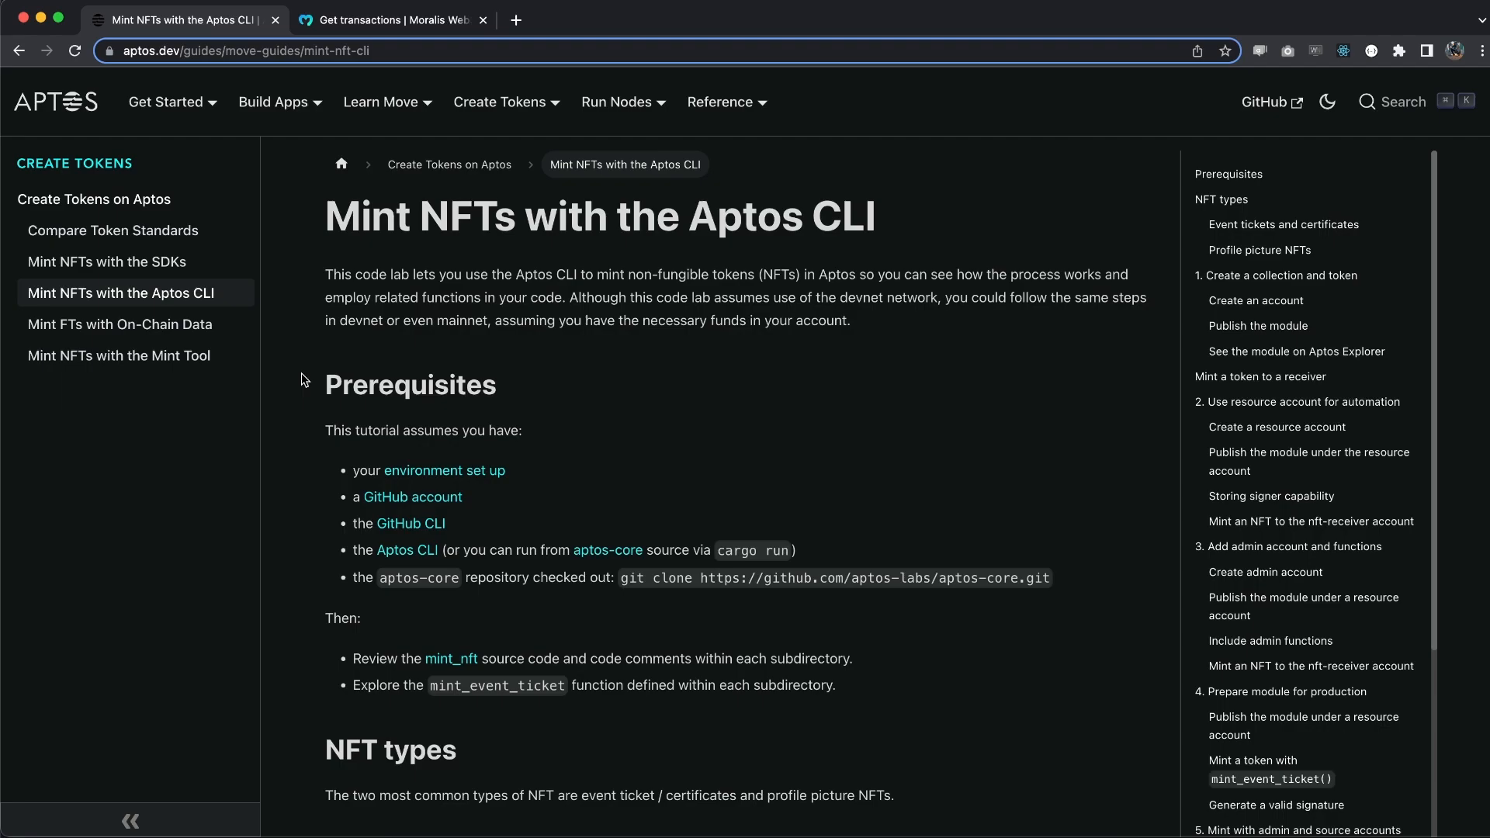
pyautogui.moveTo(328, 534)
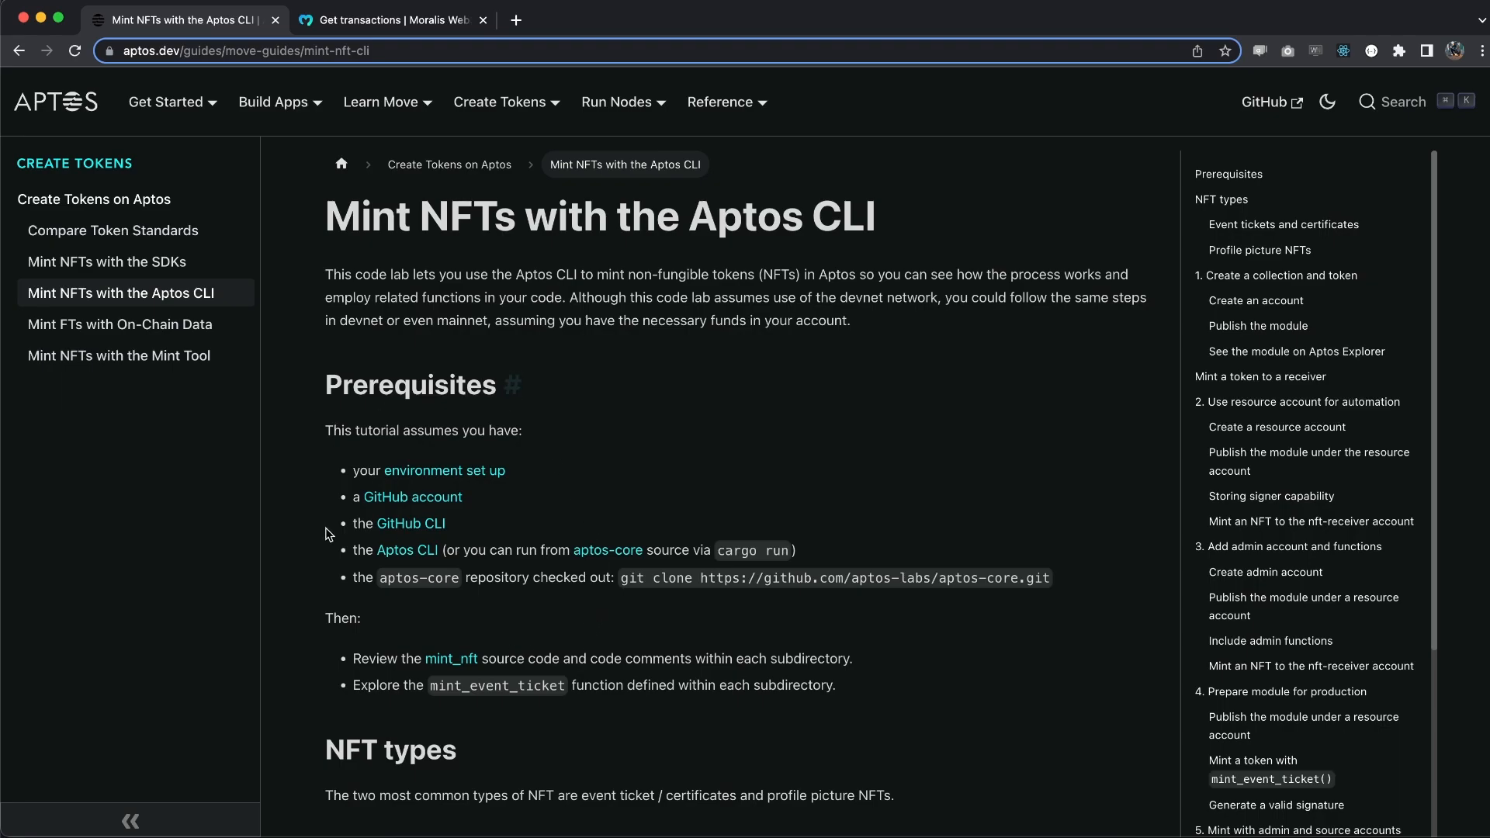
pyautogui.moveTo(625, 579)
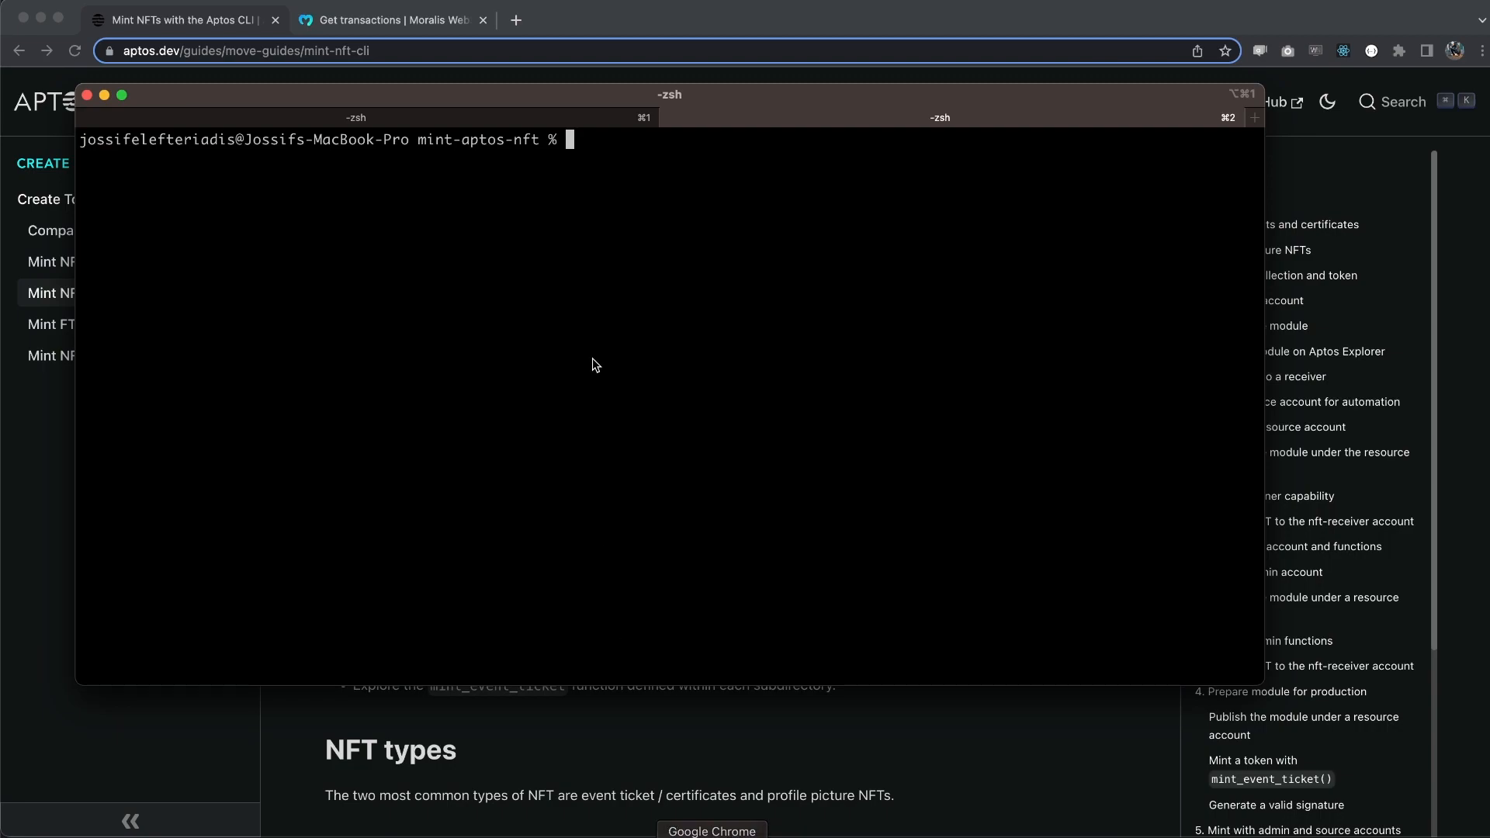
pyautogui.moveTo(619, 201)
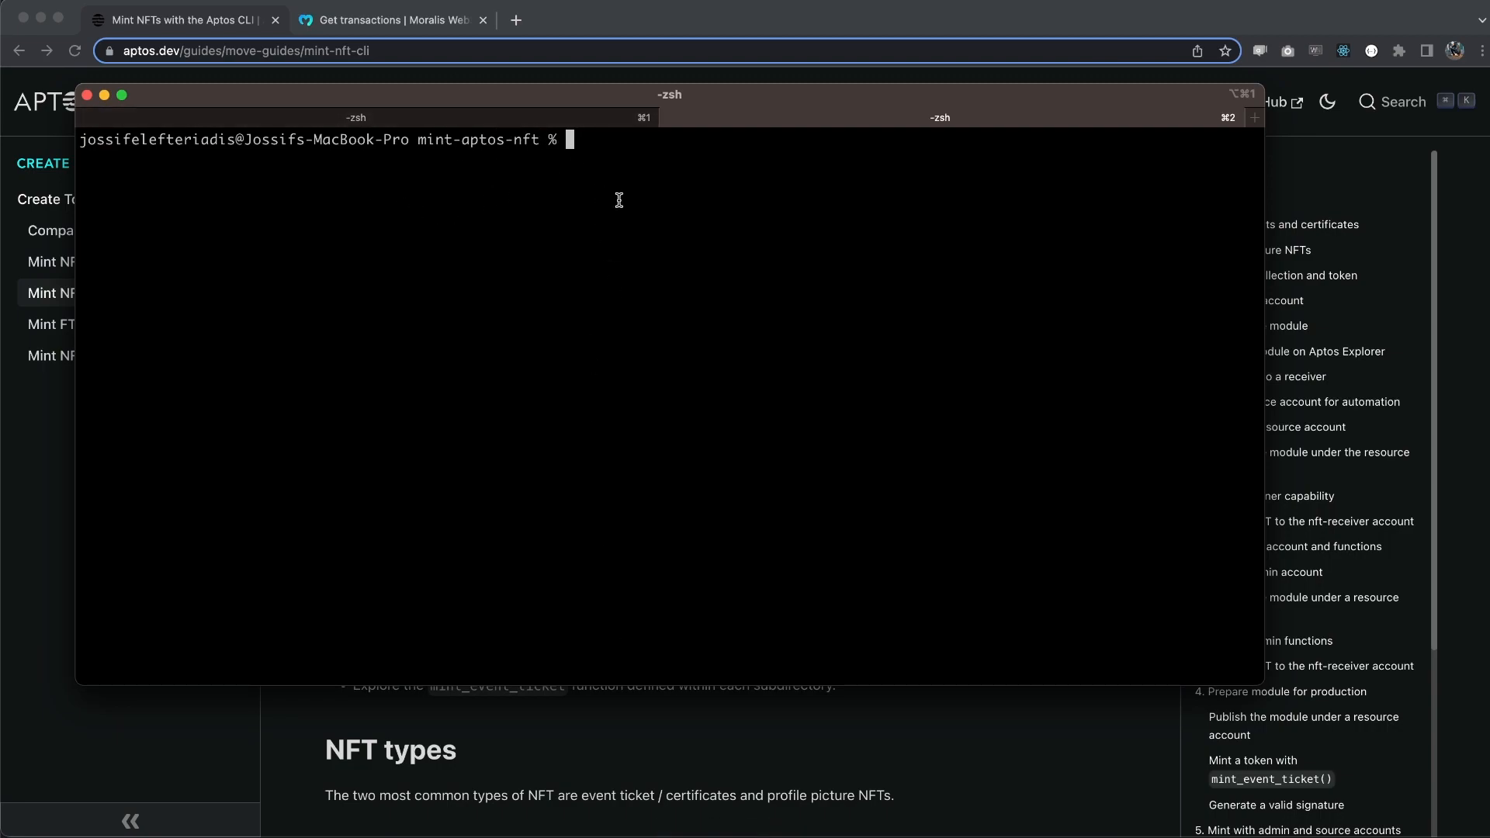
pyautogui.write('git clone https://github.com/aptos-labs/aptos-core.git')
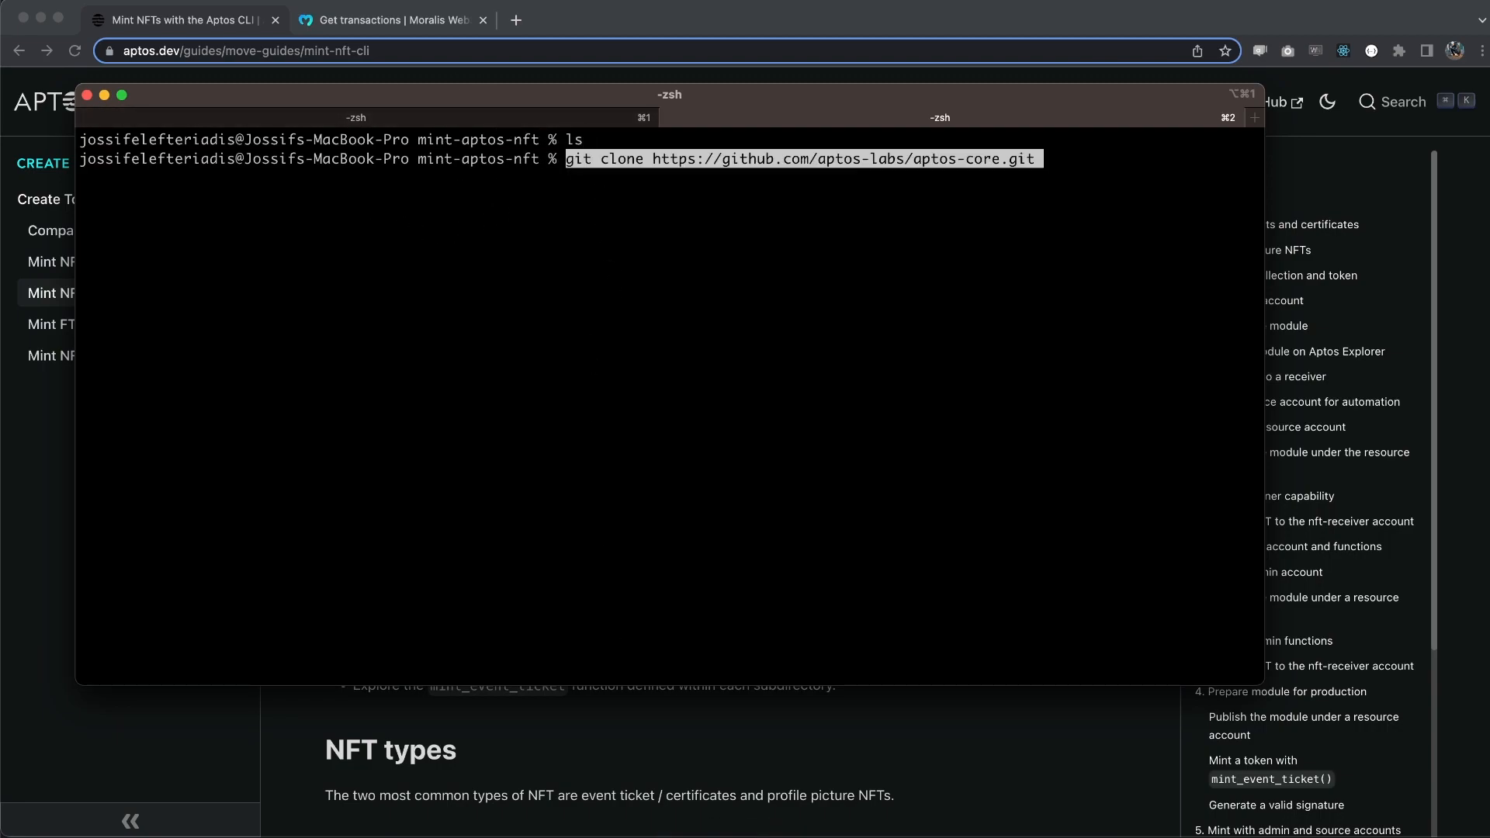
pyautogui.press('Return')
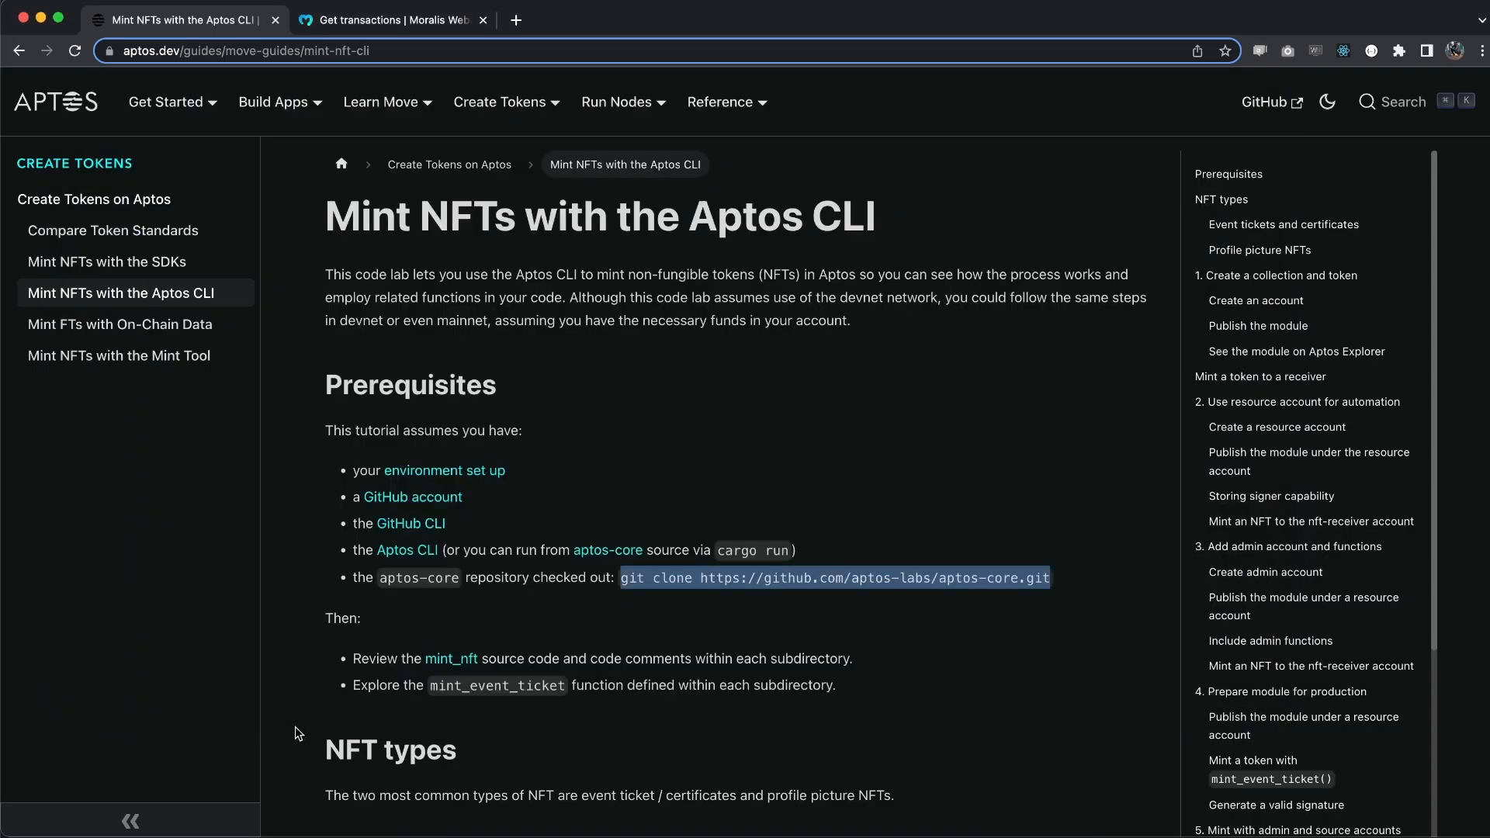
# Step: Scroll the guide to Create an account and copy its aptos init command
pyautogui.scroll(-3)
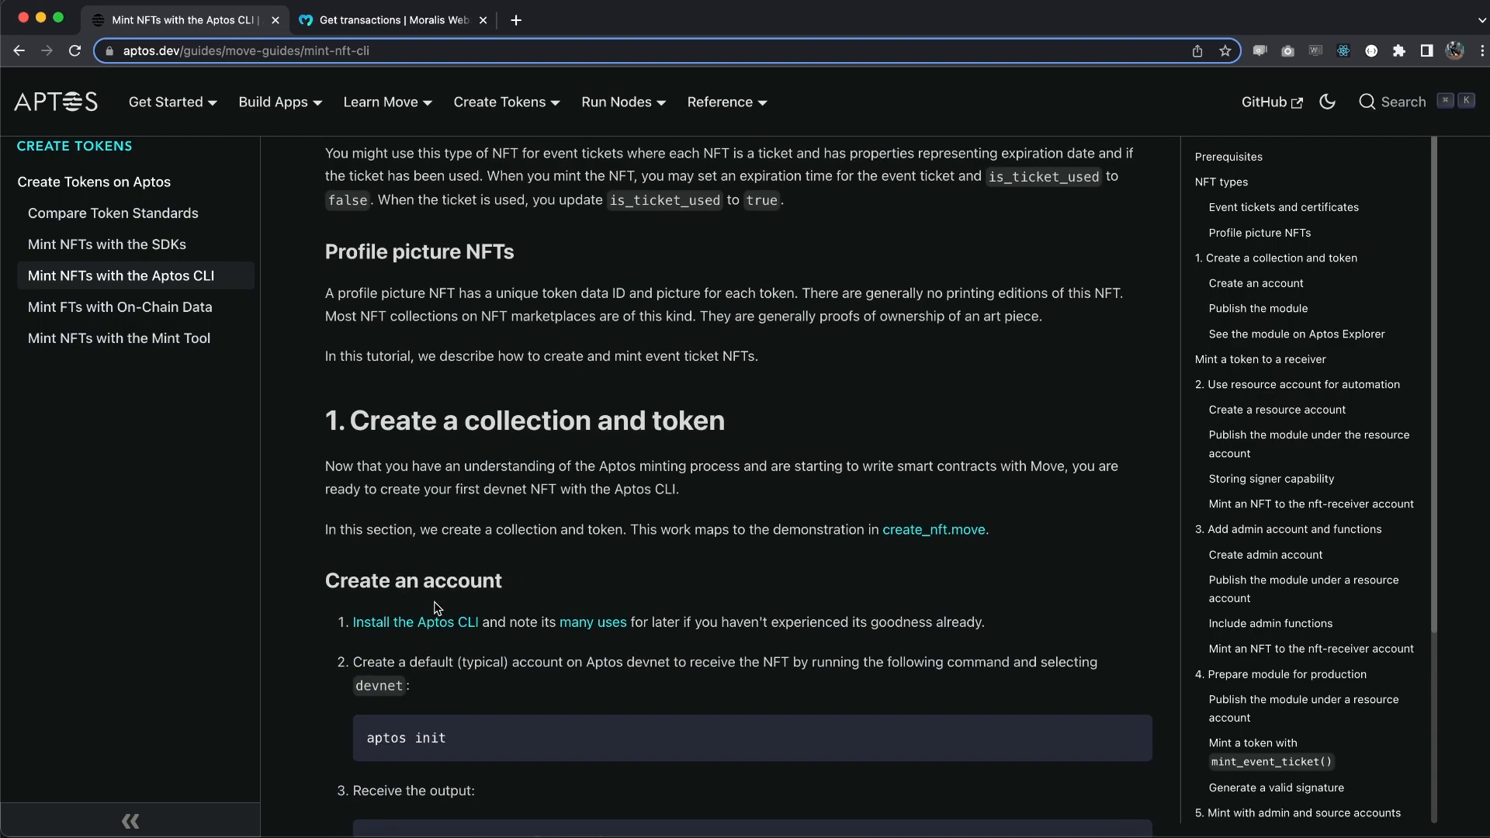
pyautogui.scroll(-3)
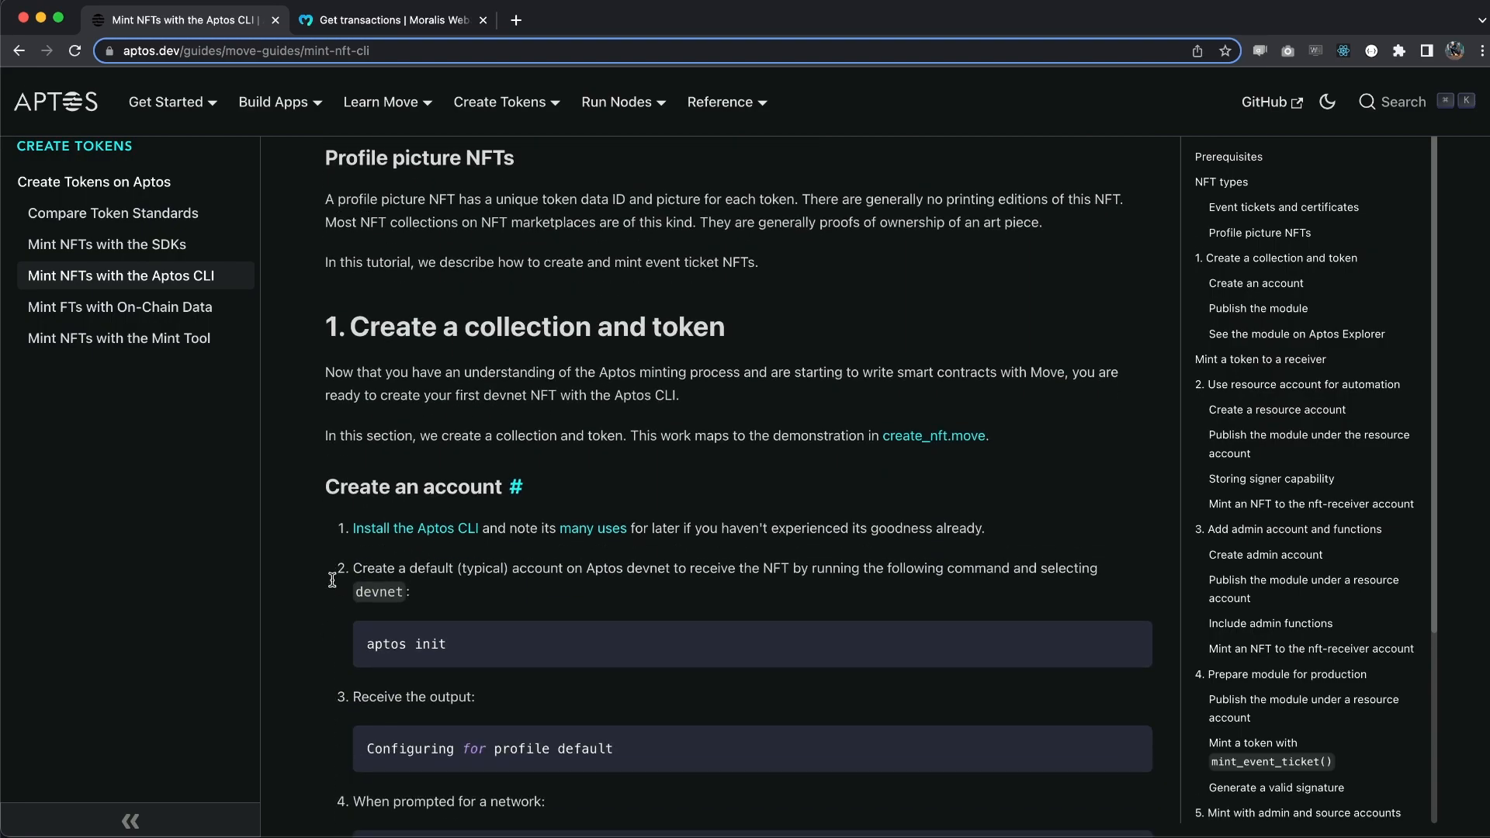
pyautogui.scroll(-3)
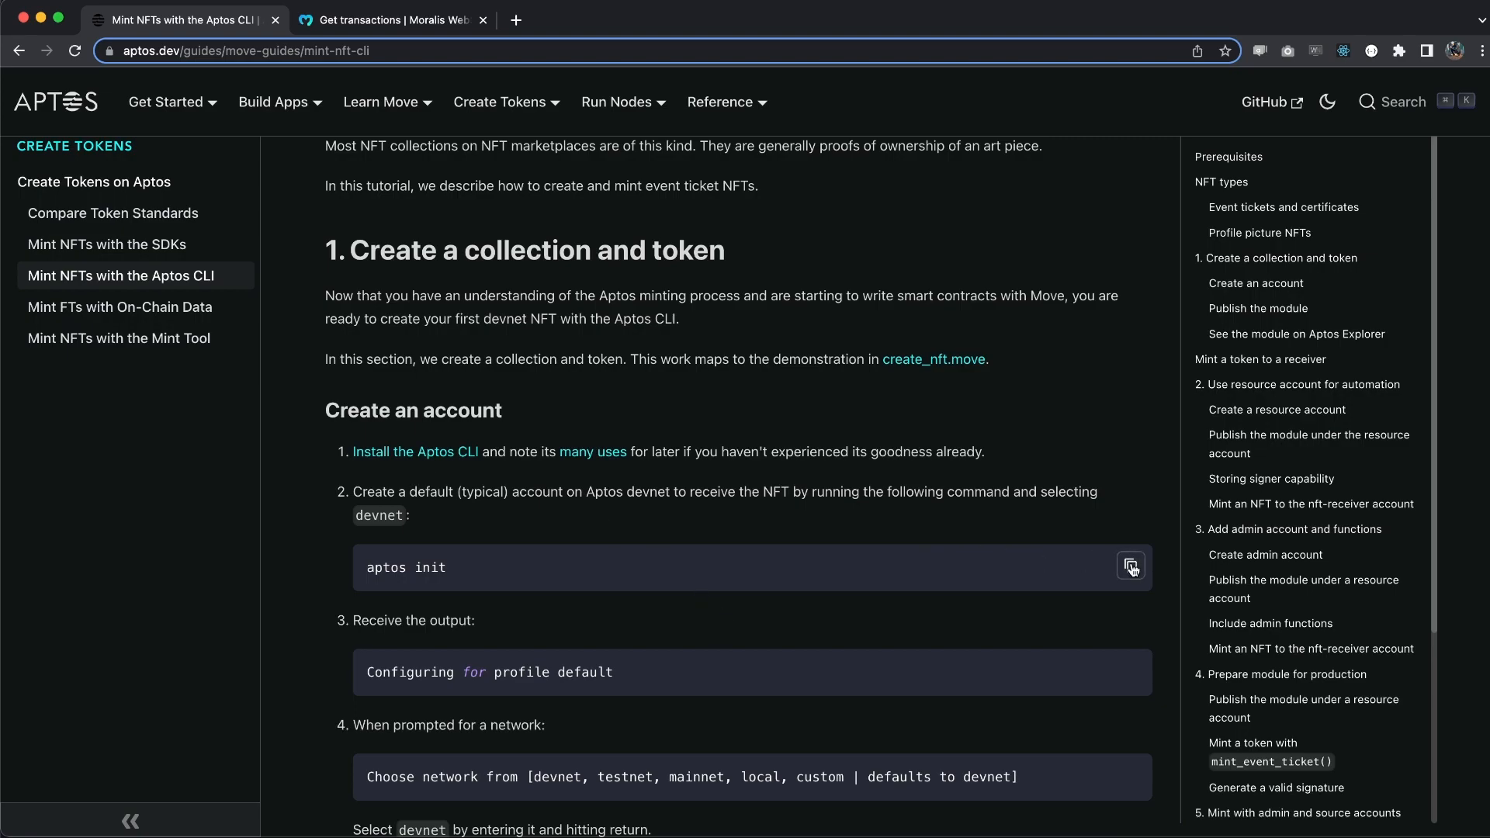
pyautogui.click(1131, 568)
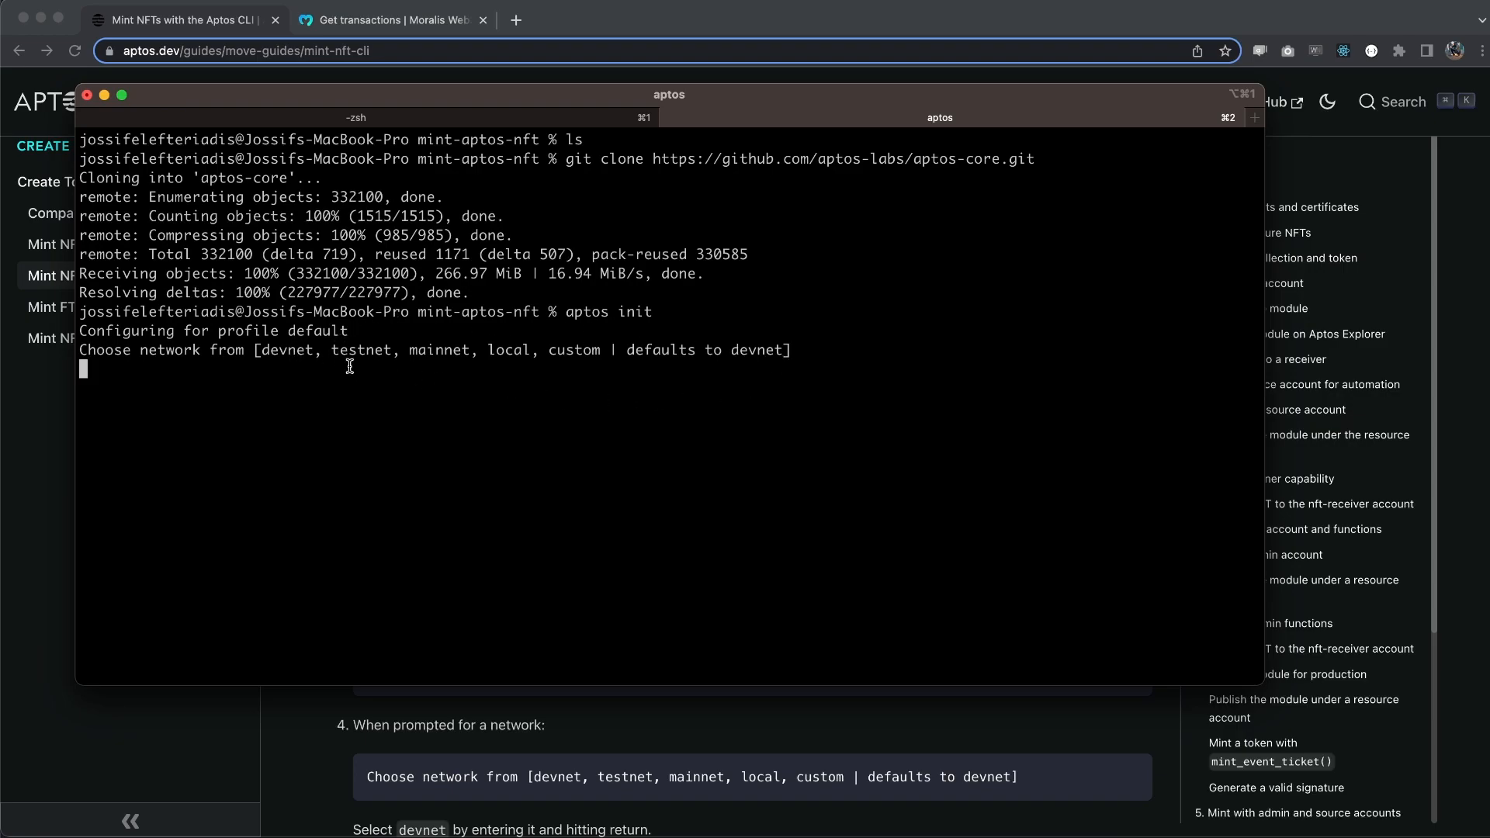
pyautogui.moveTo(345, 708)
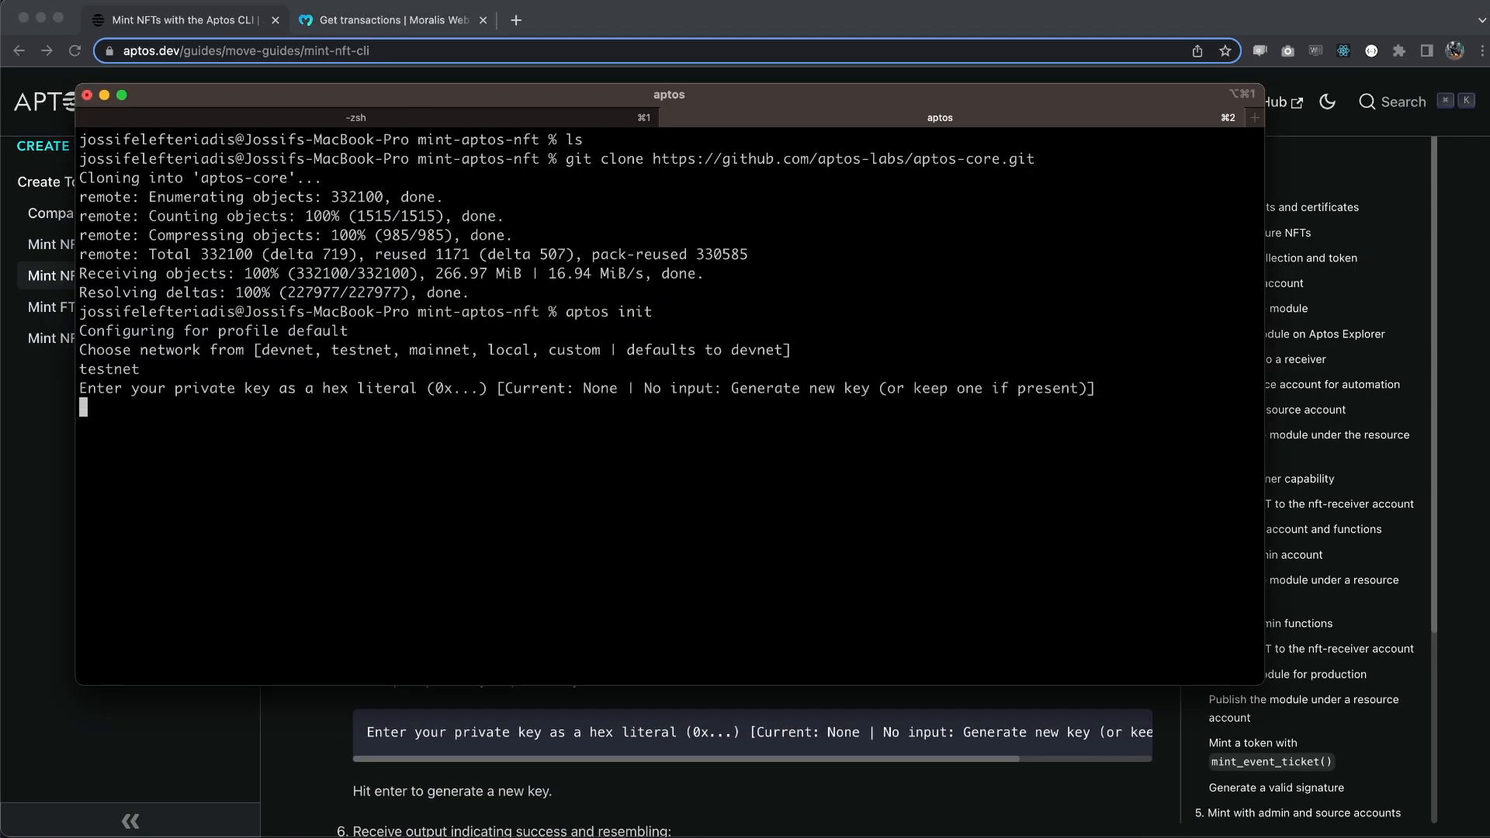
# Step: Let aptos init generate a new private key, then hide the terminal to show the guide
pyautogui.press('Return')
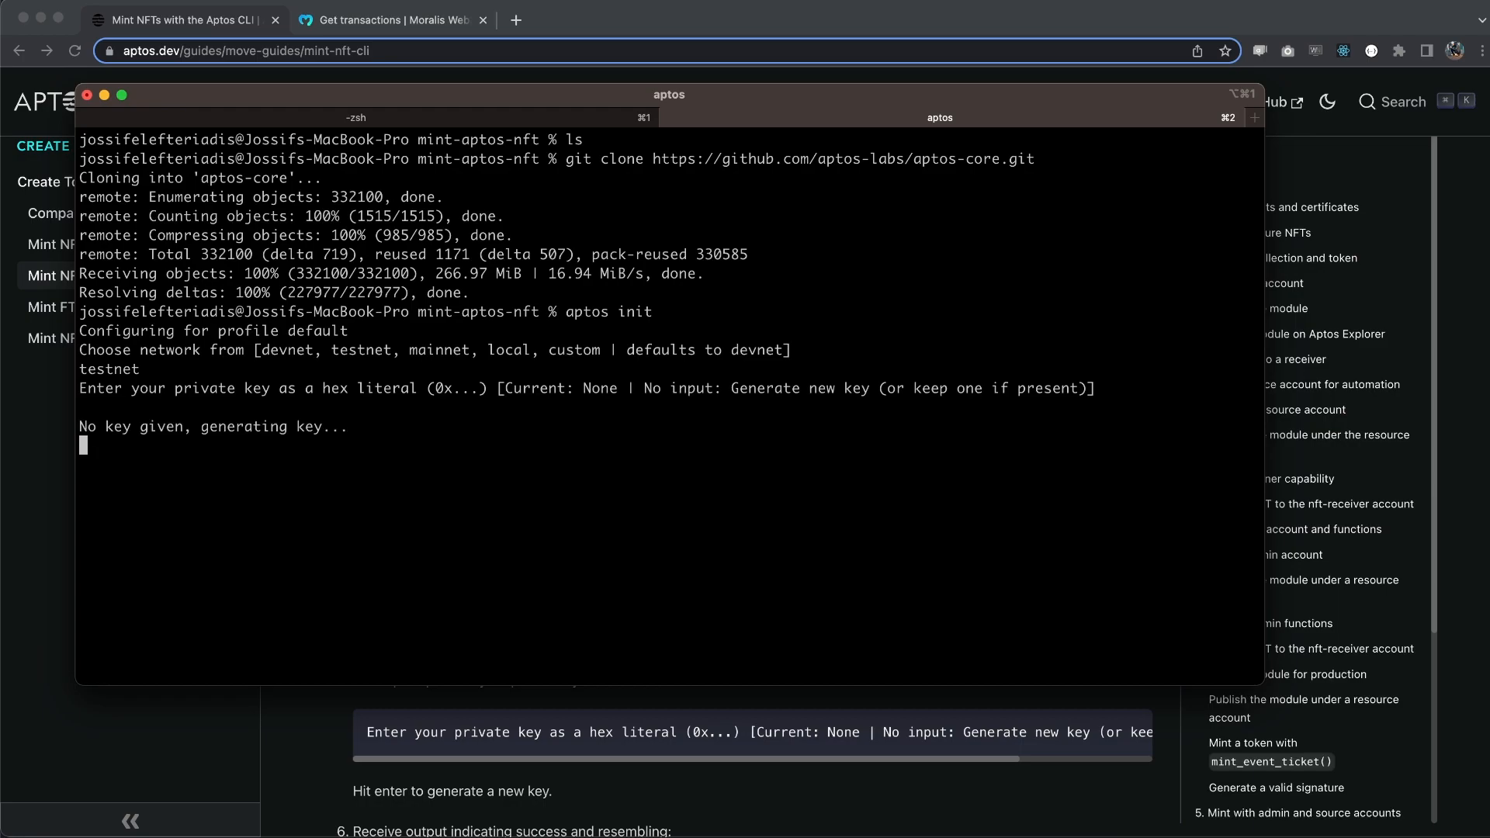
pyautogui.press('Return')
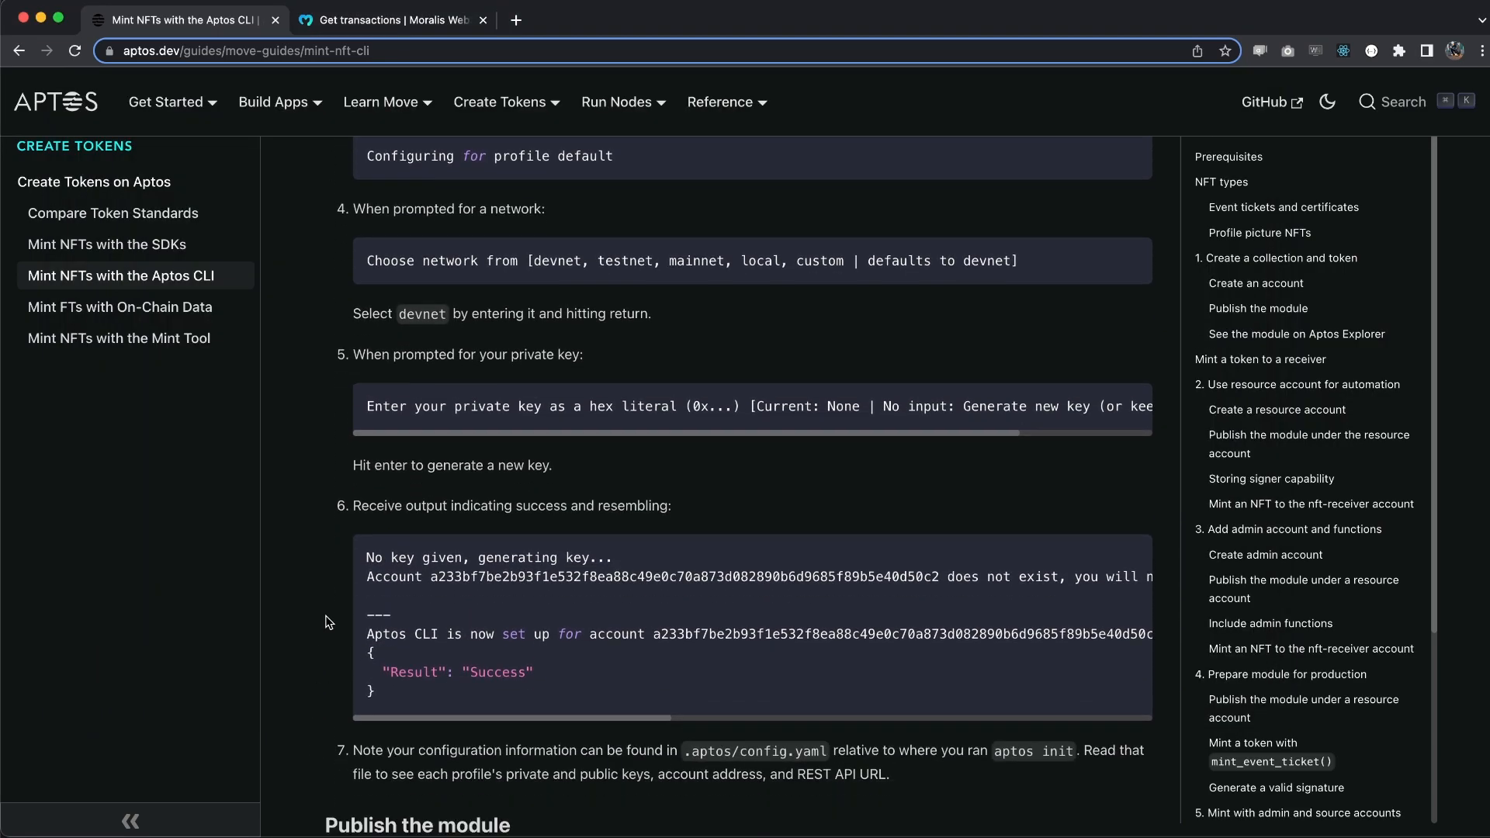
# Step: Copy the guide's cd command to the 1-Create-NFT example and cd into aptos-core in Terminal
pyautogui.scroll(-3)
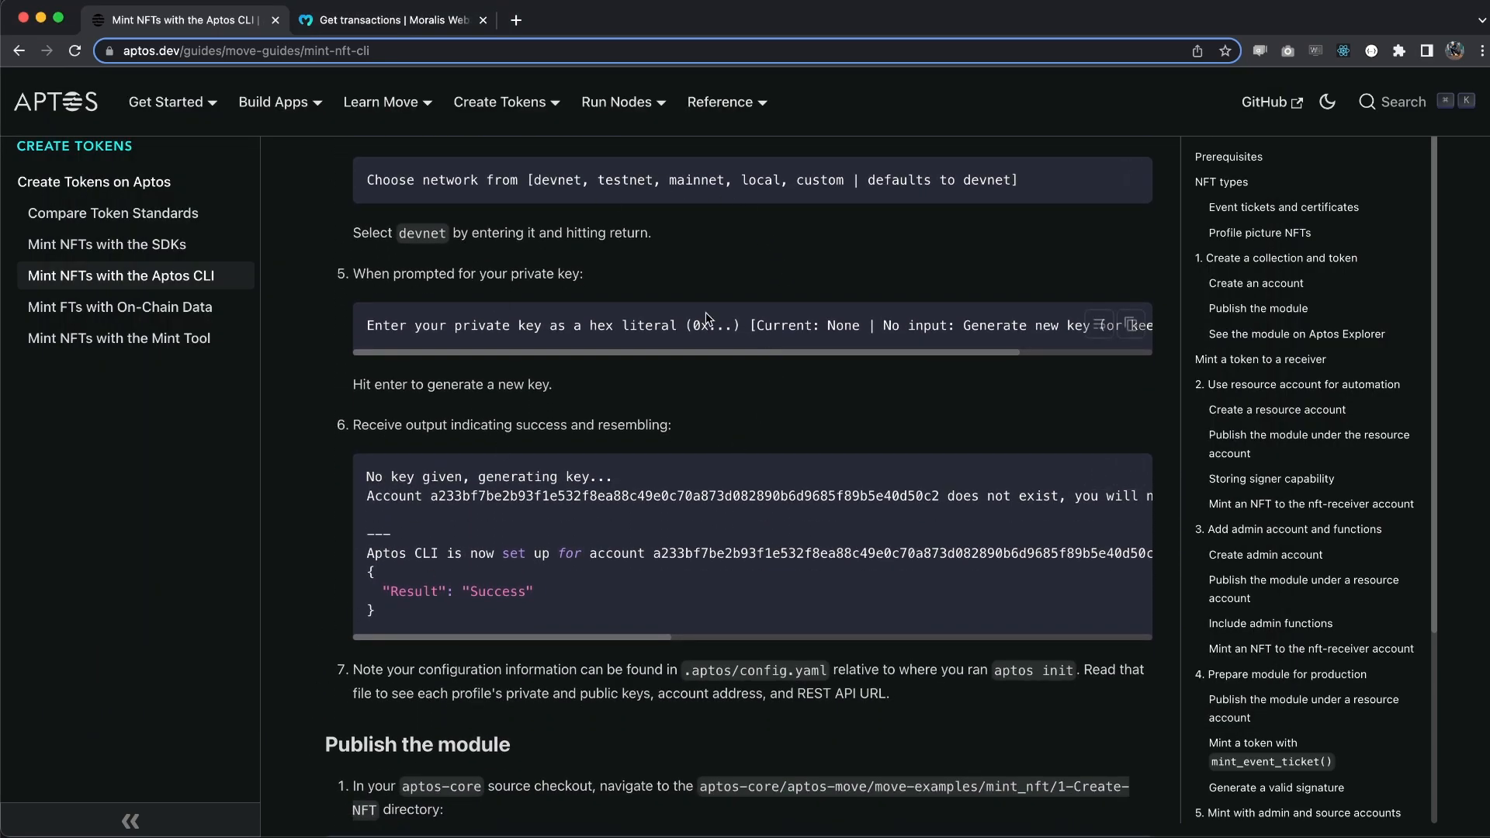
pyautogui.moveTo(451, 536)
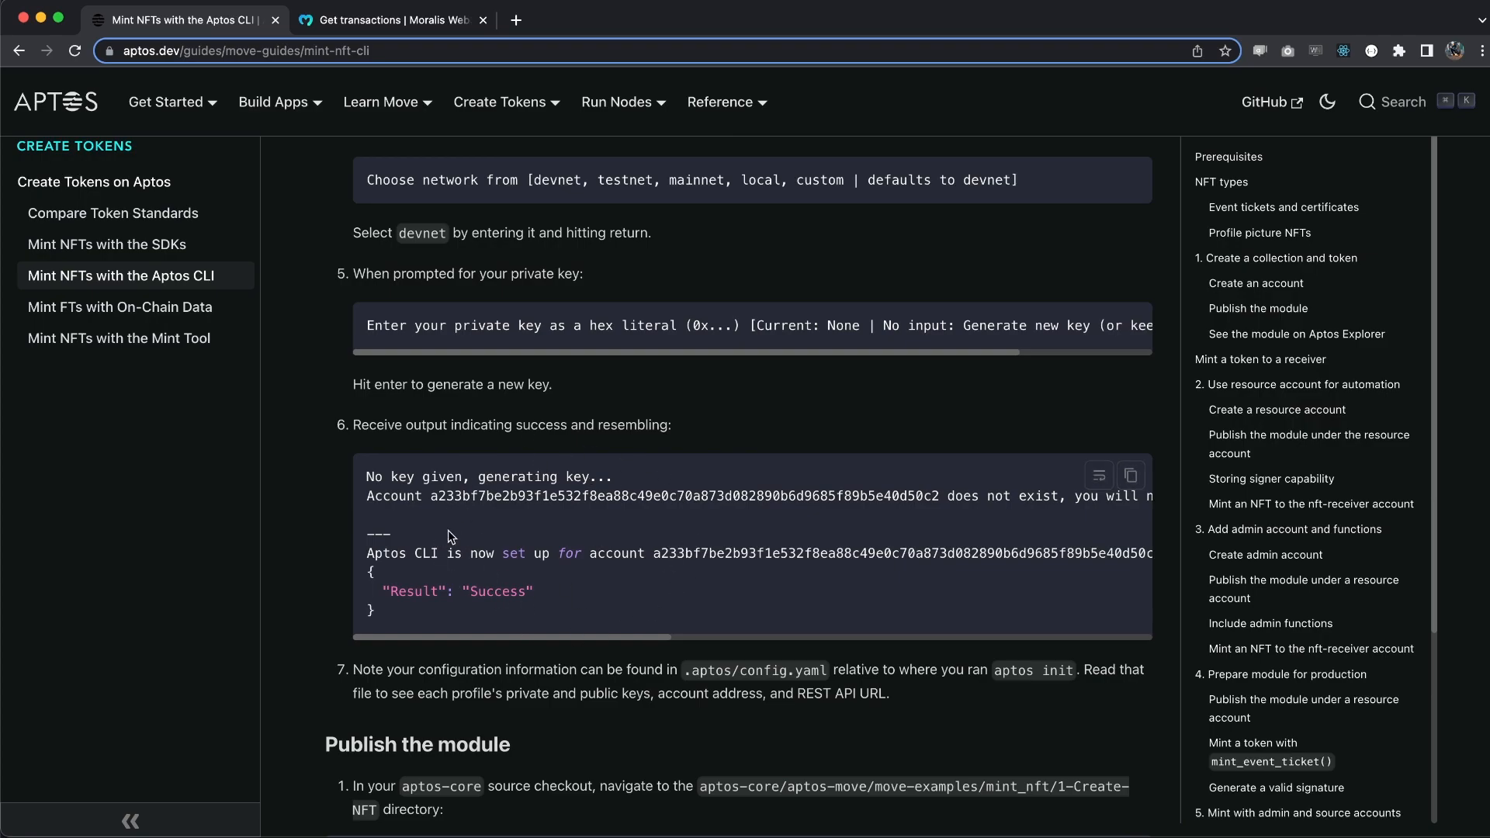
pyautogui.scroll(-3)
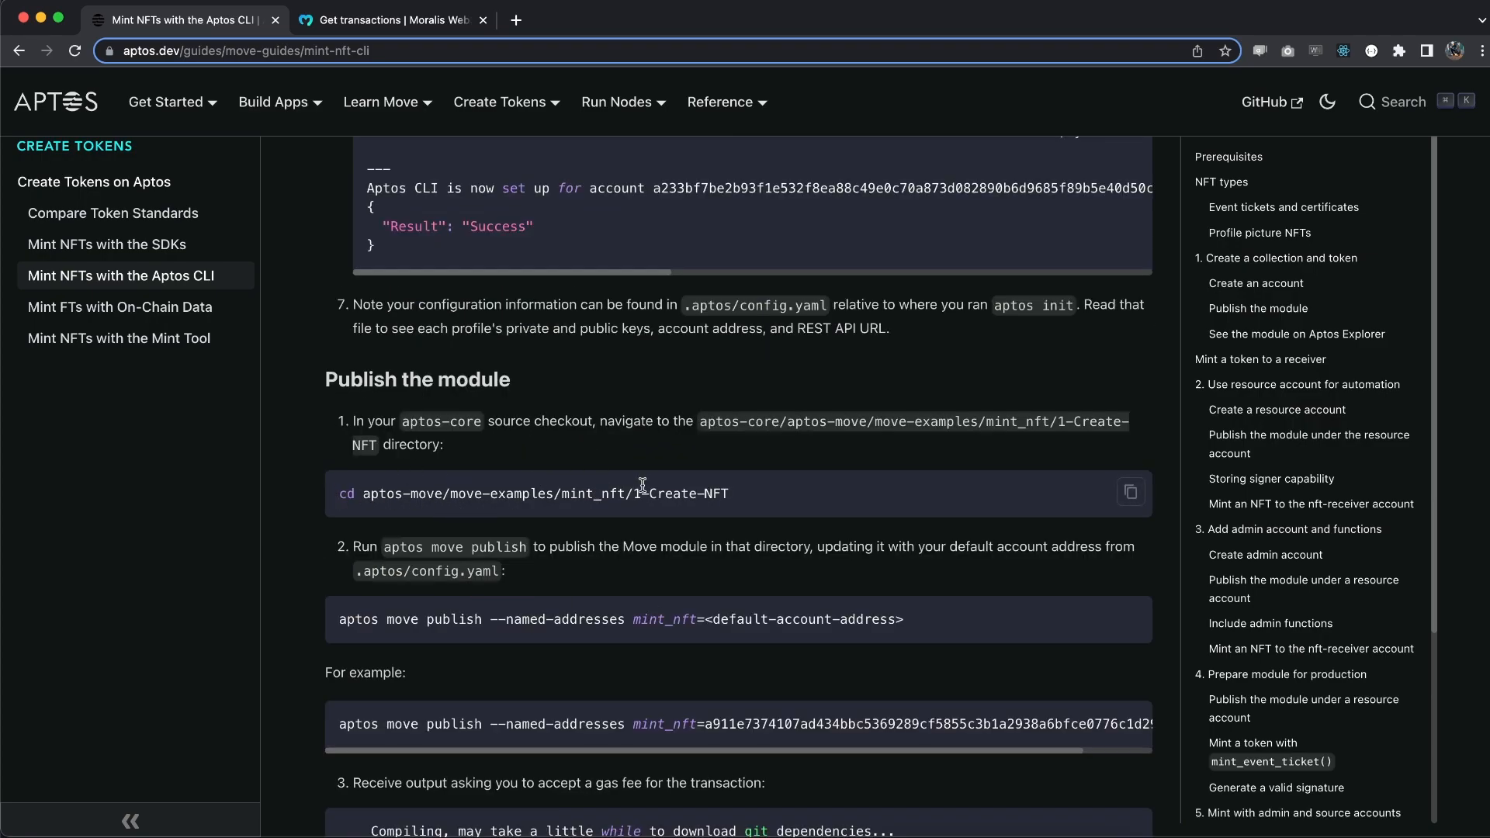
pyautogui.click(1130, 492)
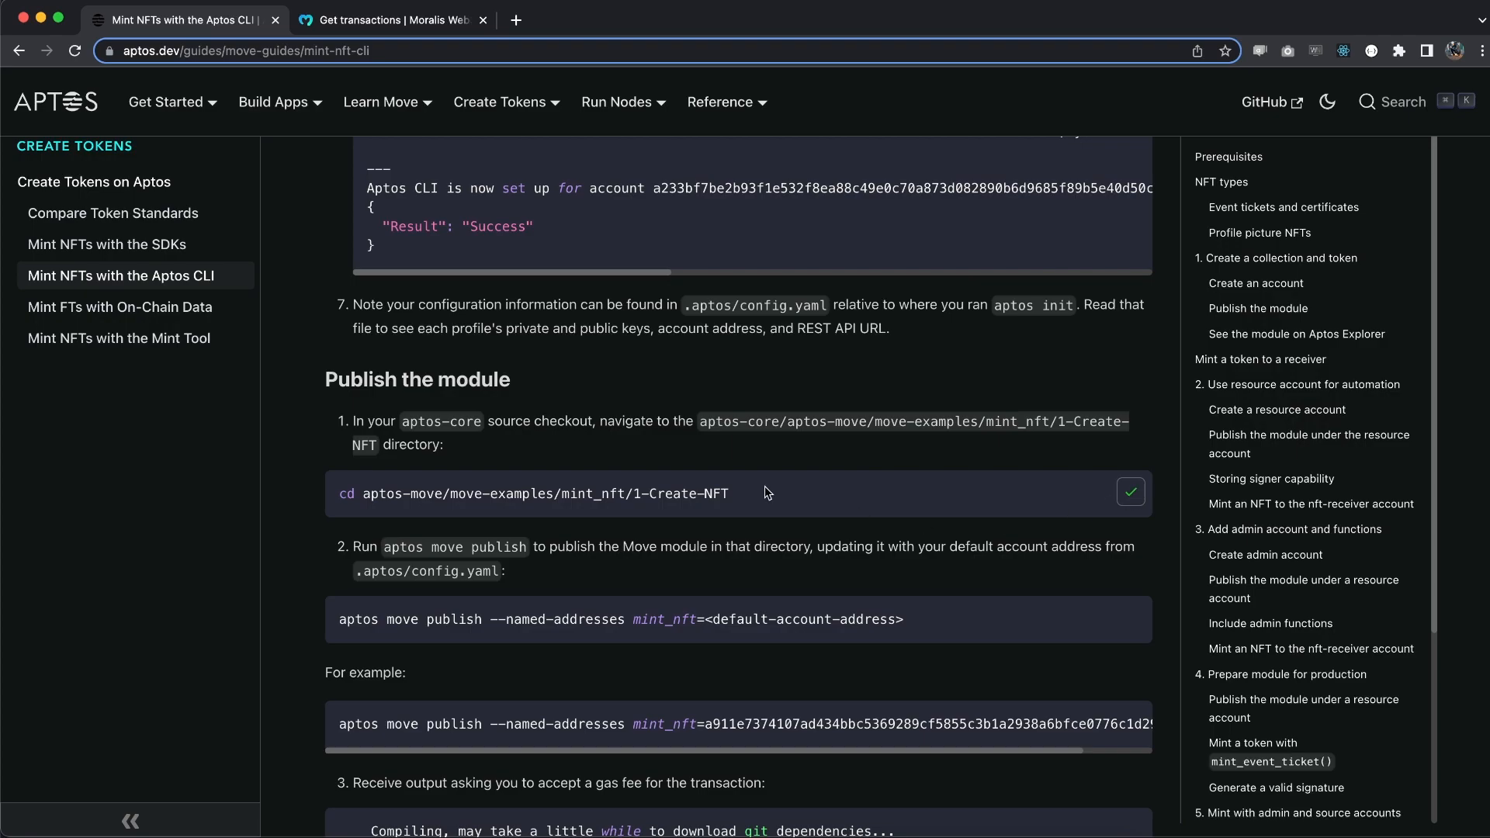
pyautogui.moveTo(557, 419)
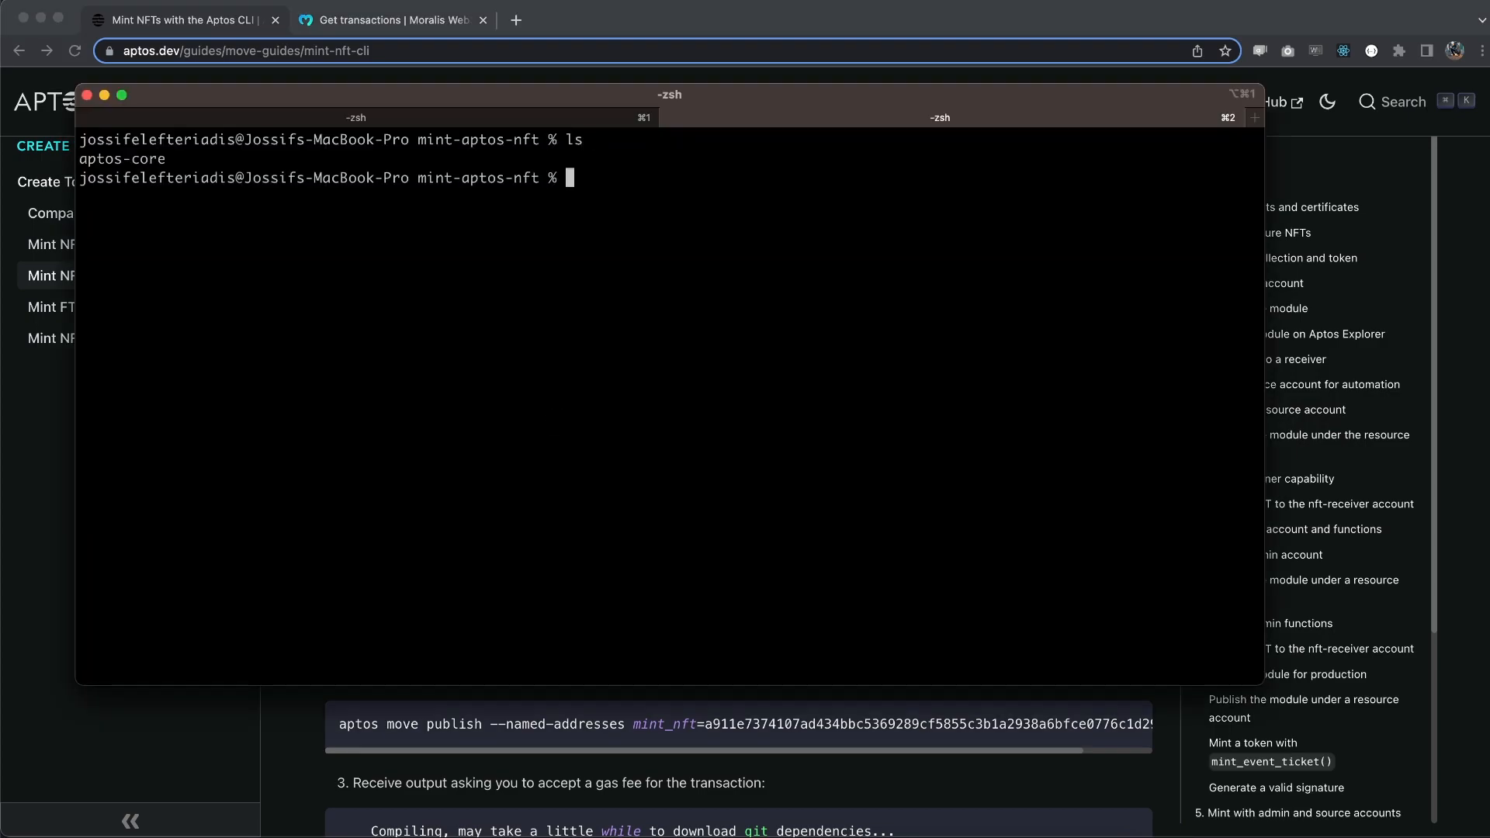
pyautogui.write('cd aptos-core')
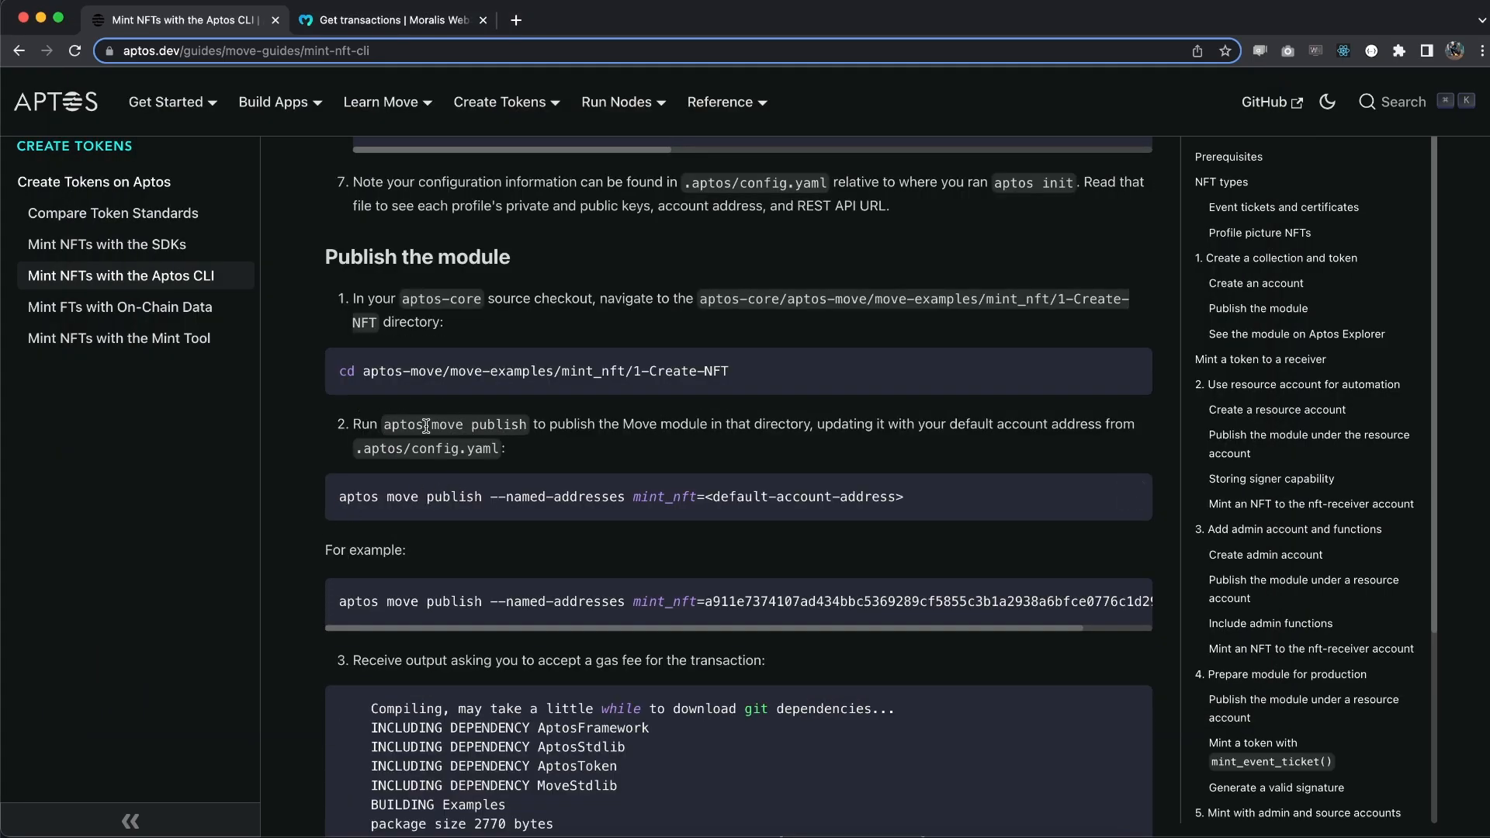
pyautogui.moveTo(779, 421)
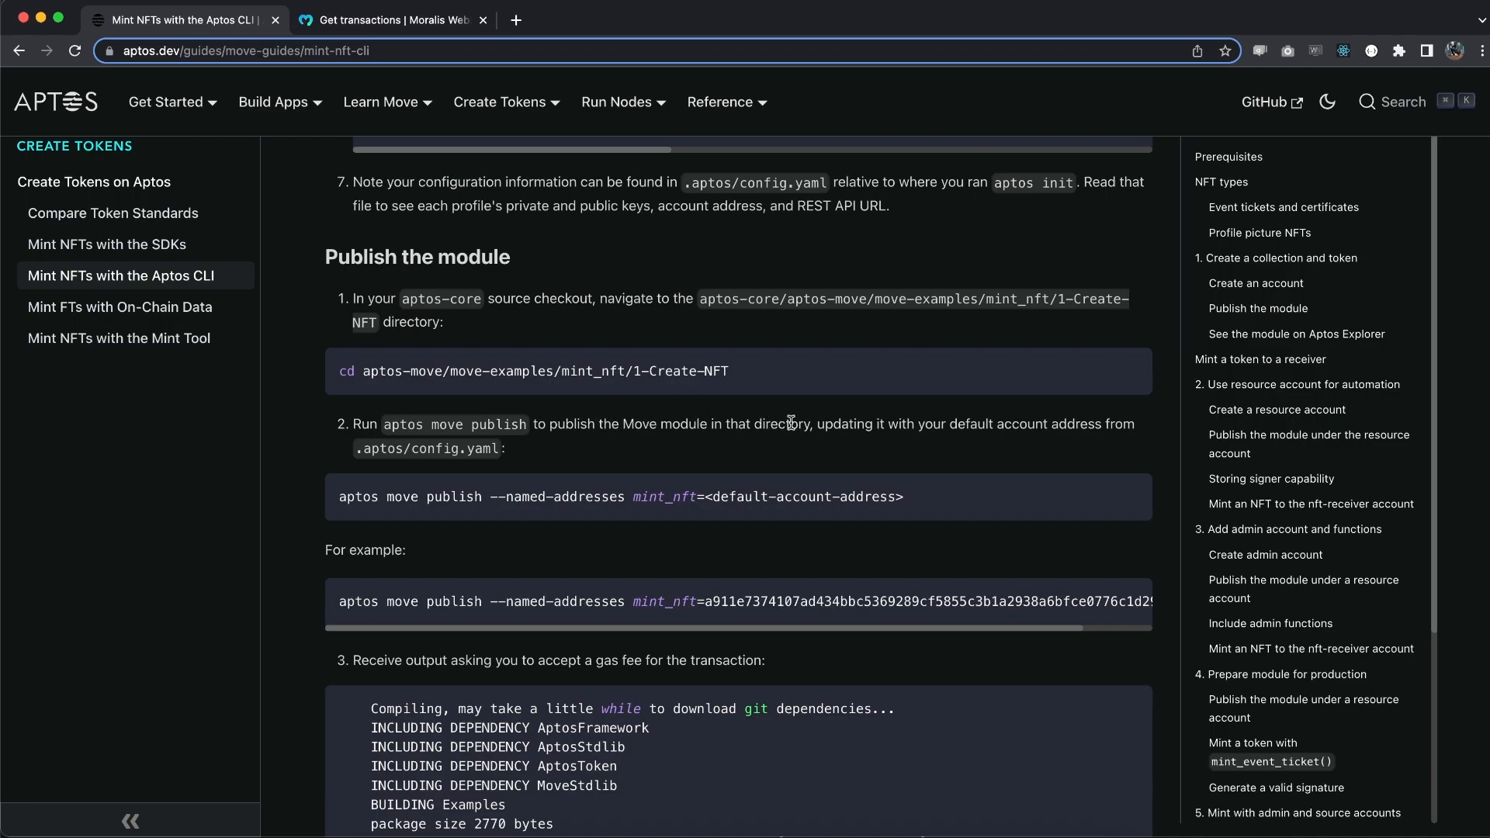
pyautogui.moveTo(901, 494)
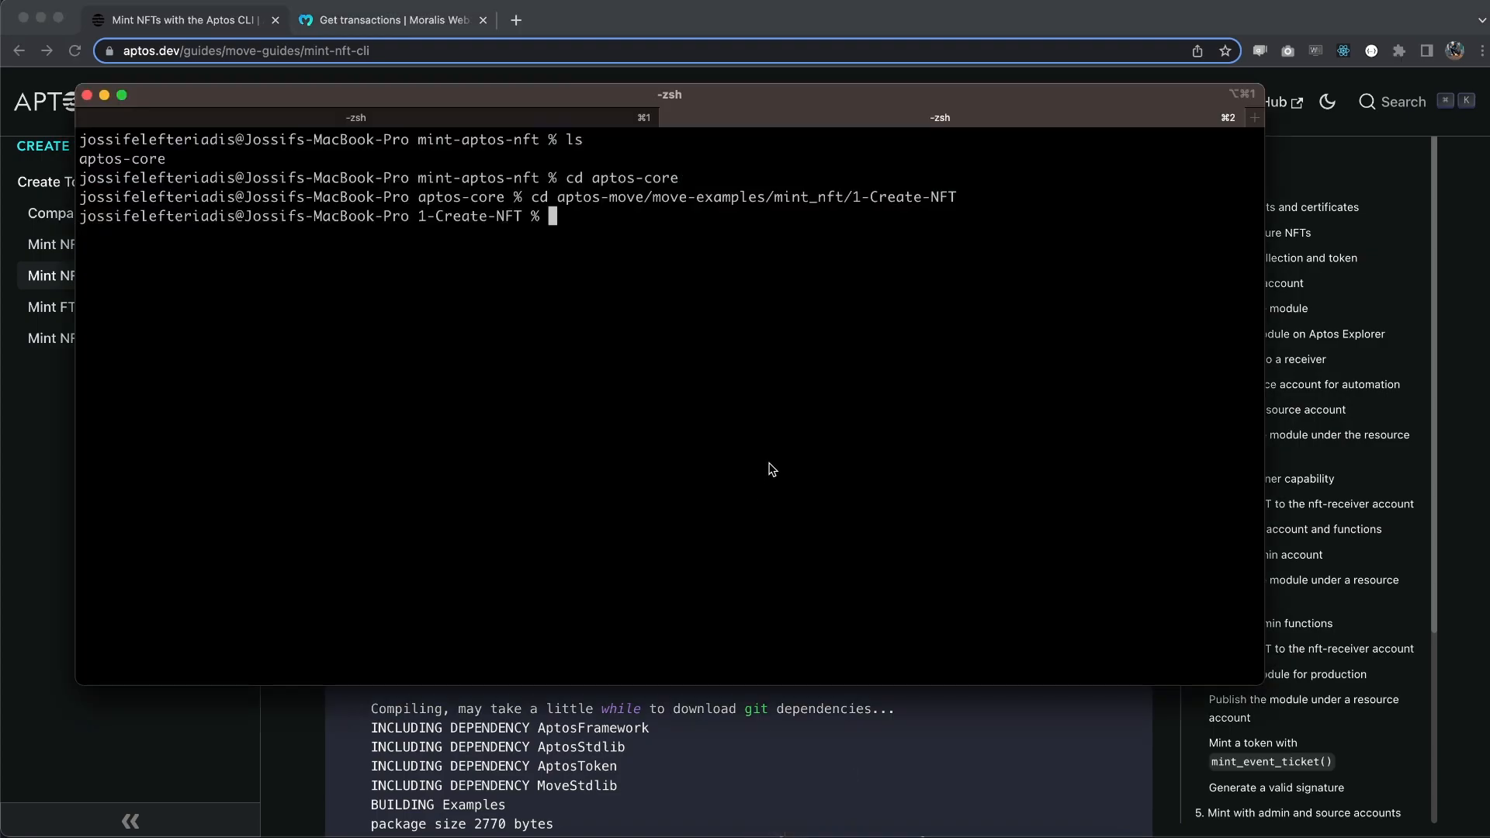
# Step: Publish mint_nft with address ade2f561…77d5, confirm with y, and select the returned transaction hash
pyautogui.write('aptos move publish --named-addresses mint_nft=<default-account-a')
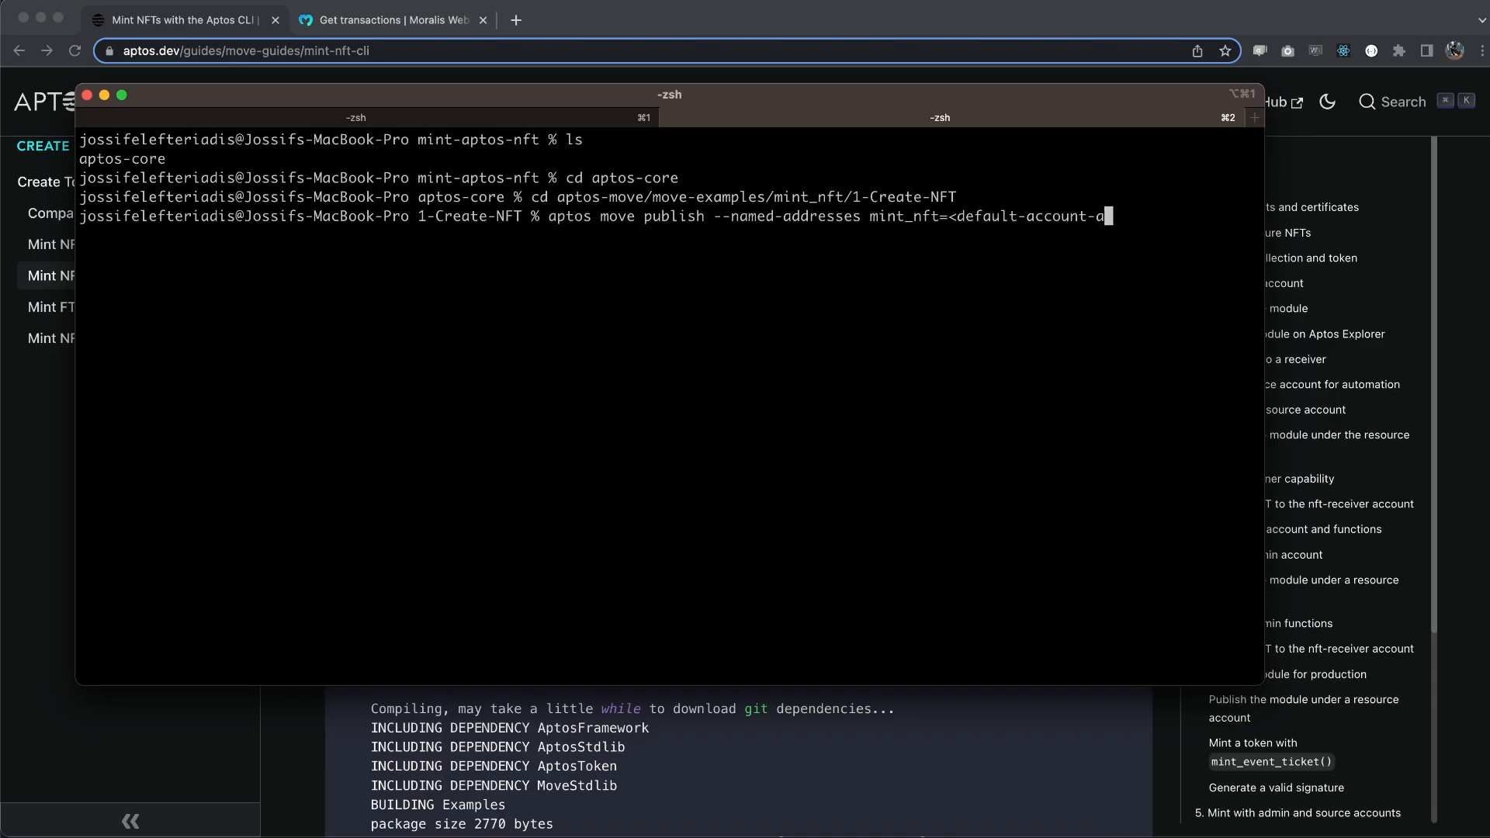
pyautogui.press('Backspace')
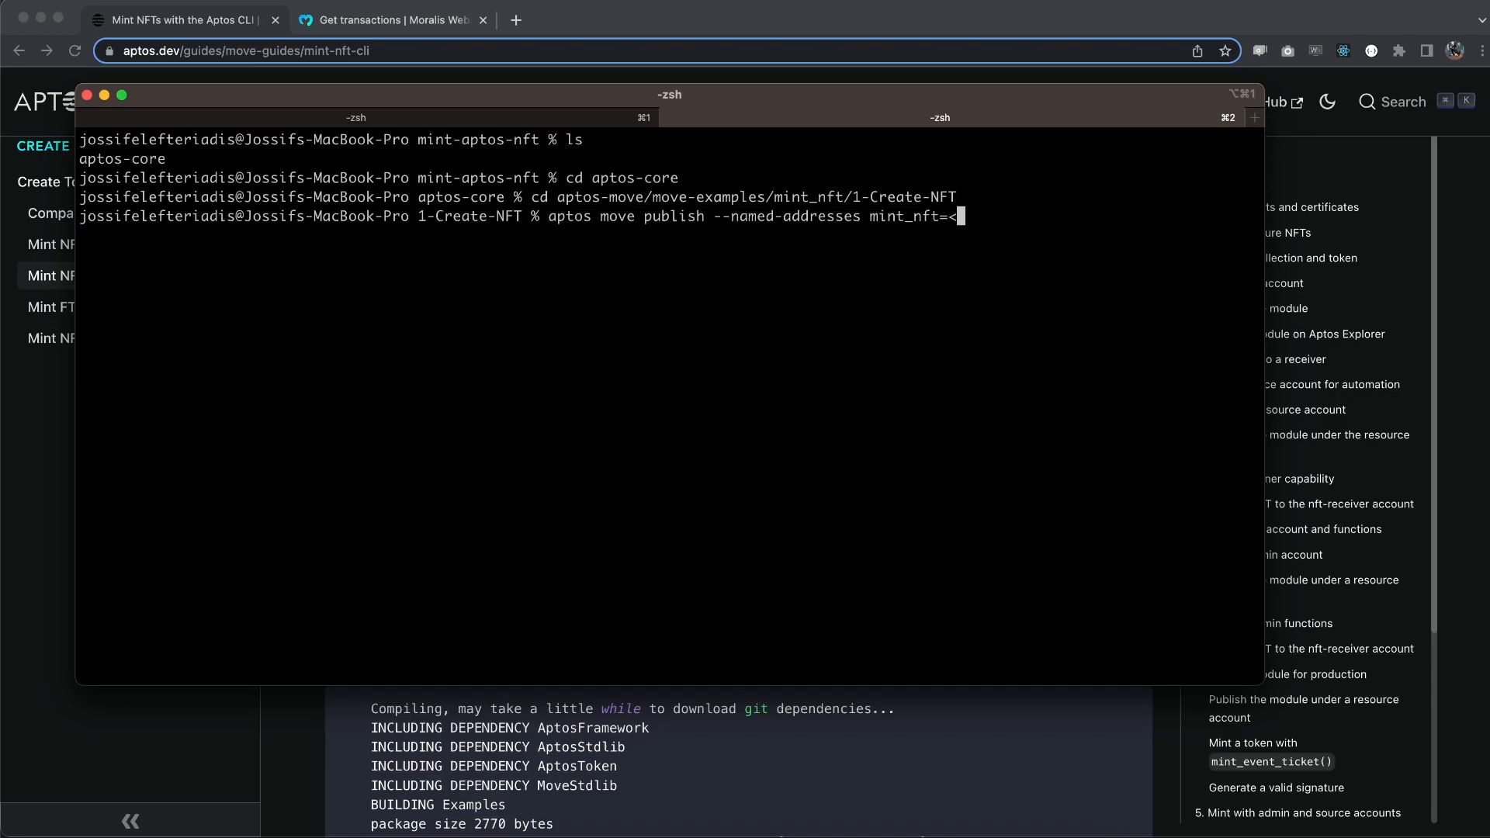
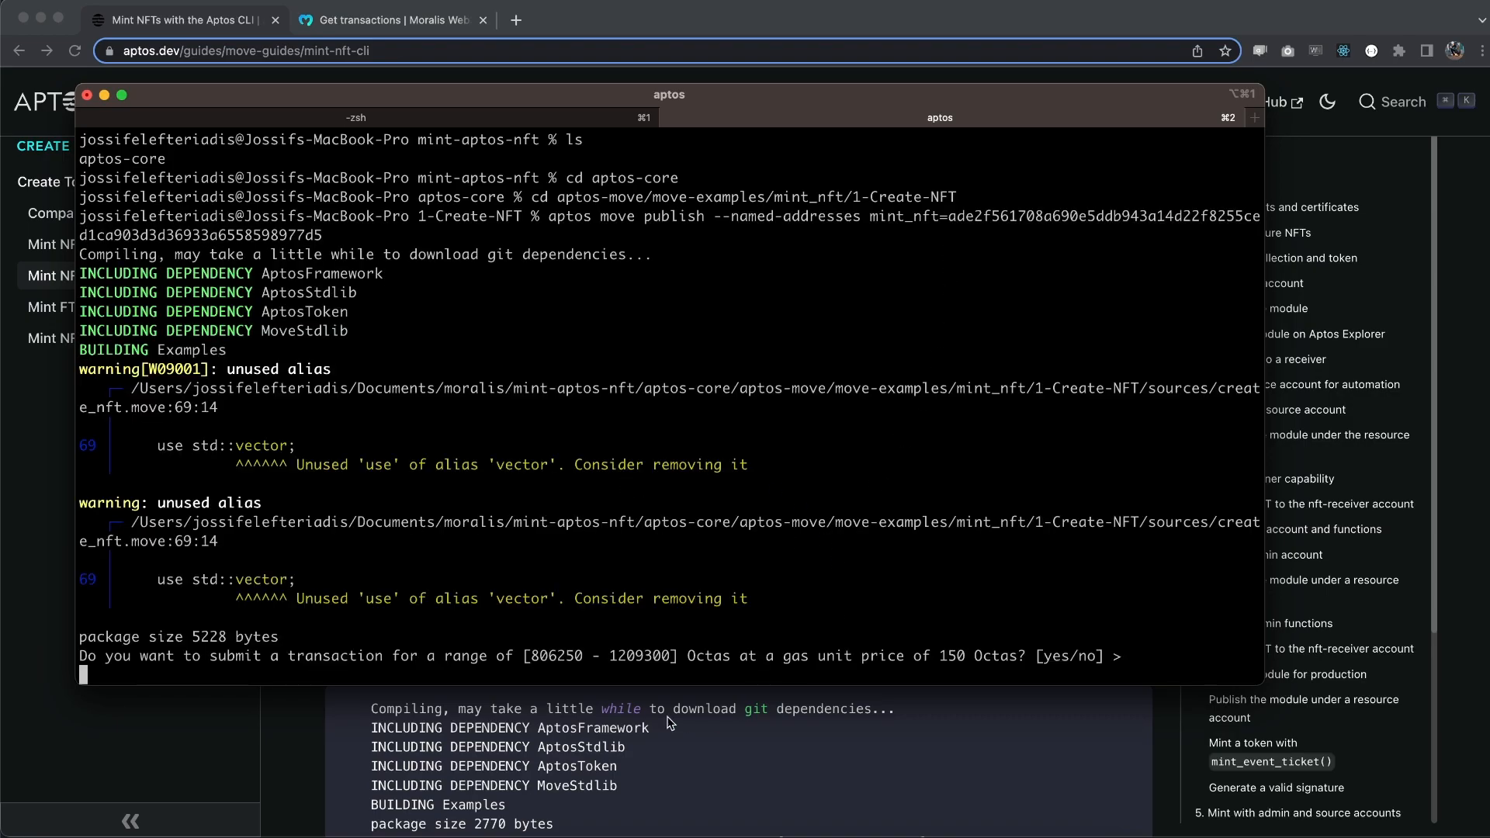
pyautogui.write('y')
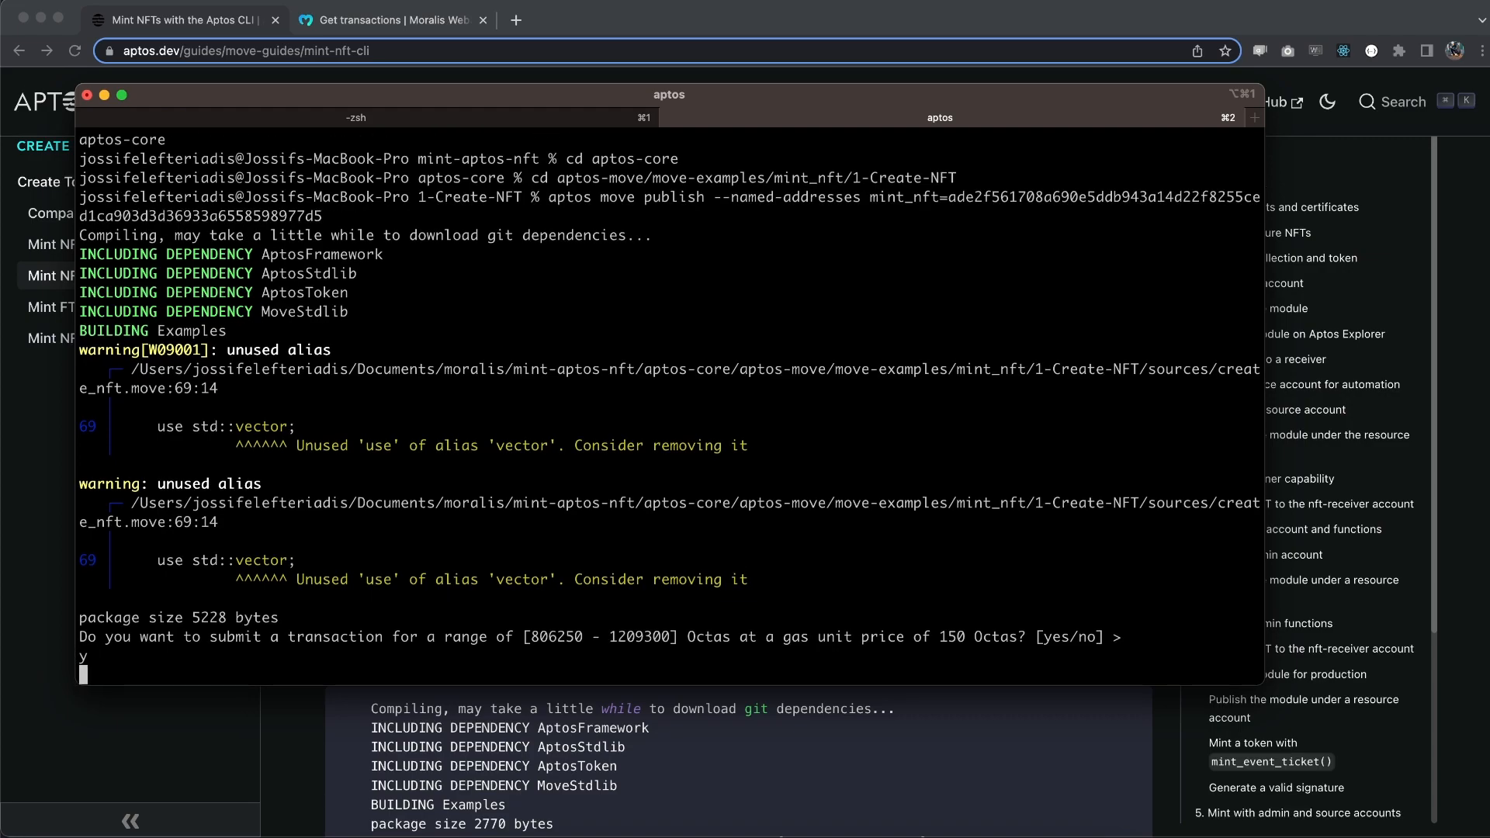
pyautogui.press('Return')
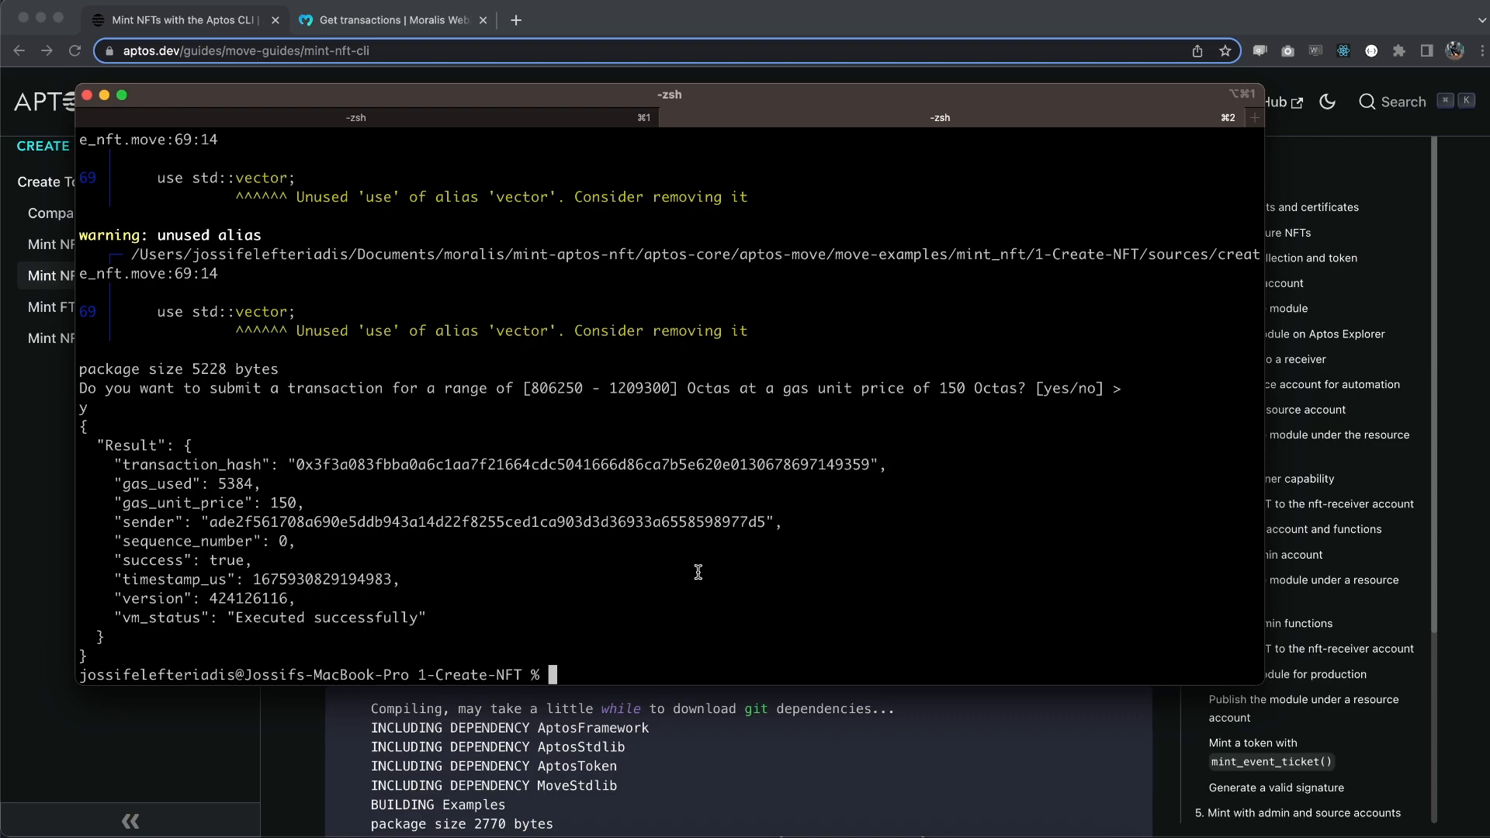
pyautogui.moveTo(663, 456)
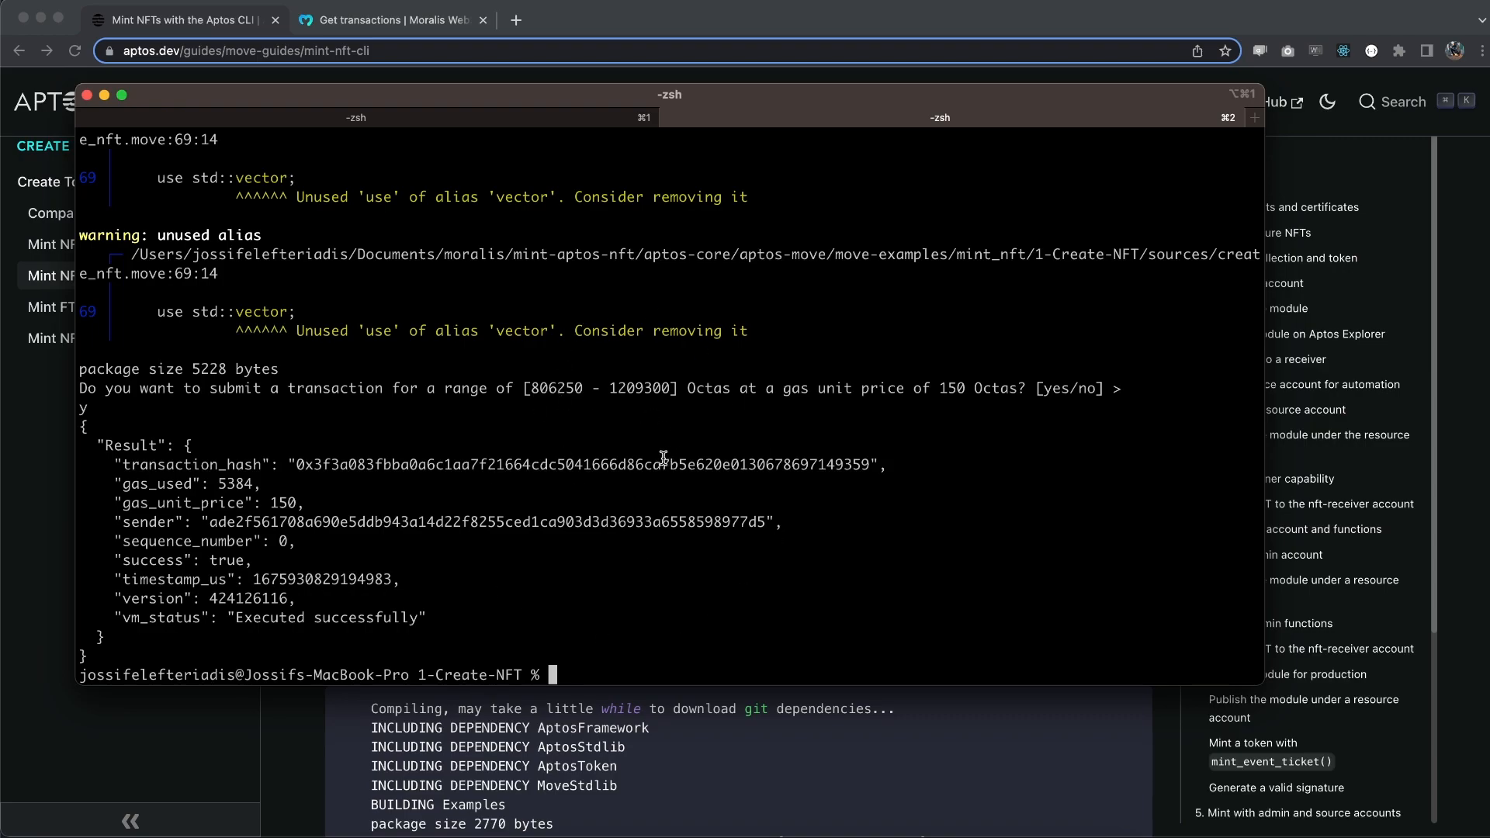
pyautogui.doubleClick(584, 464)
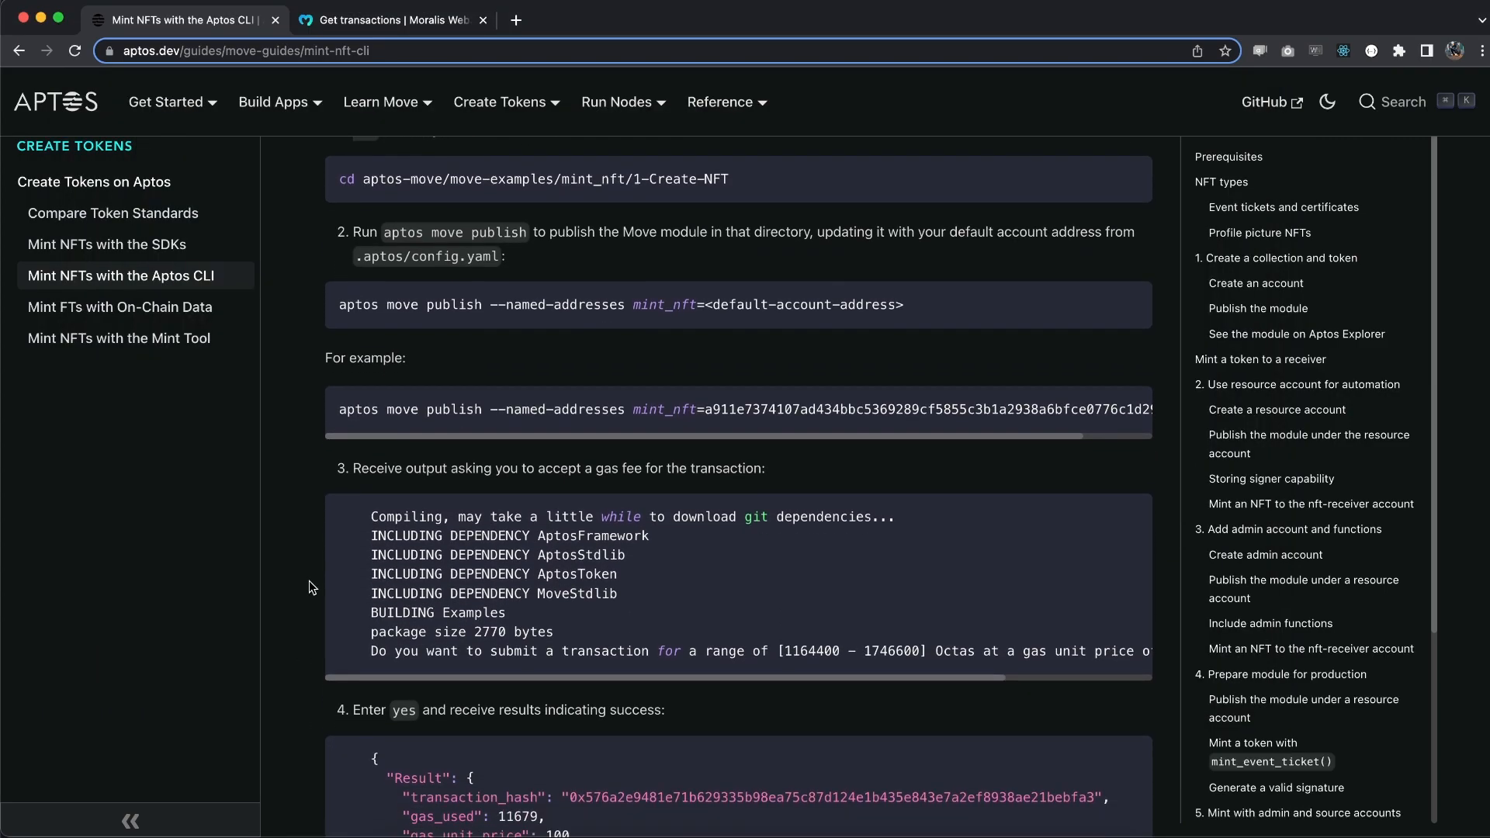
# Step: Scroll to See the module on Aptos Explorer and follow the Aptos Explorer link
pyautogui.scroll(-3)
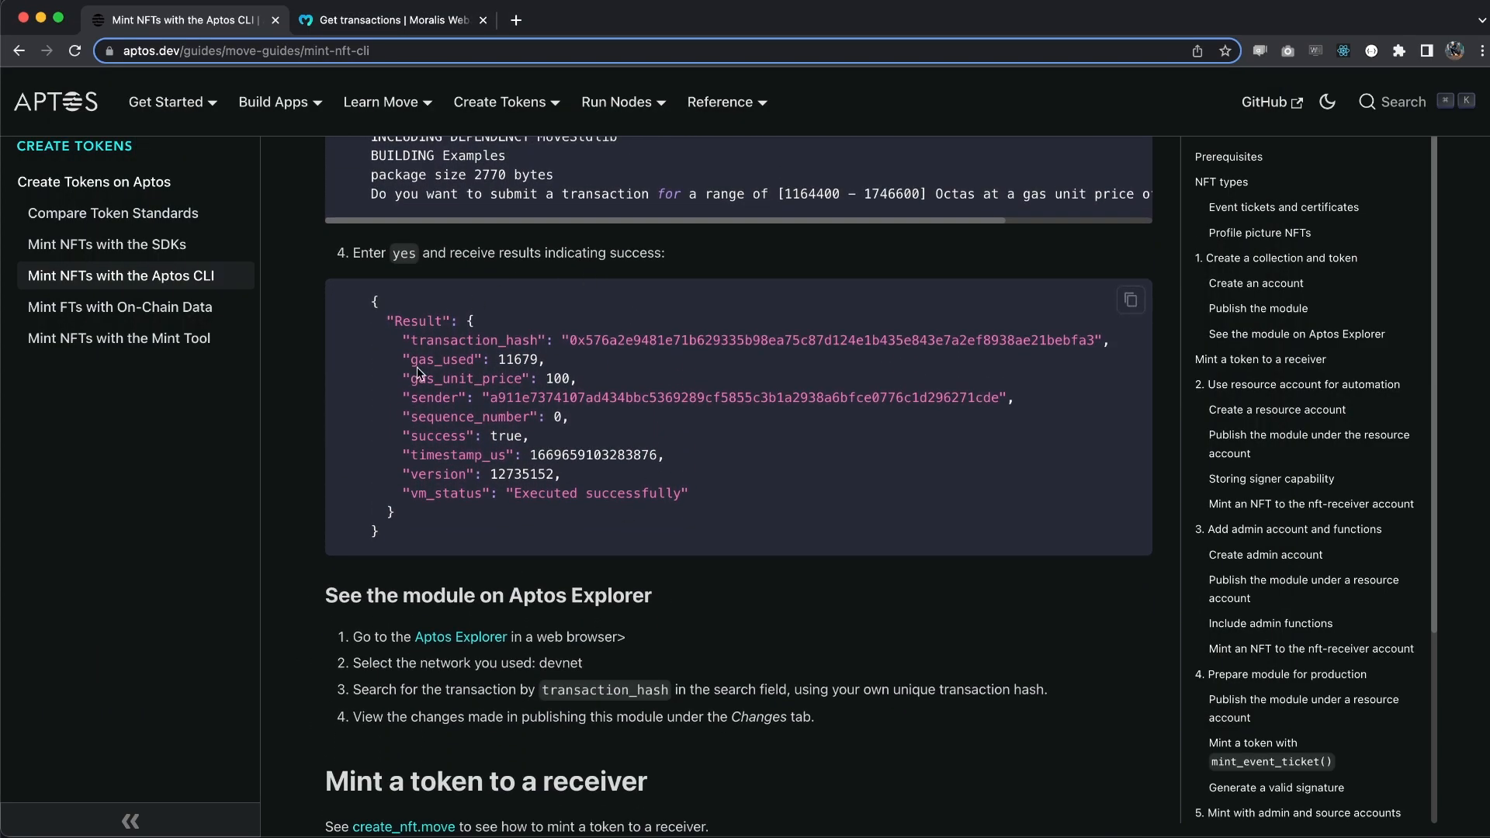
pyautogui.moveTo(627, 637)
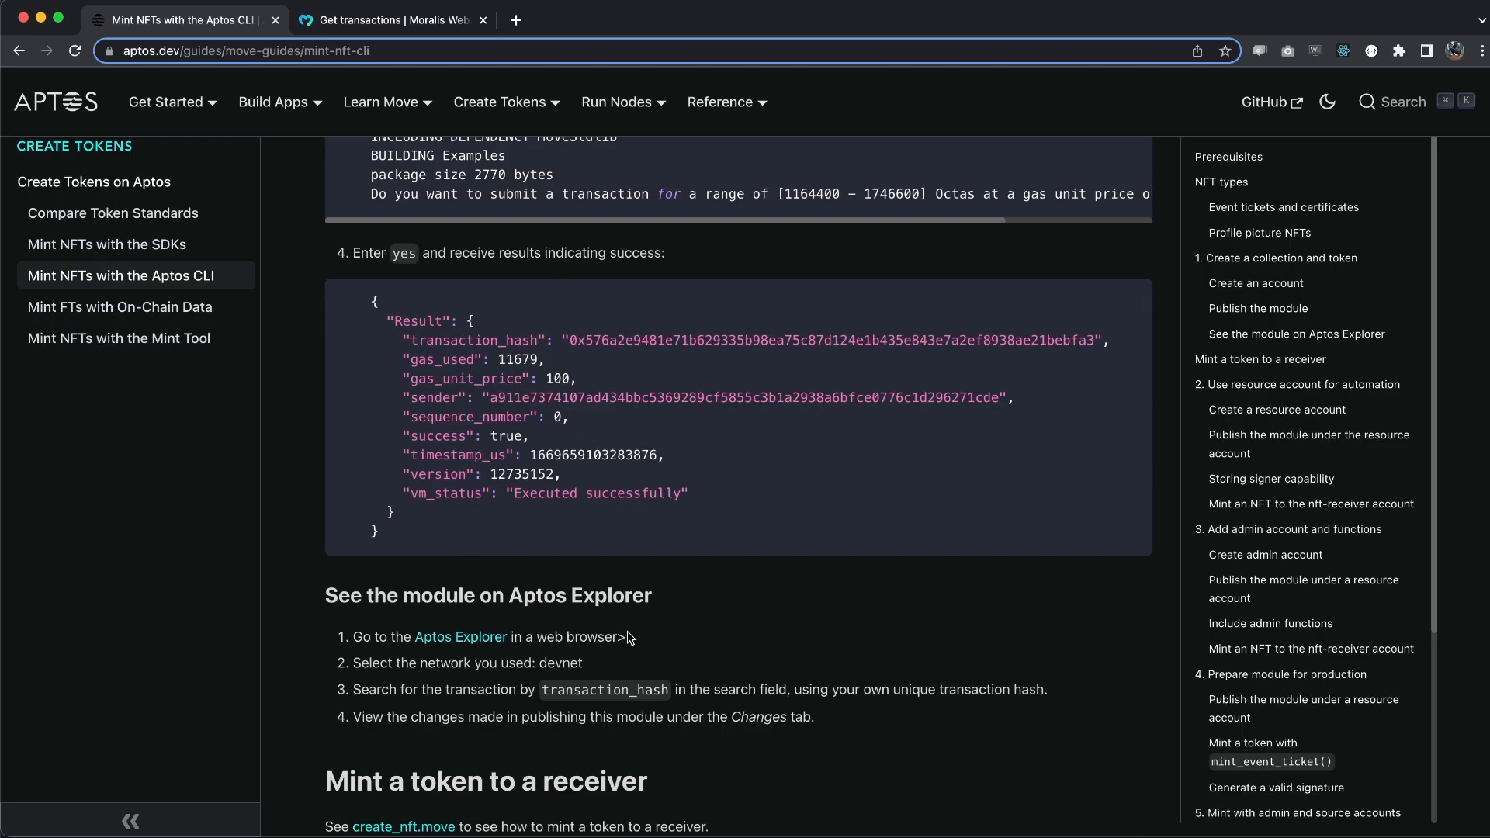
pyautogui.moveTo(460, 636)
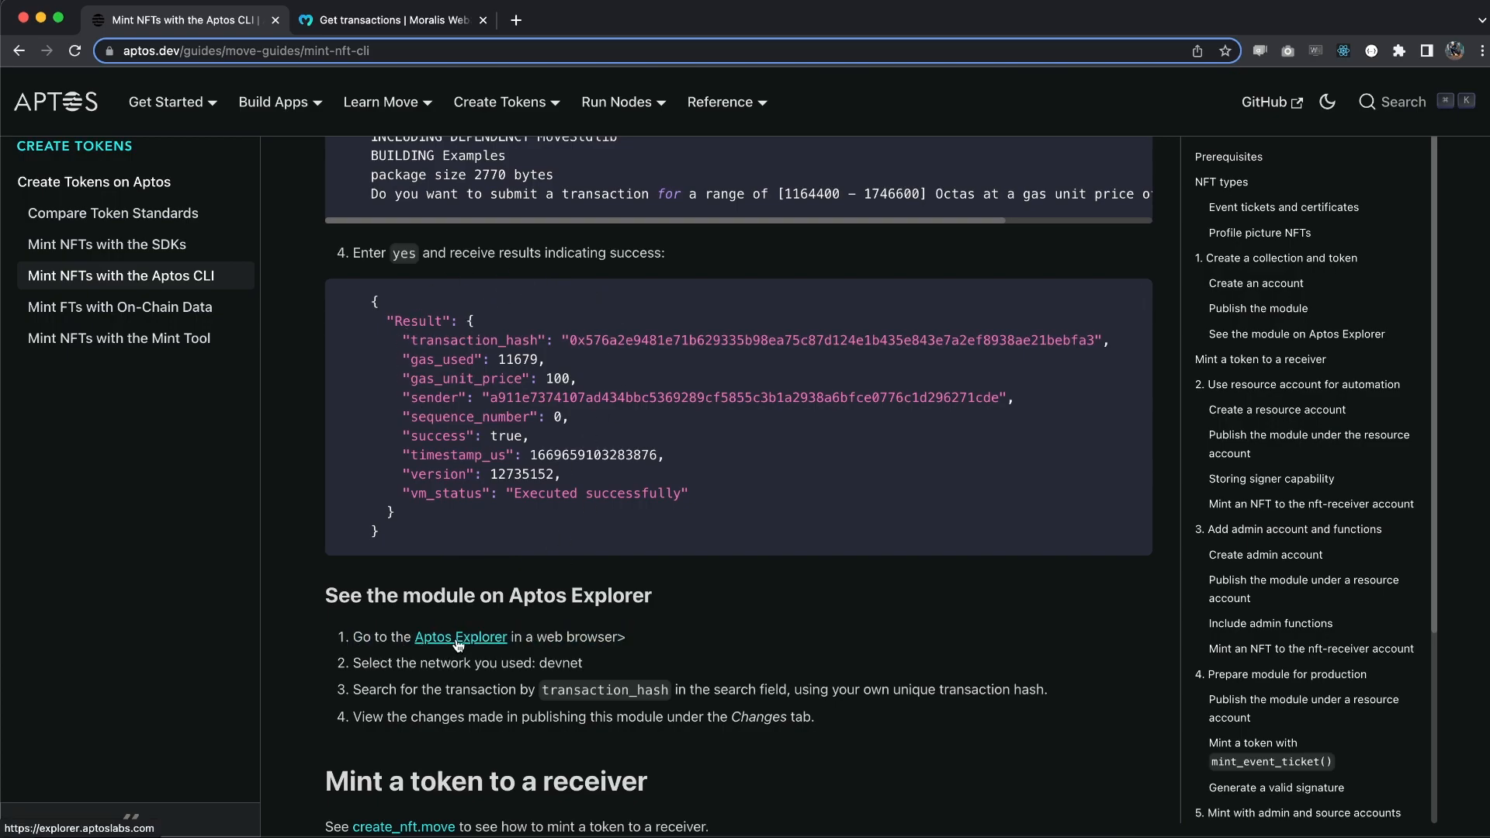
pyautogui.click(459, 637)
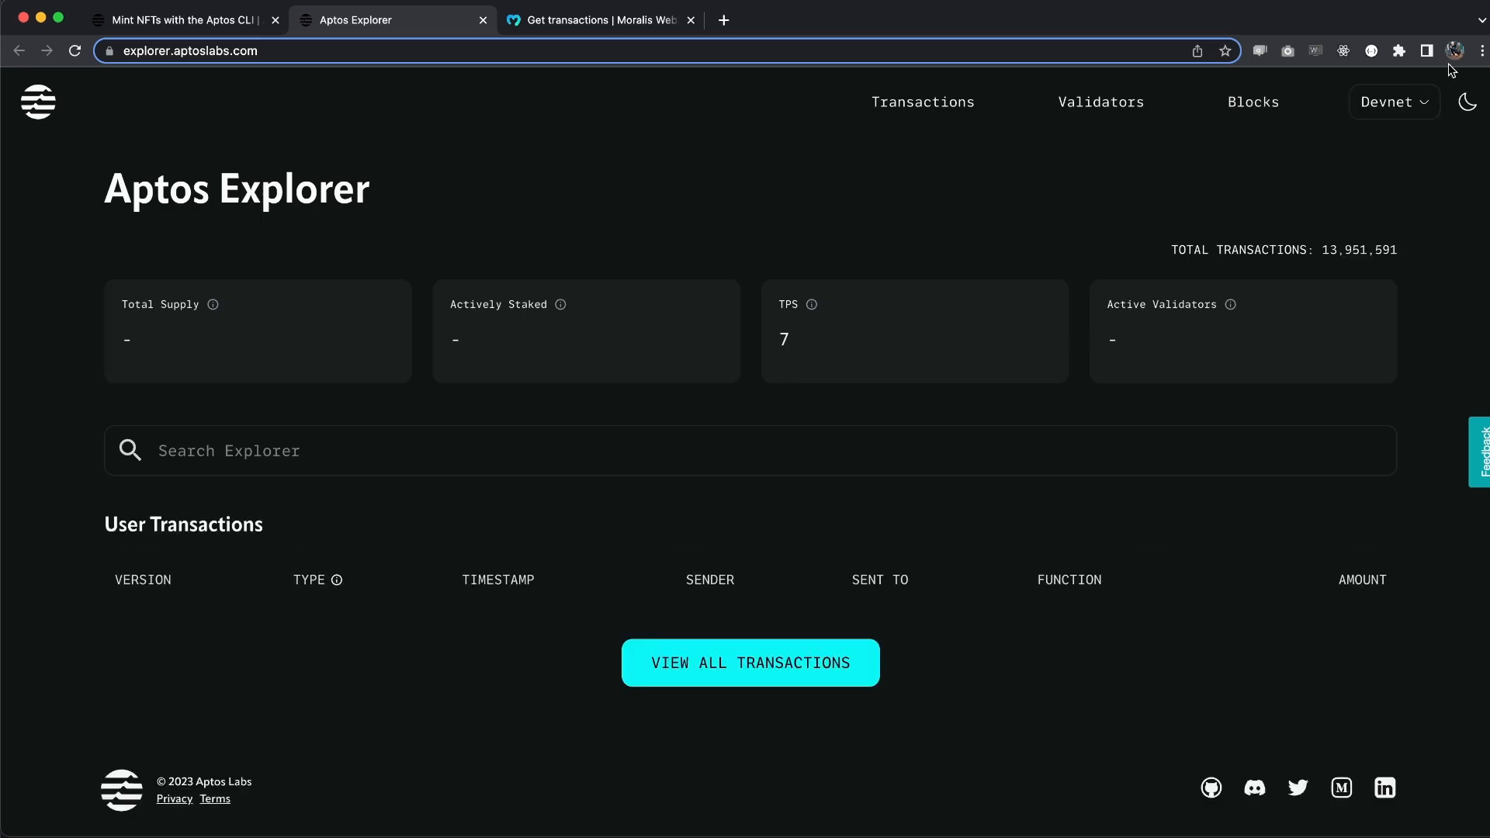
pyautogui.click(1393, 103)
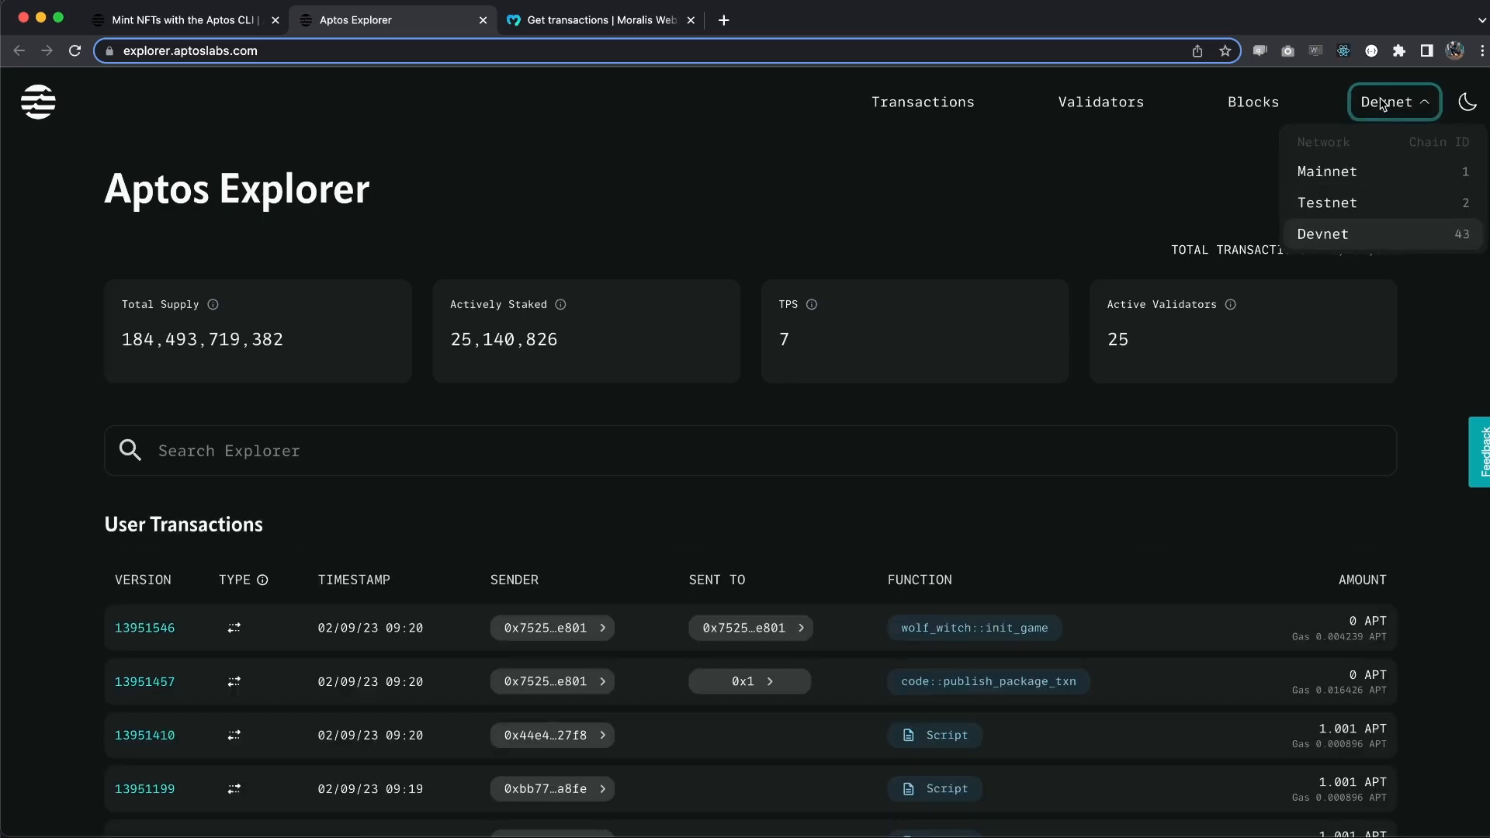
pyautogui.click(1327, 202)
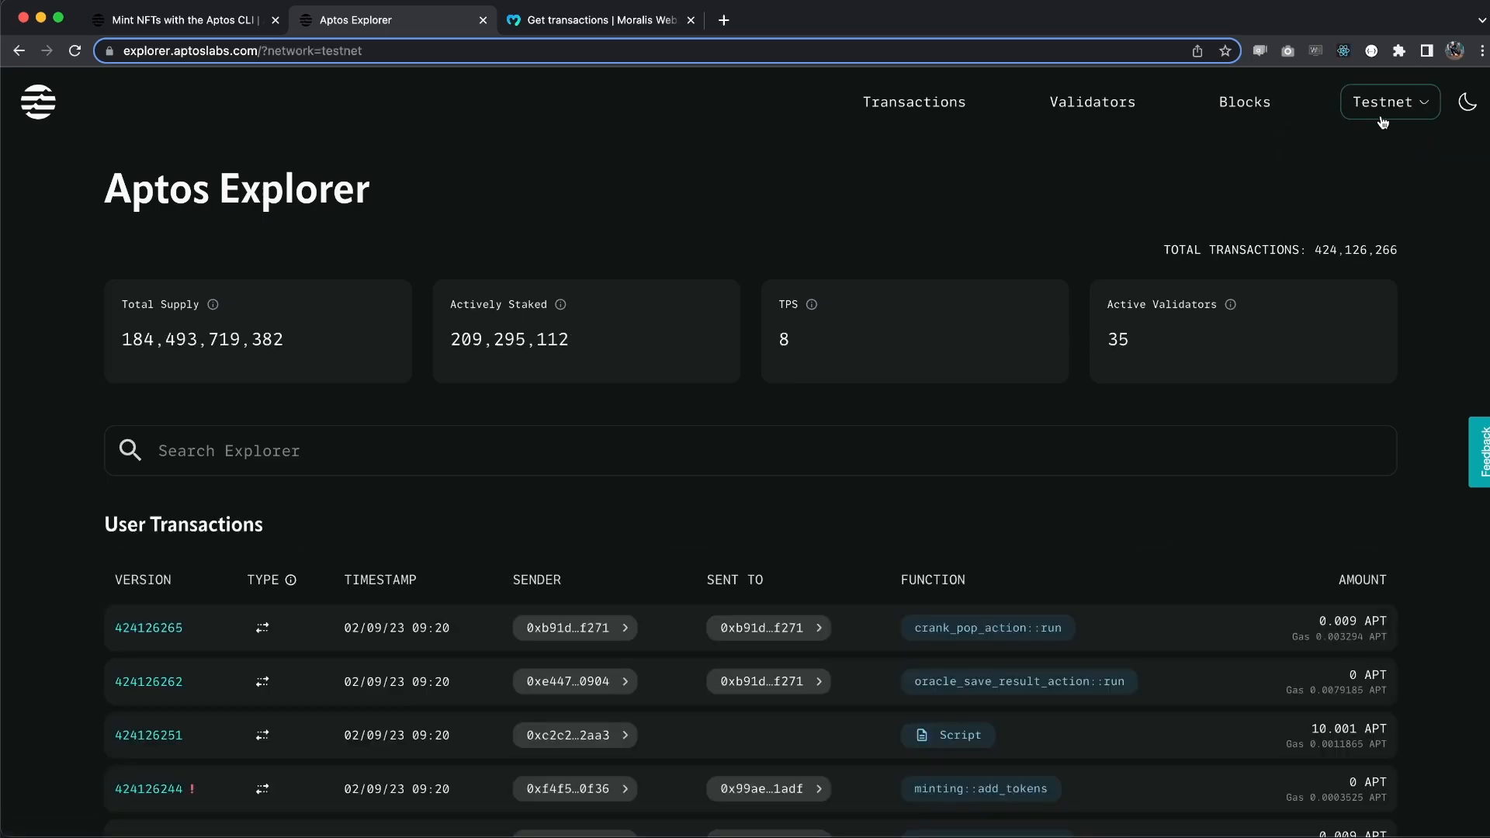
pyautogui.click(666, 451)
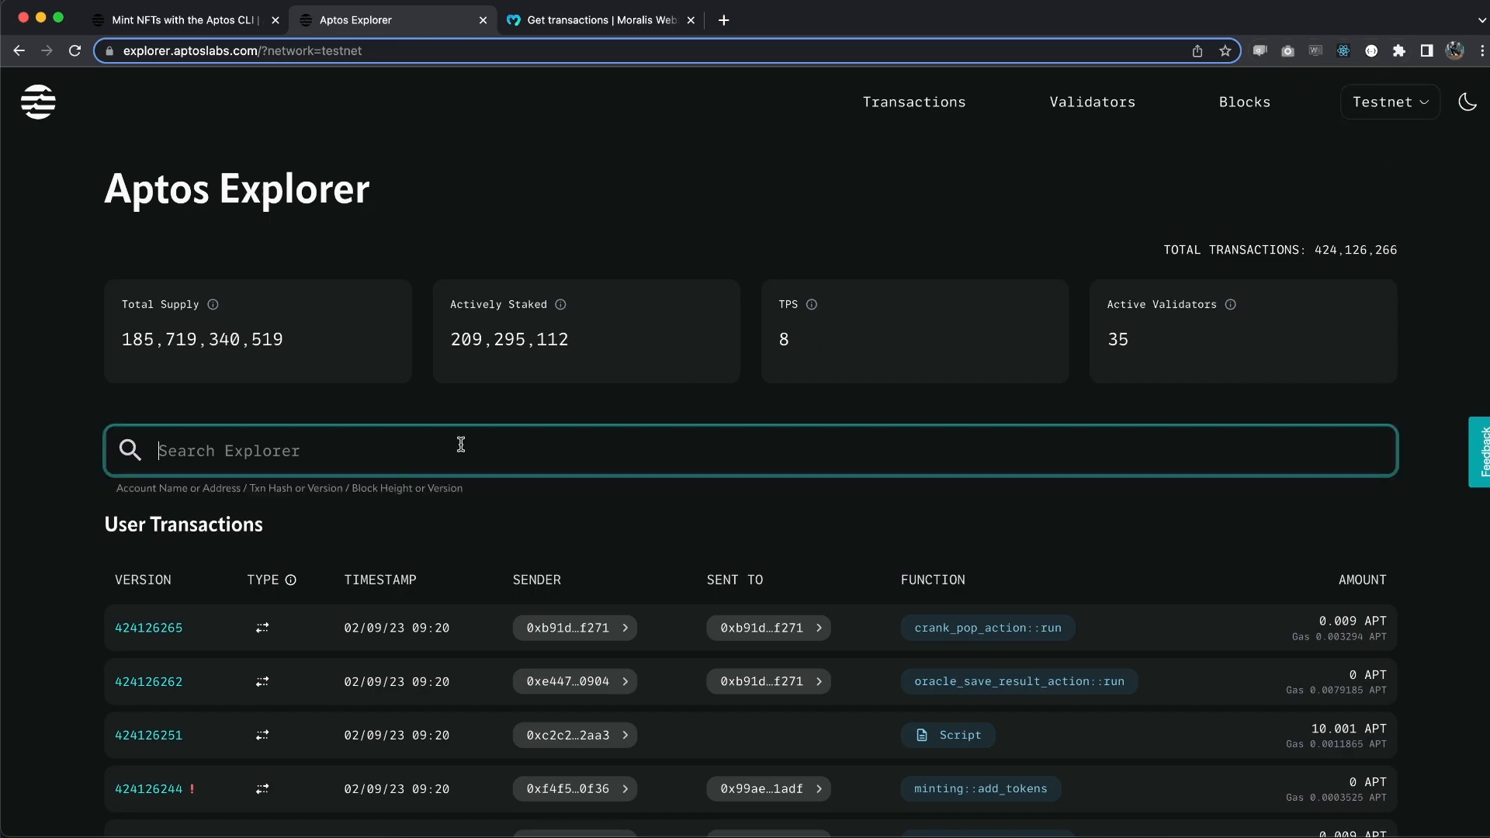
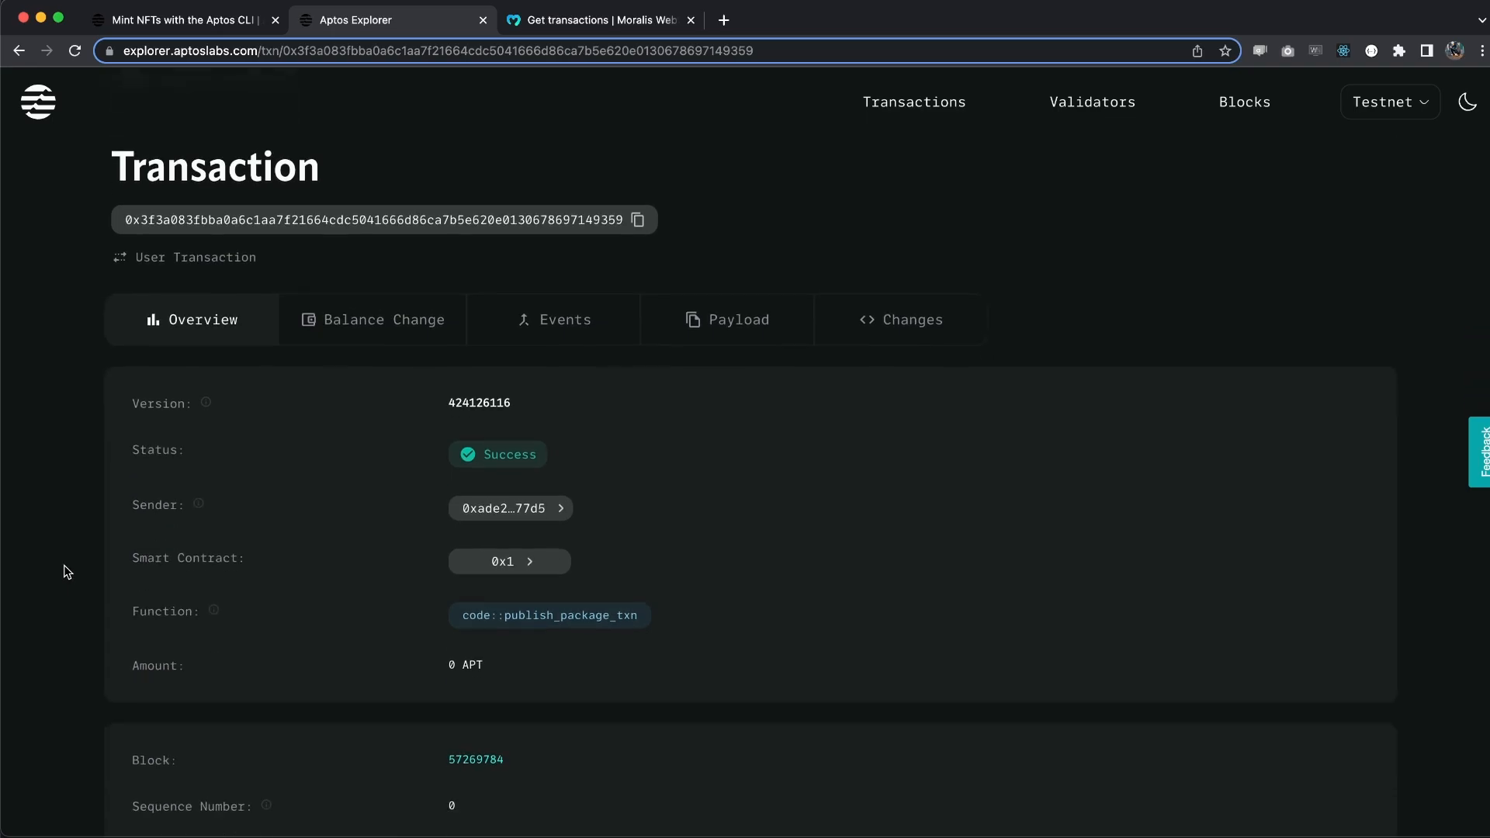
pyautogui.click(899, 319)
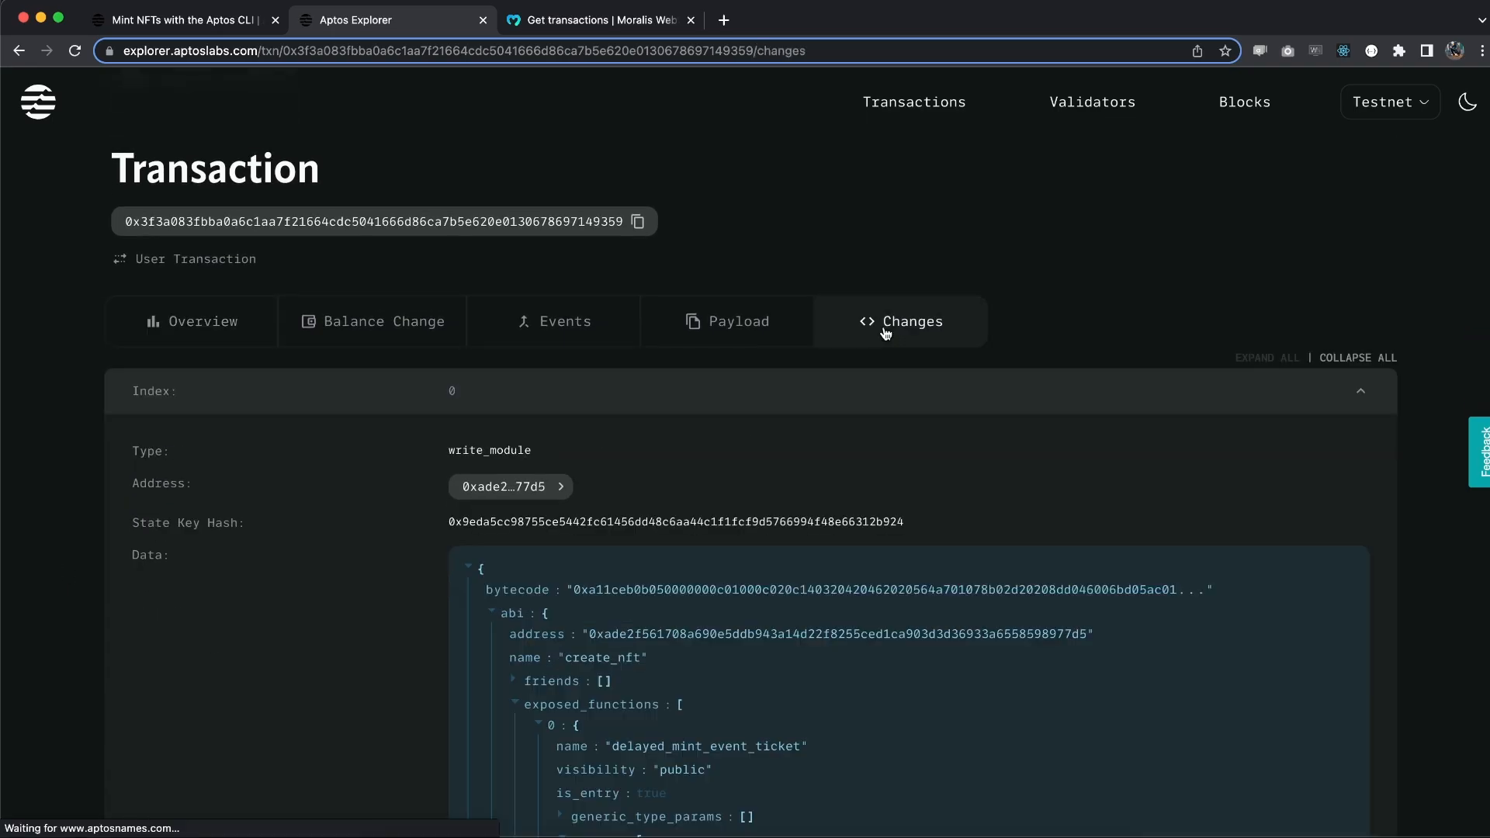
pyautogui.click(726, 322)
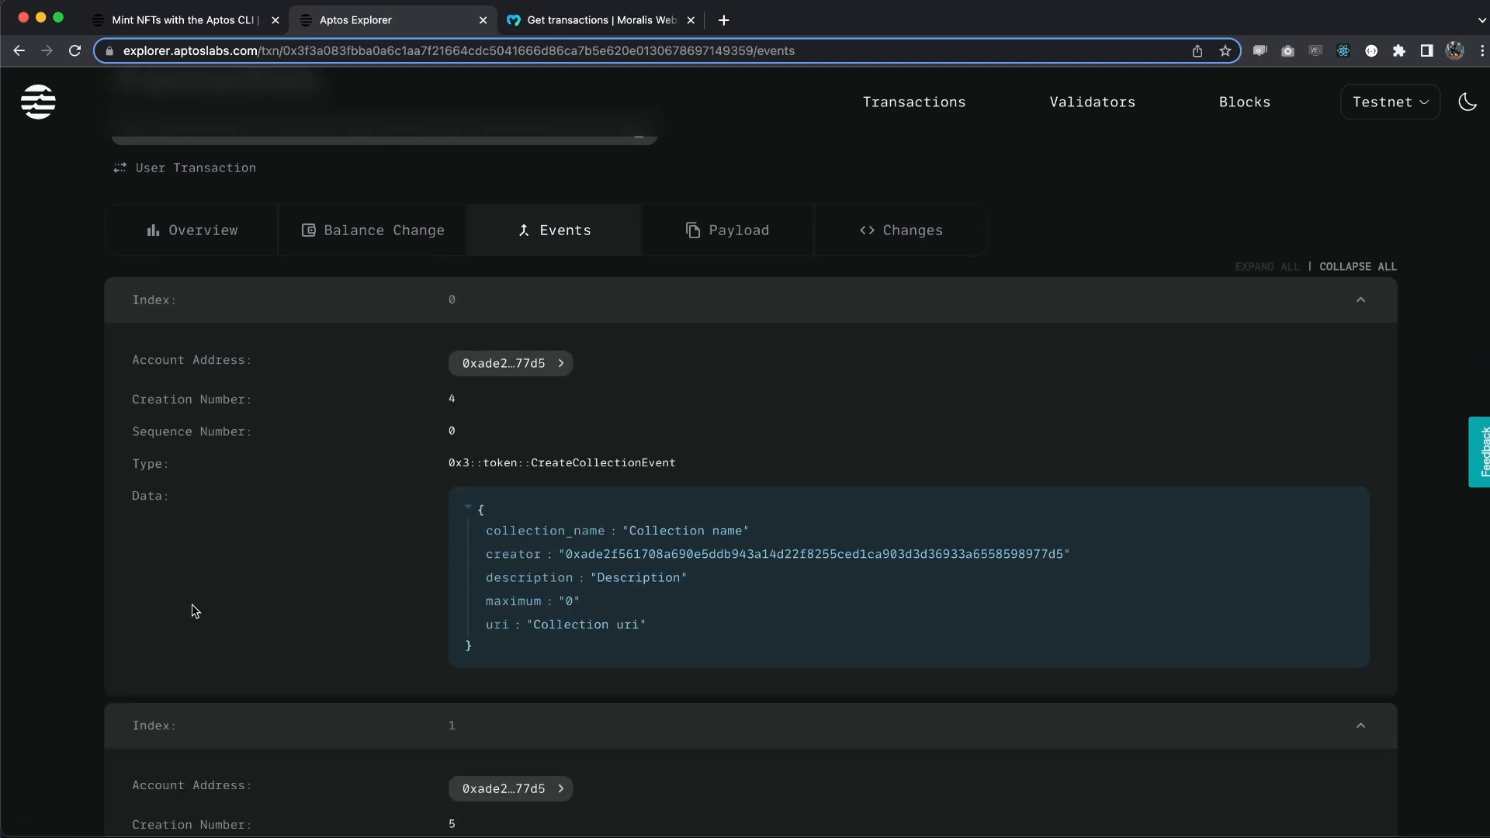
pyautogui.doubleClick(680, 441)
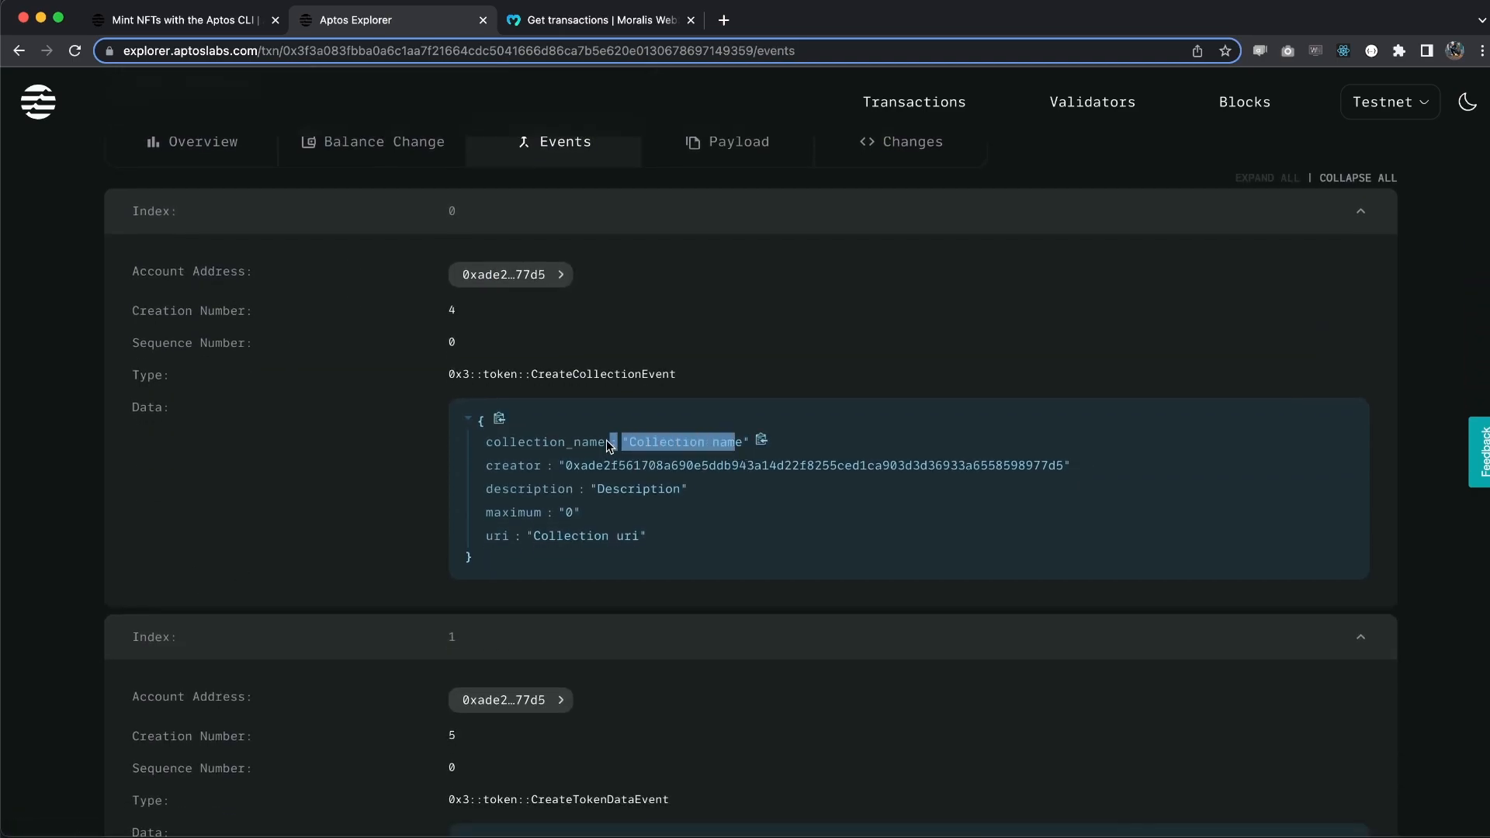
pyautogui.scroll(3)
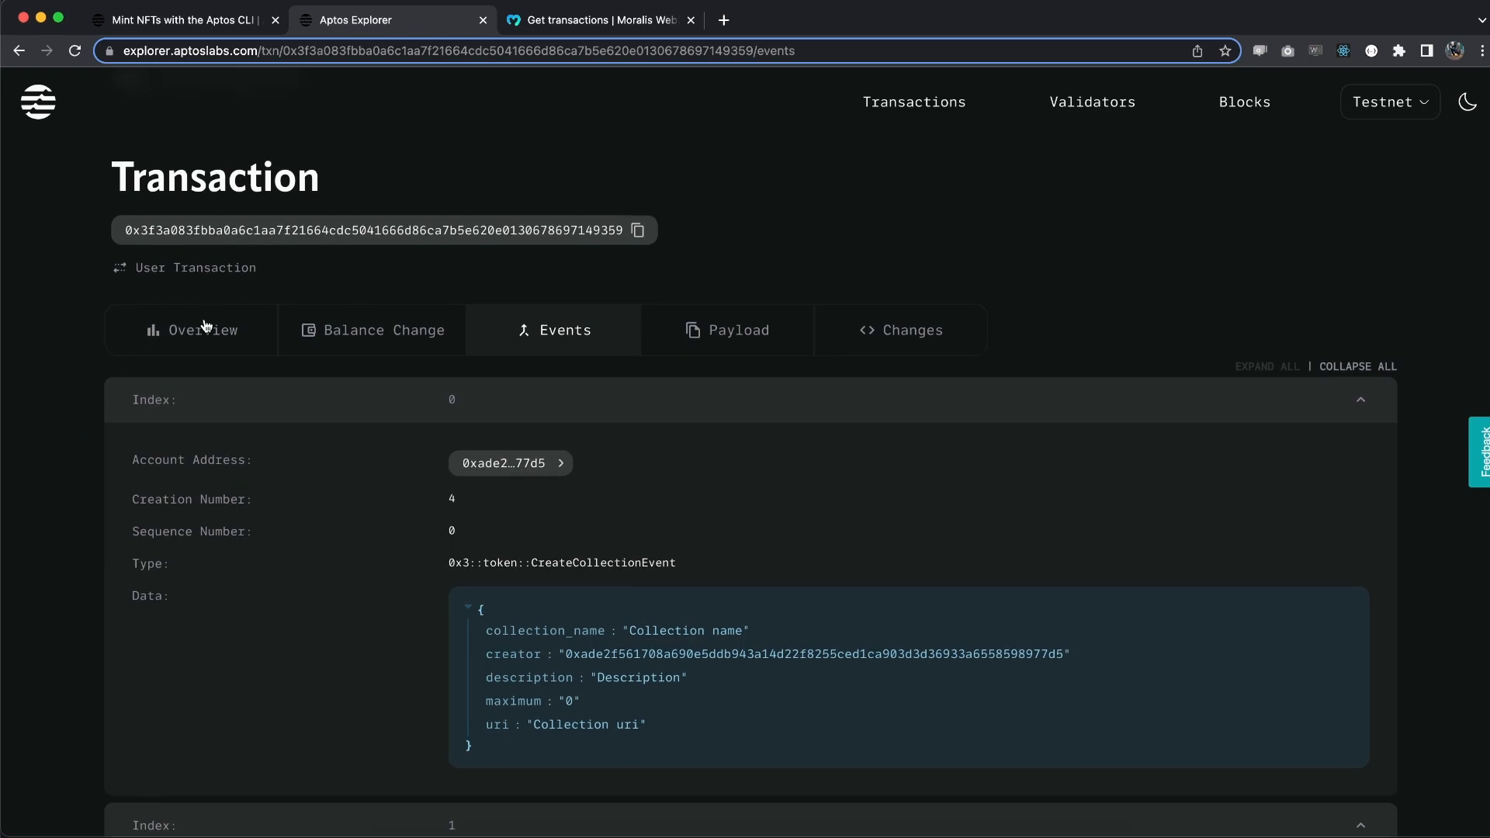
pyautogui.click(202, 329)
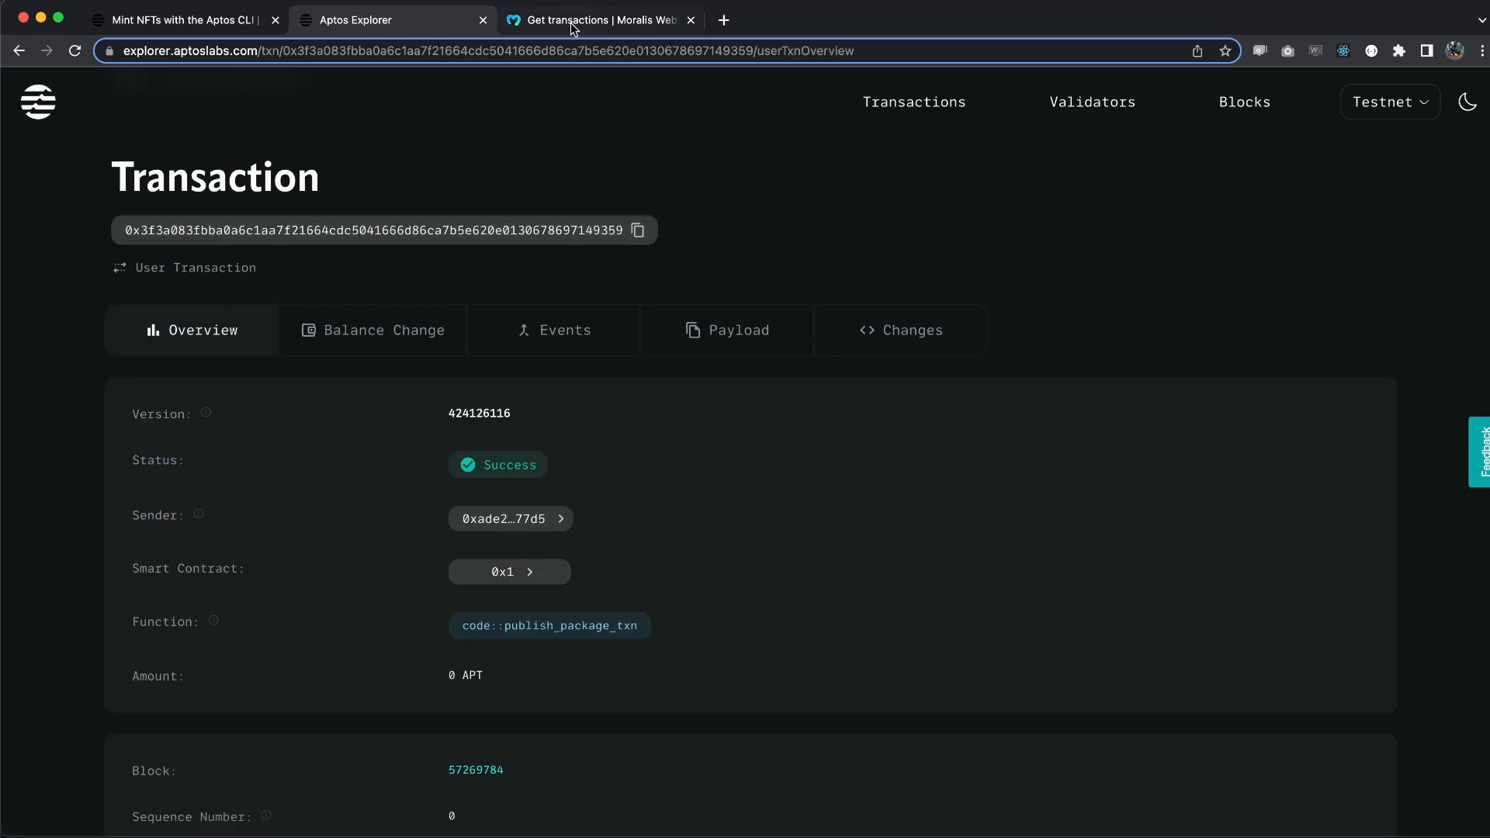
# Step: Review the Moralis Aptos Get transactions reference and its Node.js sample code
pyautogui.click(599, 19)
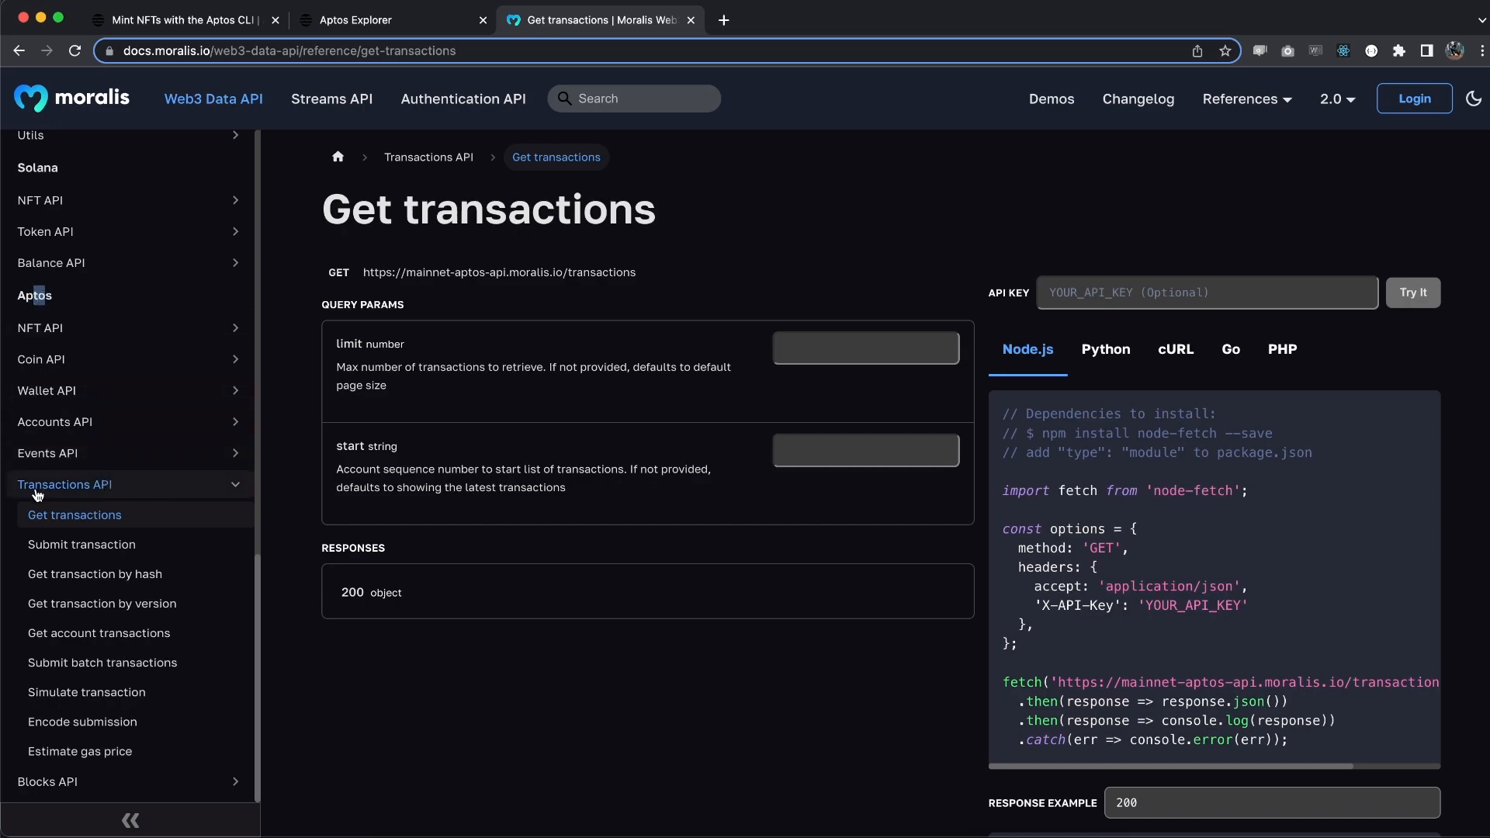
pyautogui.moveTo(499, 601)
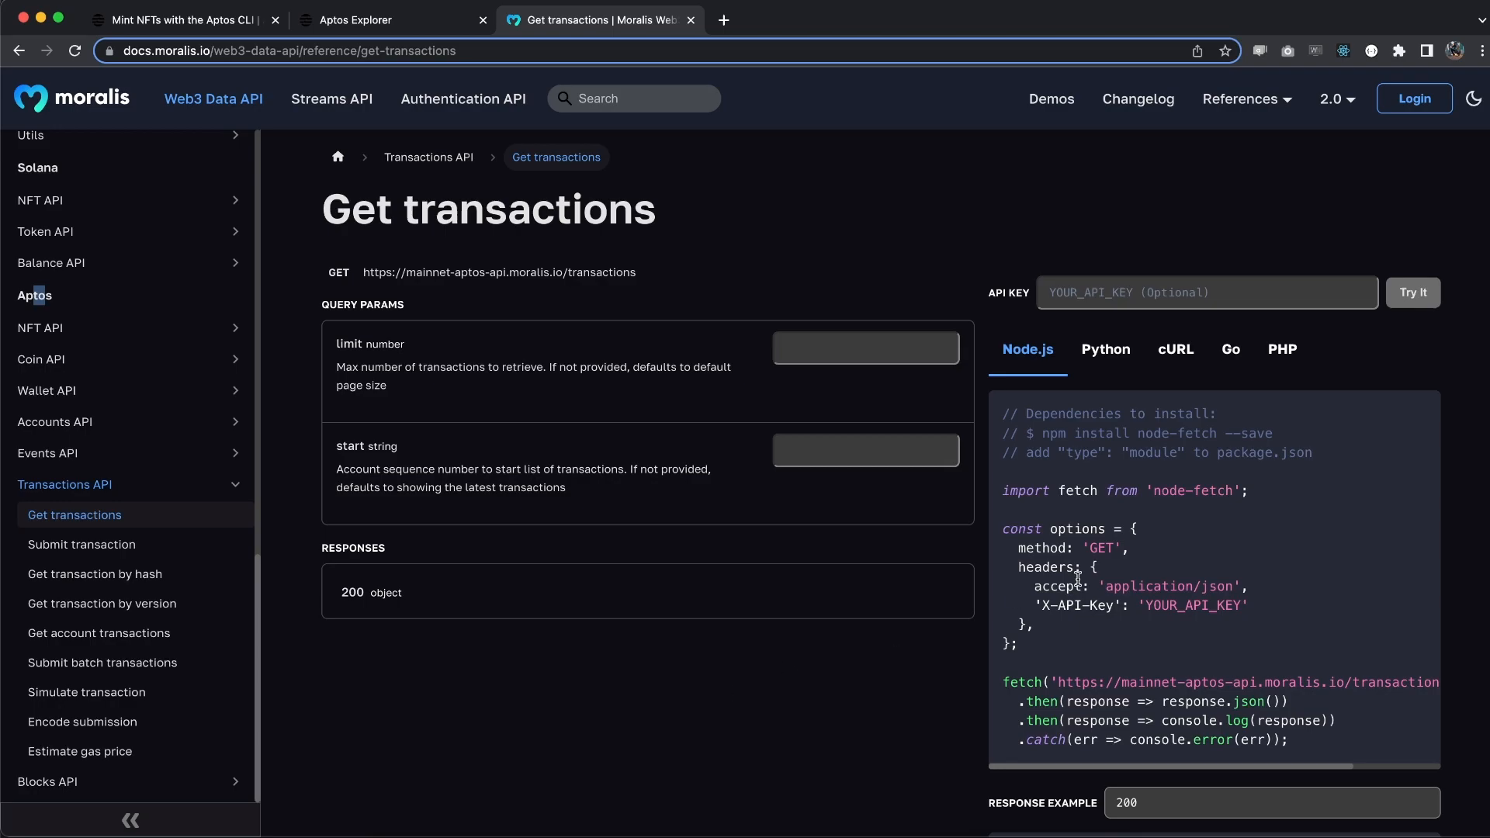
pyautogui.moveTo(1179, 391)
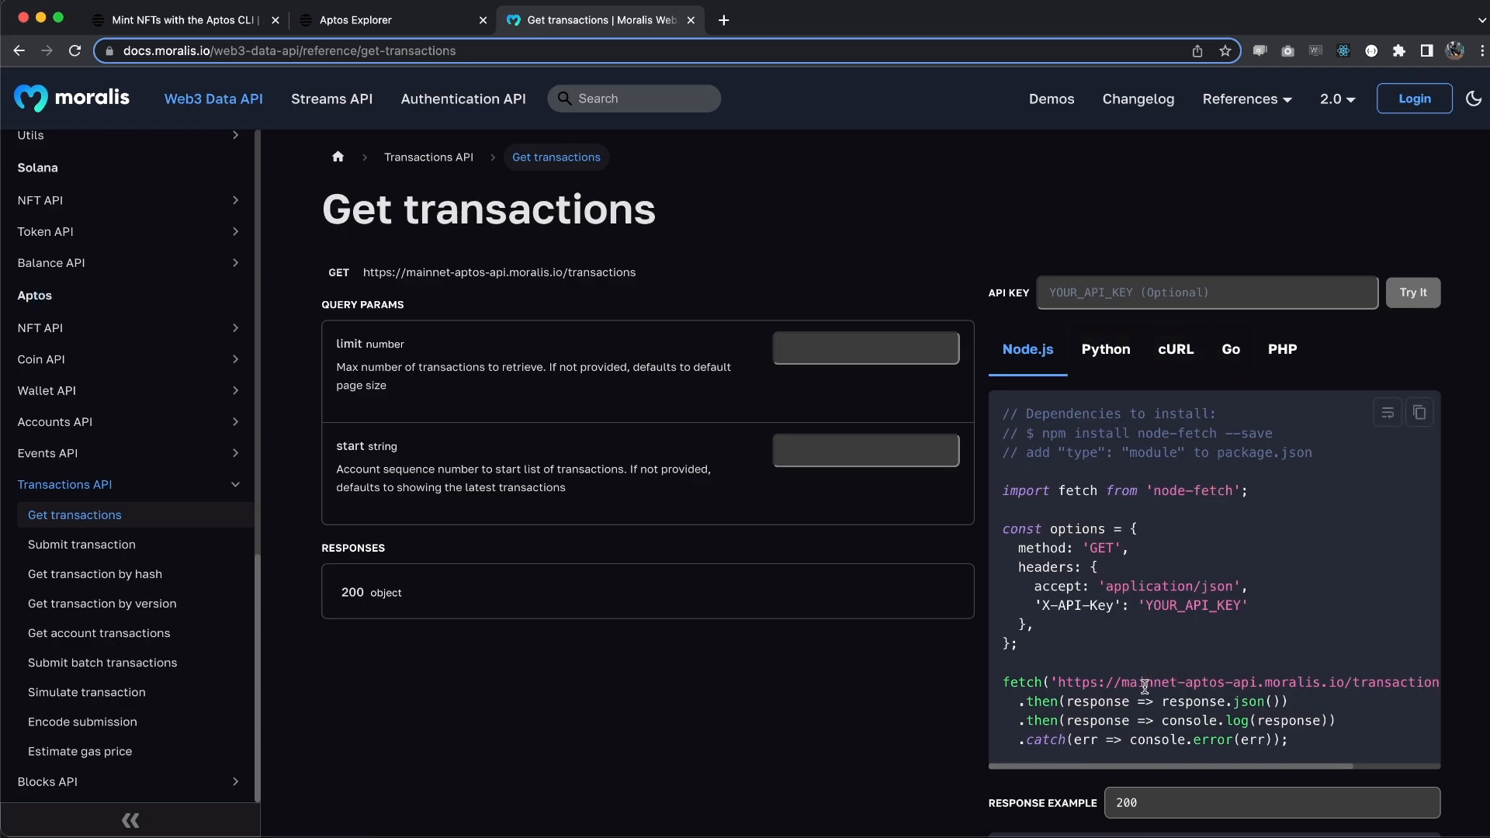
pyautogui.scroll(-3)
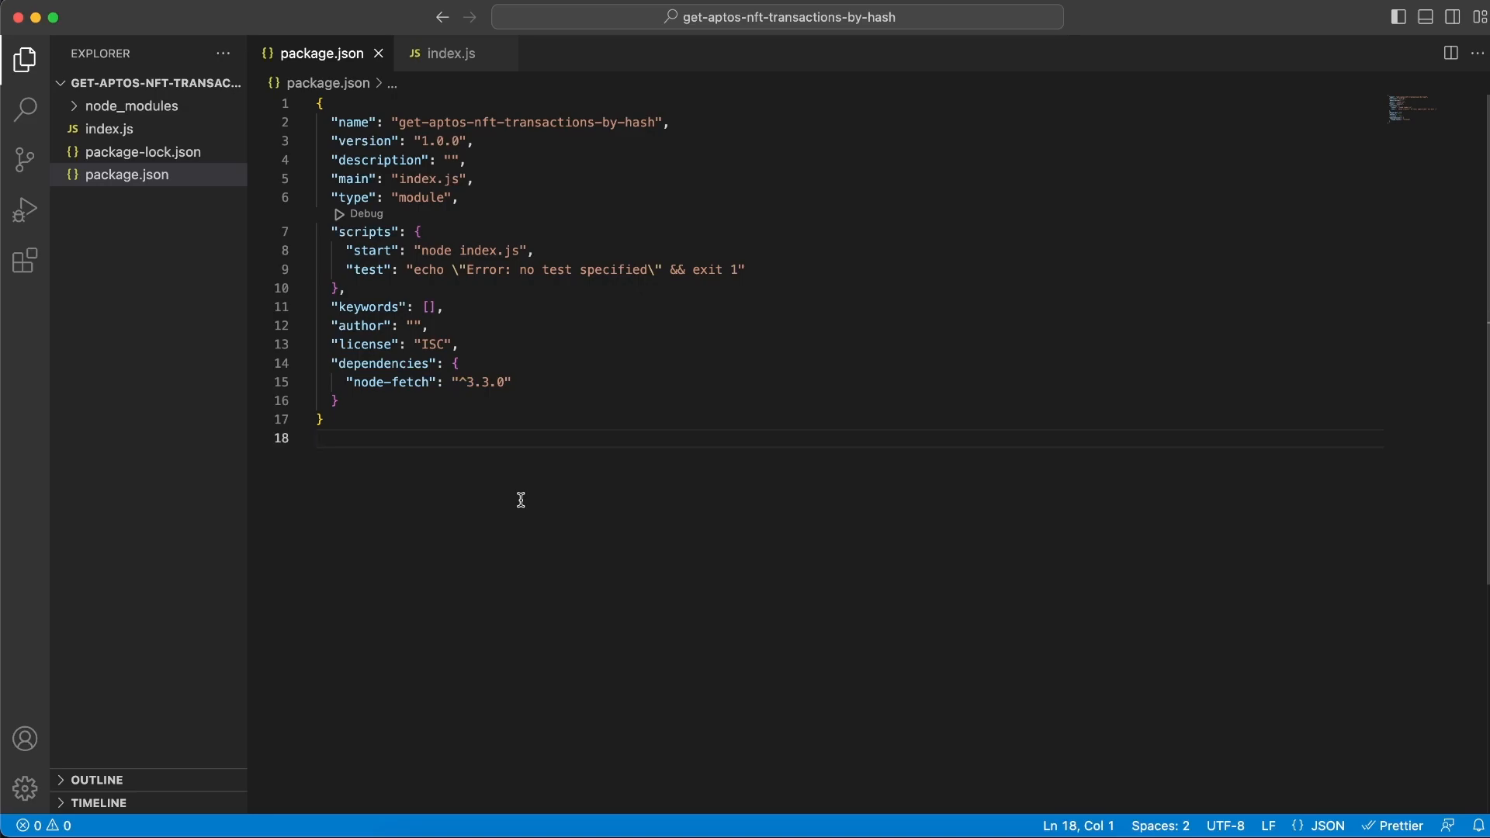
pyautogui.moveTo(547, 393)
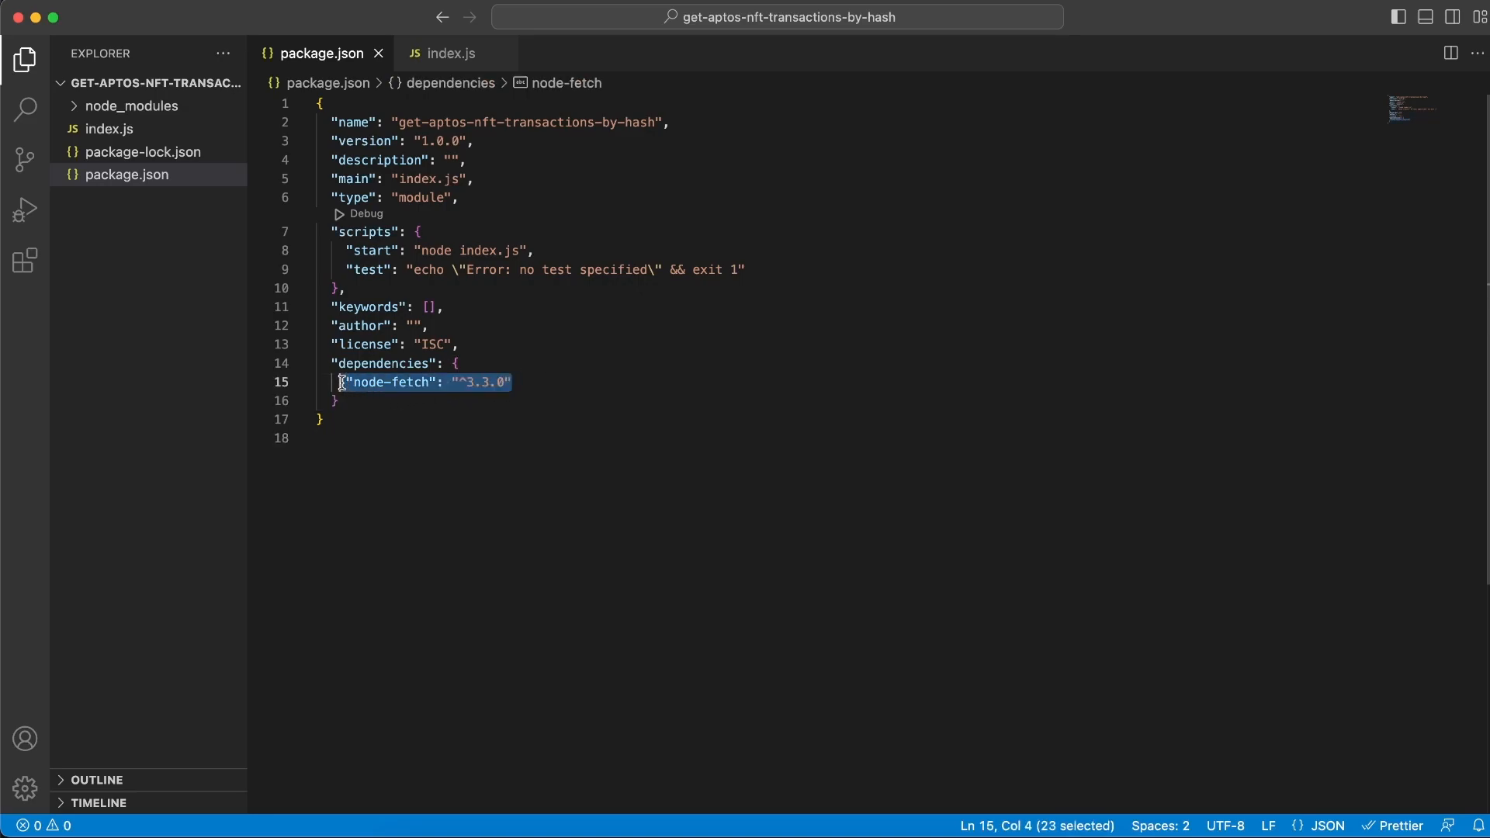
# Step: Highlight the "type": "module" line in package.json, then switch to index.js
pyautogui.click(459, 198)
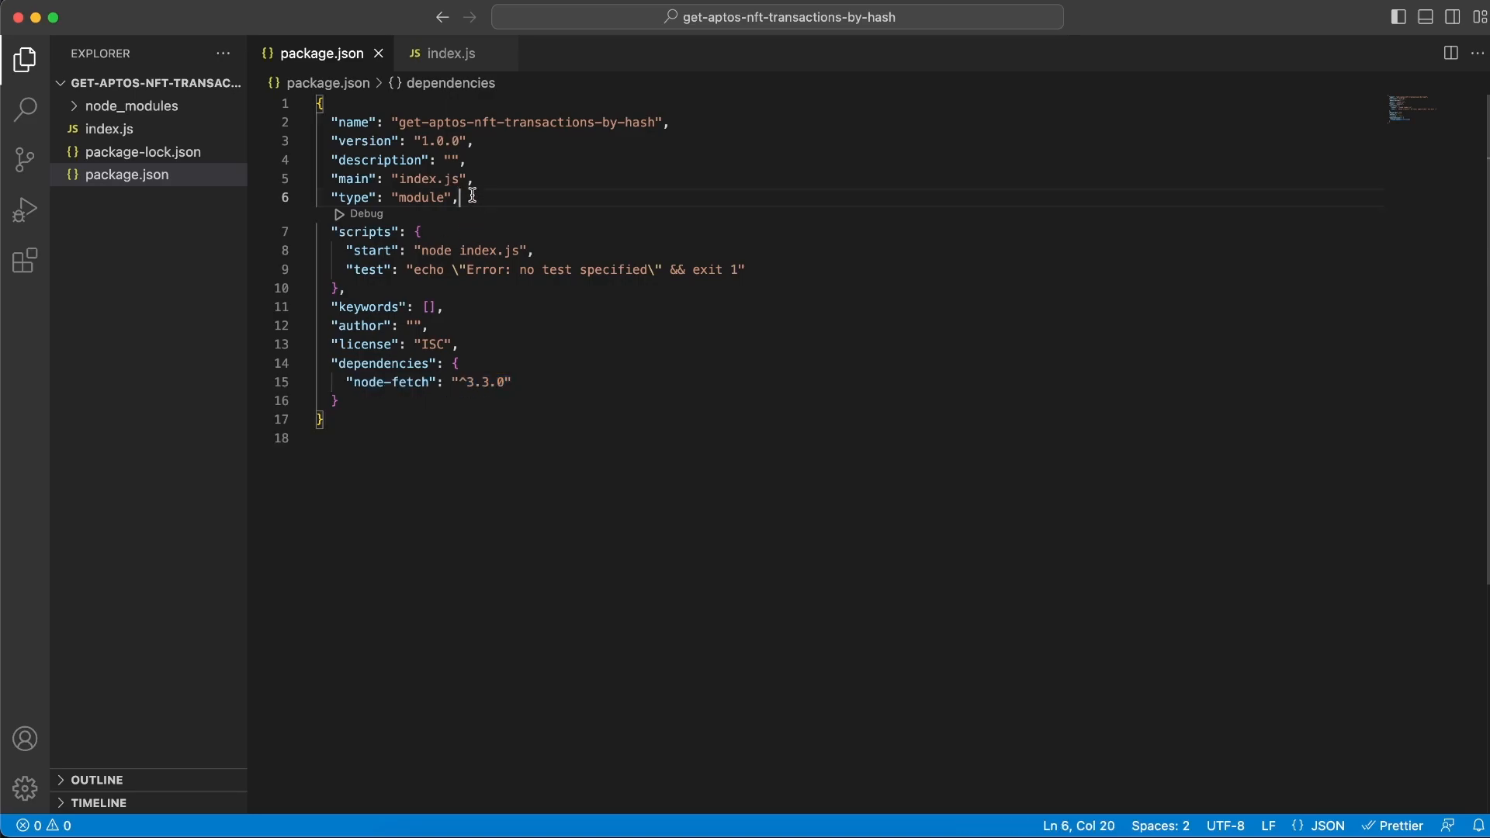
pyautogui.tripleClick(390, 198)
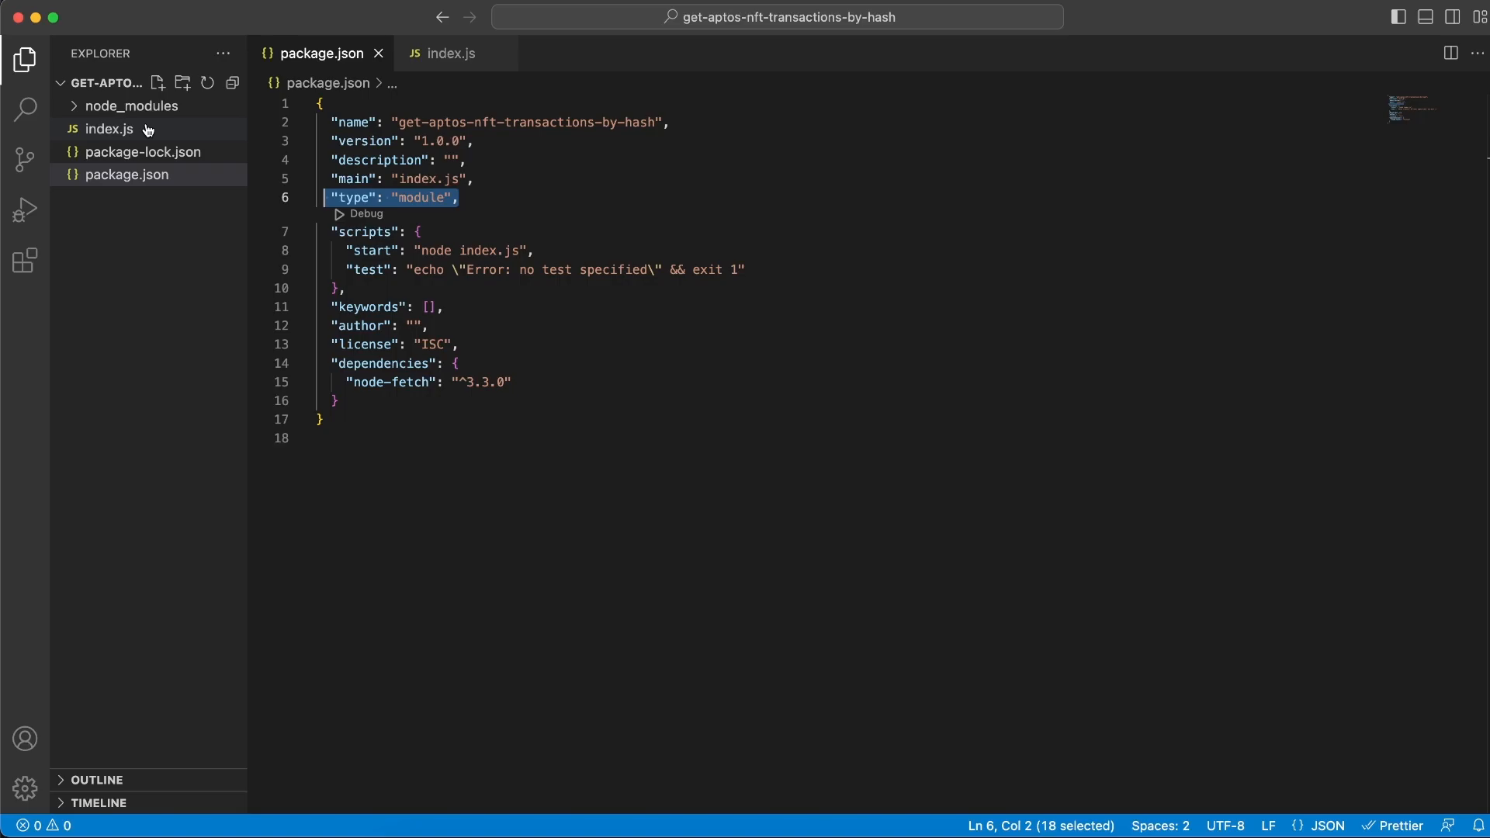
pyautogui.click(452, 53)
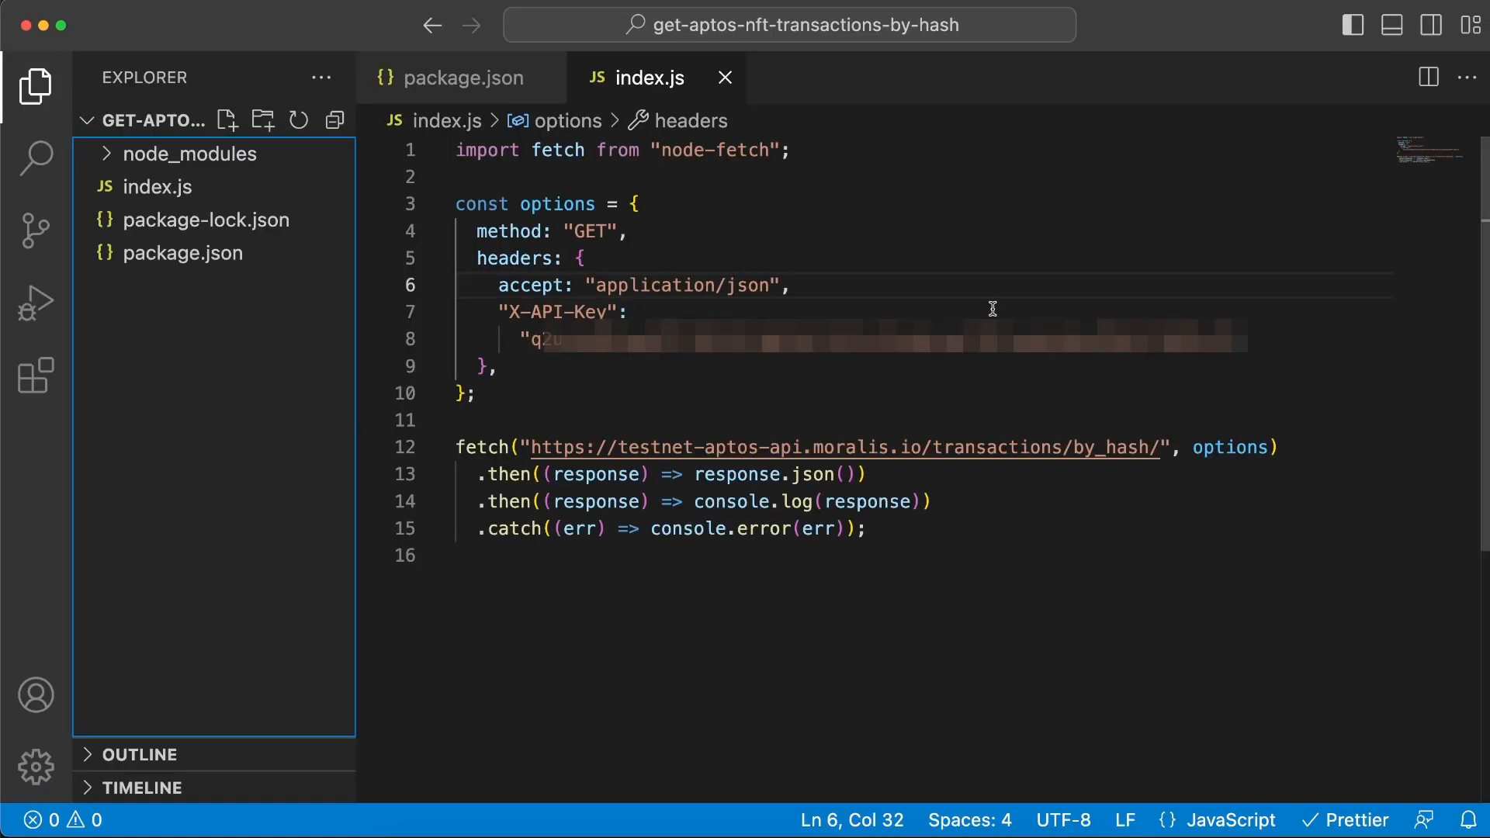
pyautogui.moveTo(1083, 492)
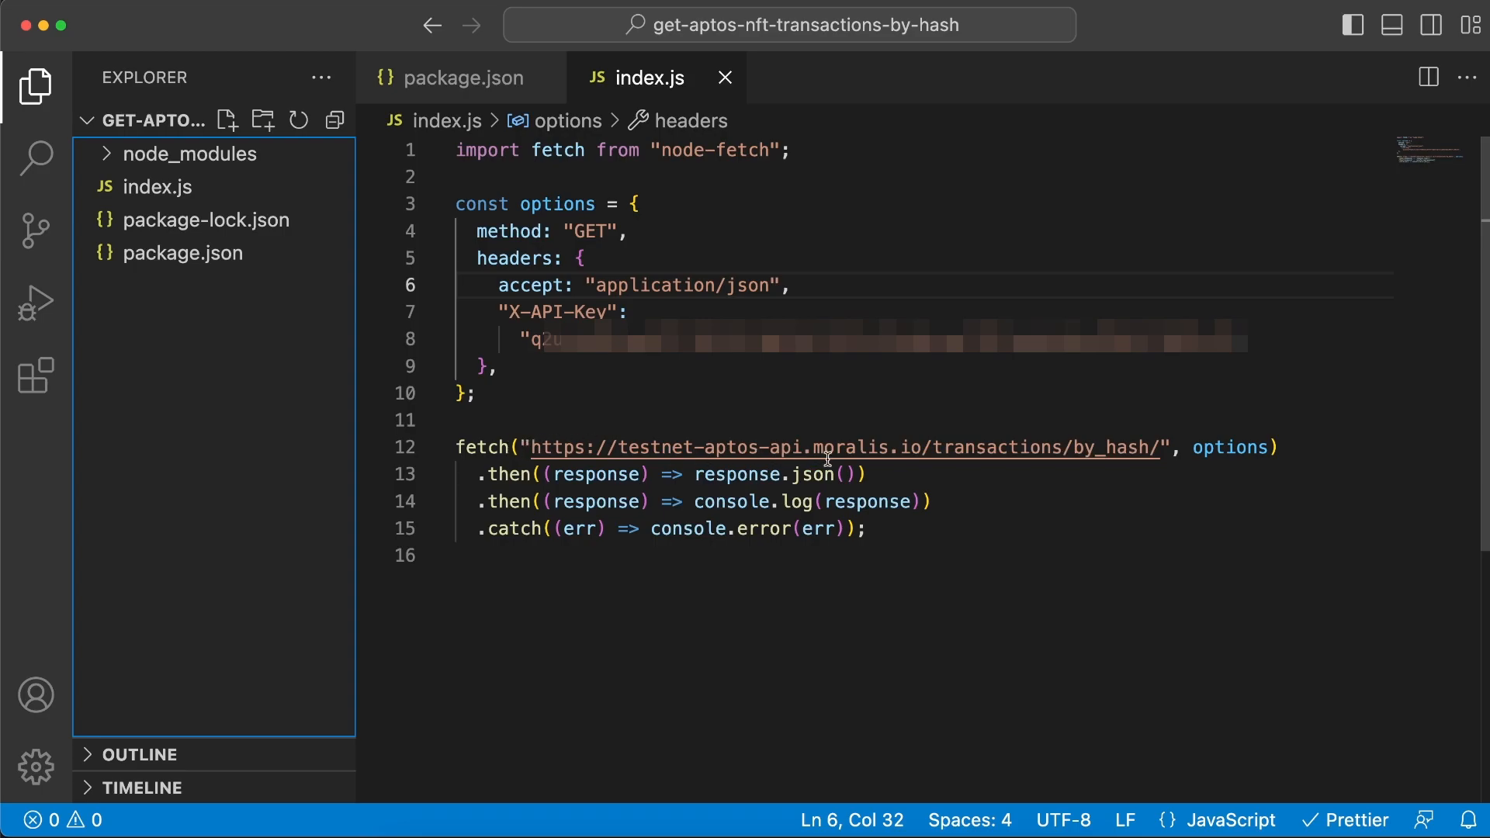
pyautogui.moveTo(671, 455)
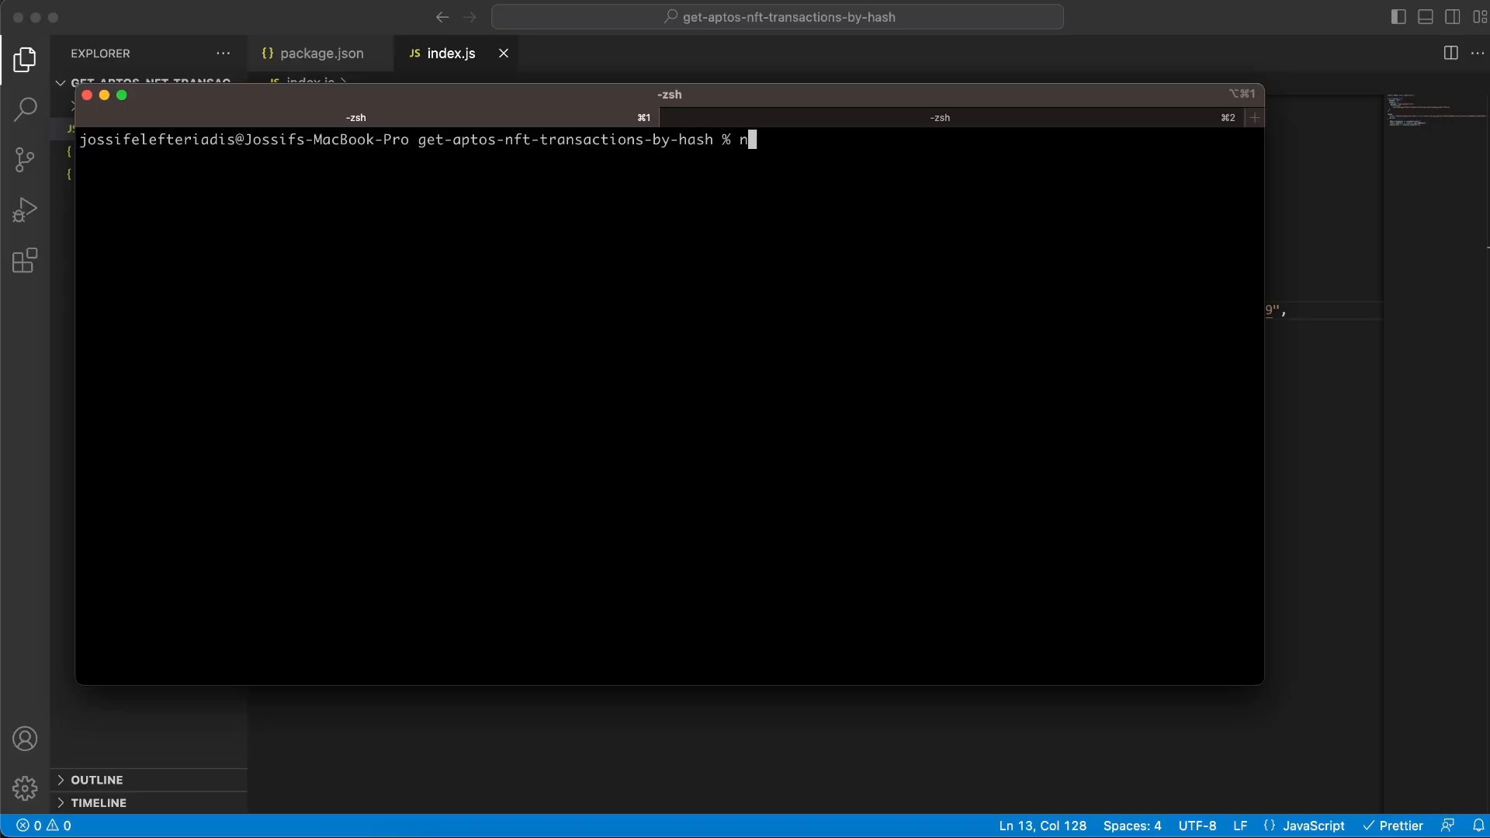
# Step: Run npm run start and review the fetched transaction output, highlighting gas_used 5384
pyautogui.write('pm run start')
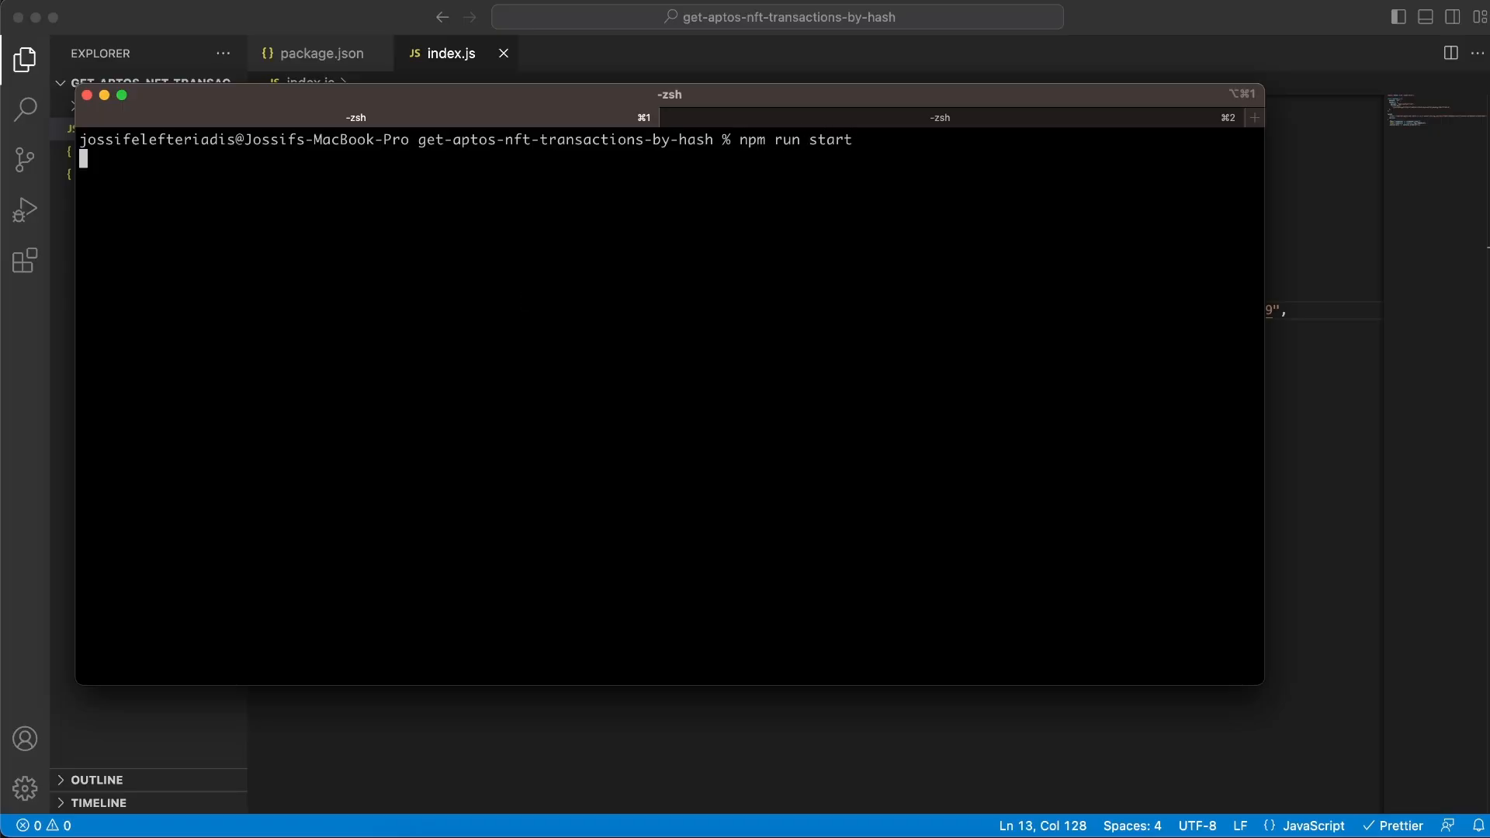
pyautogui.press('Return')
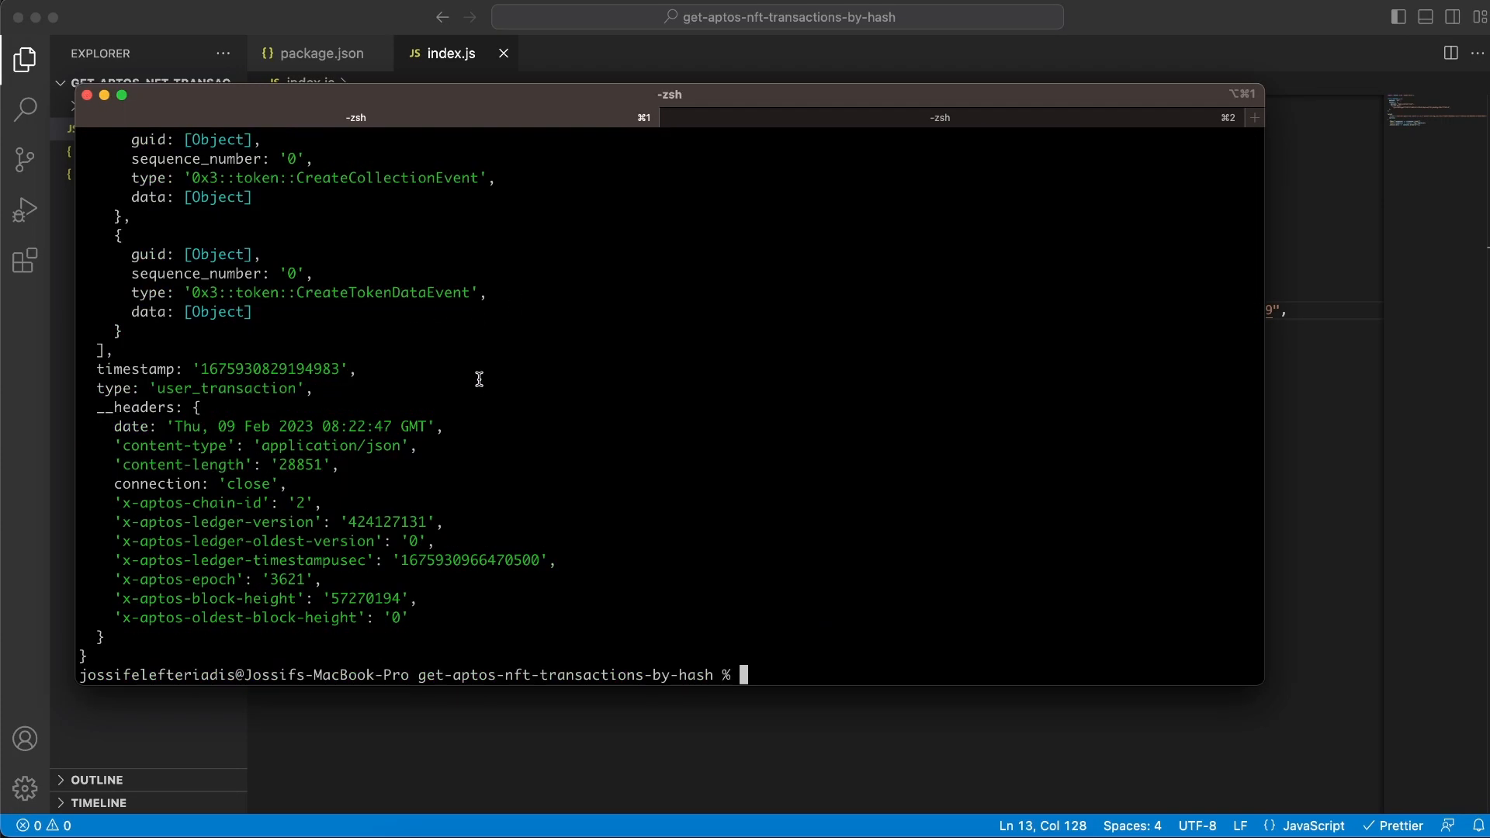
pyautogui.moveTo(219, 429)
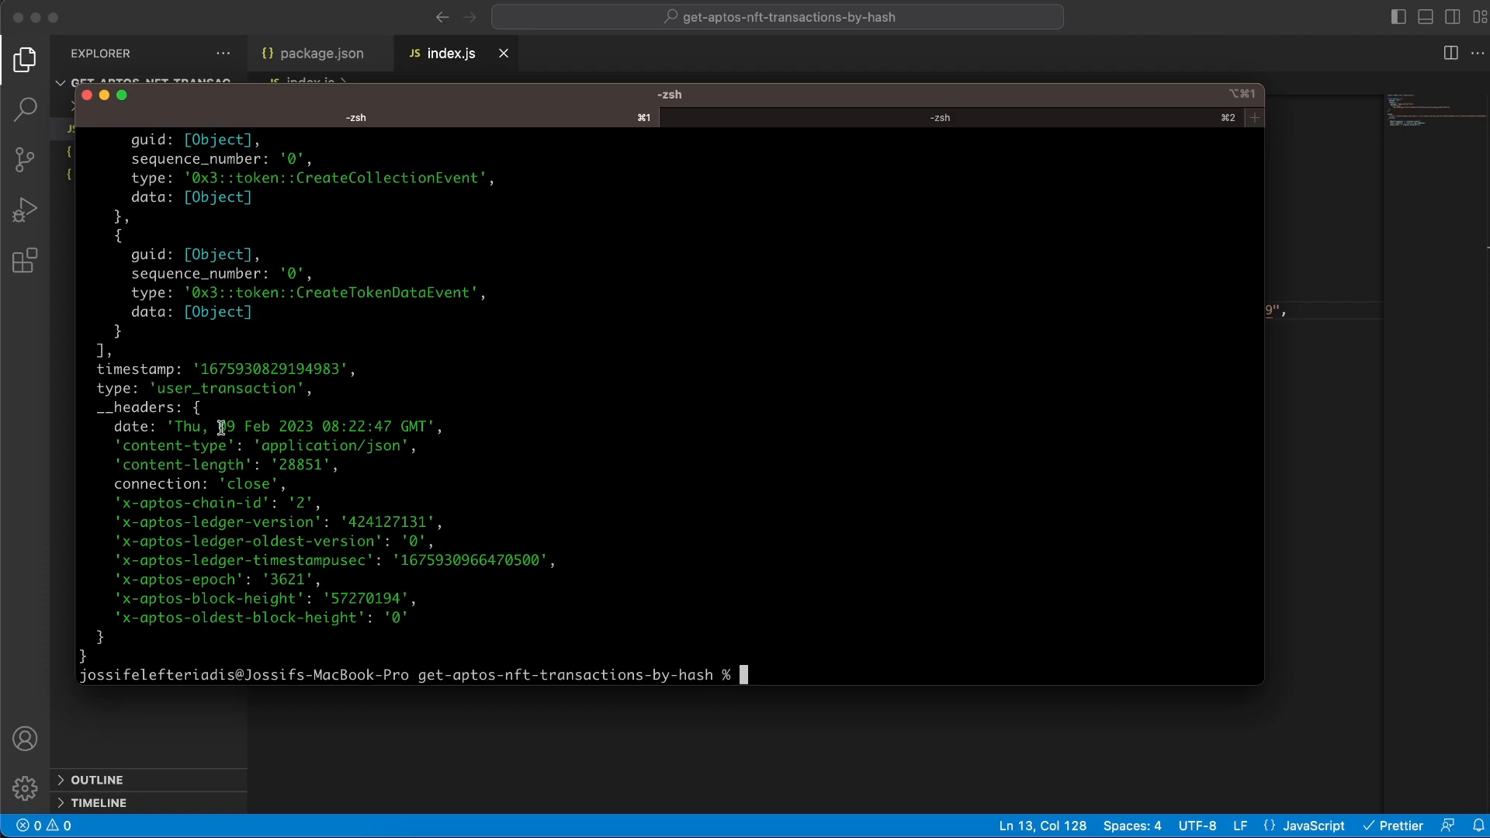
pyautogui.moveTo(372, 413)
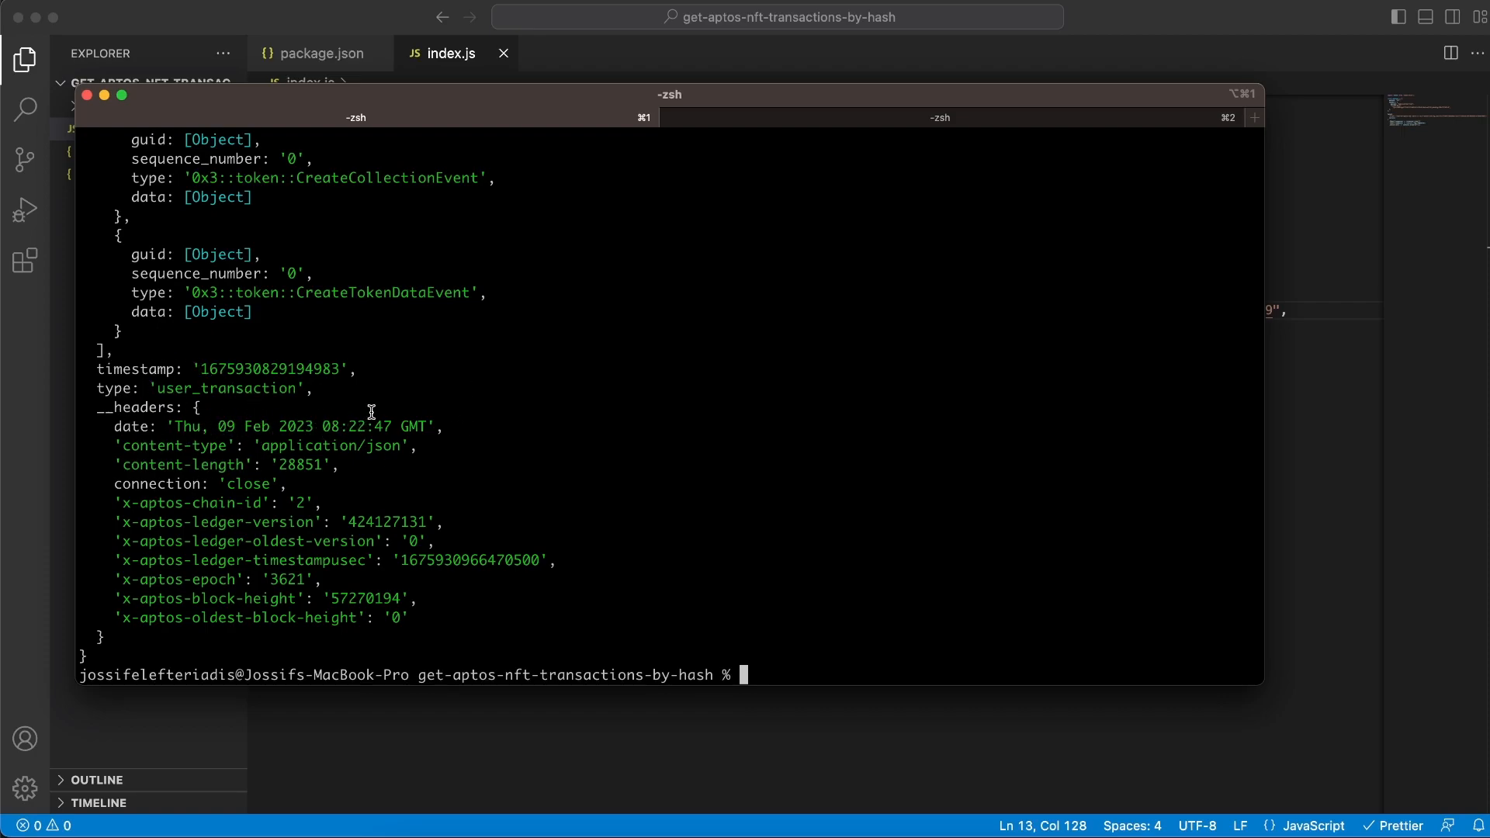
pyautogui.scroll(3)
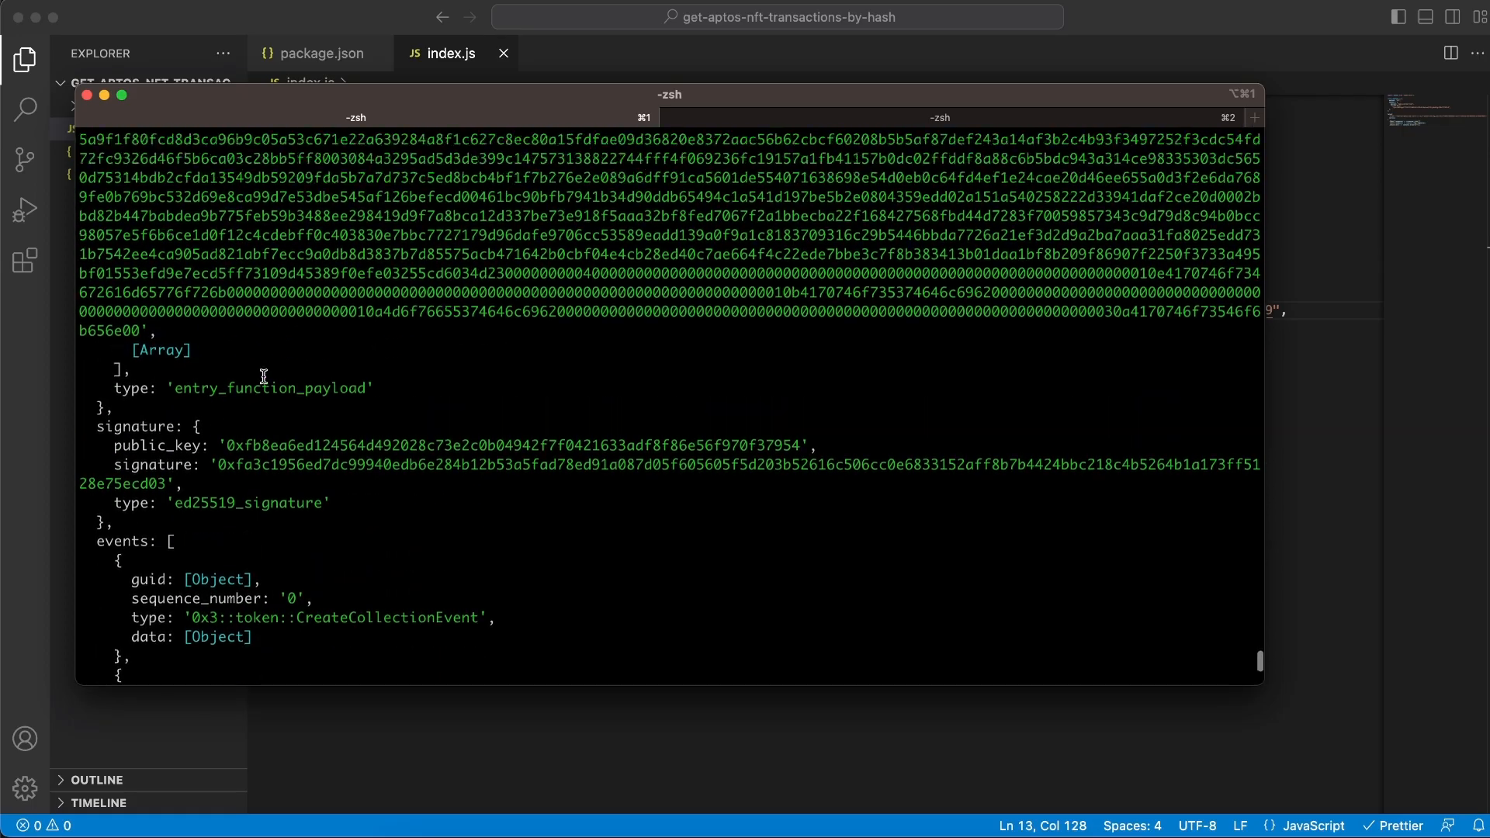
pyautogui.scroll(3)
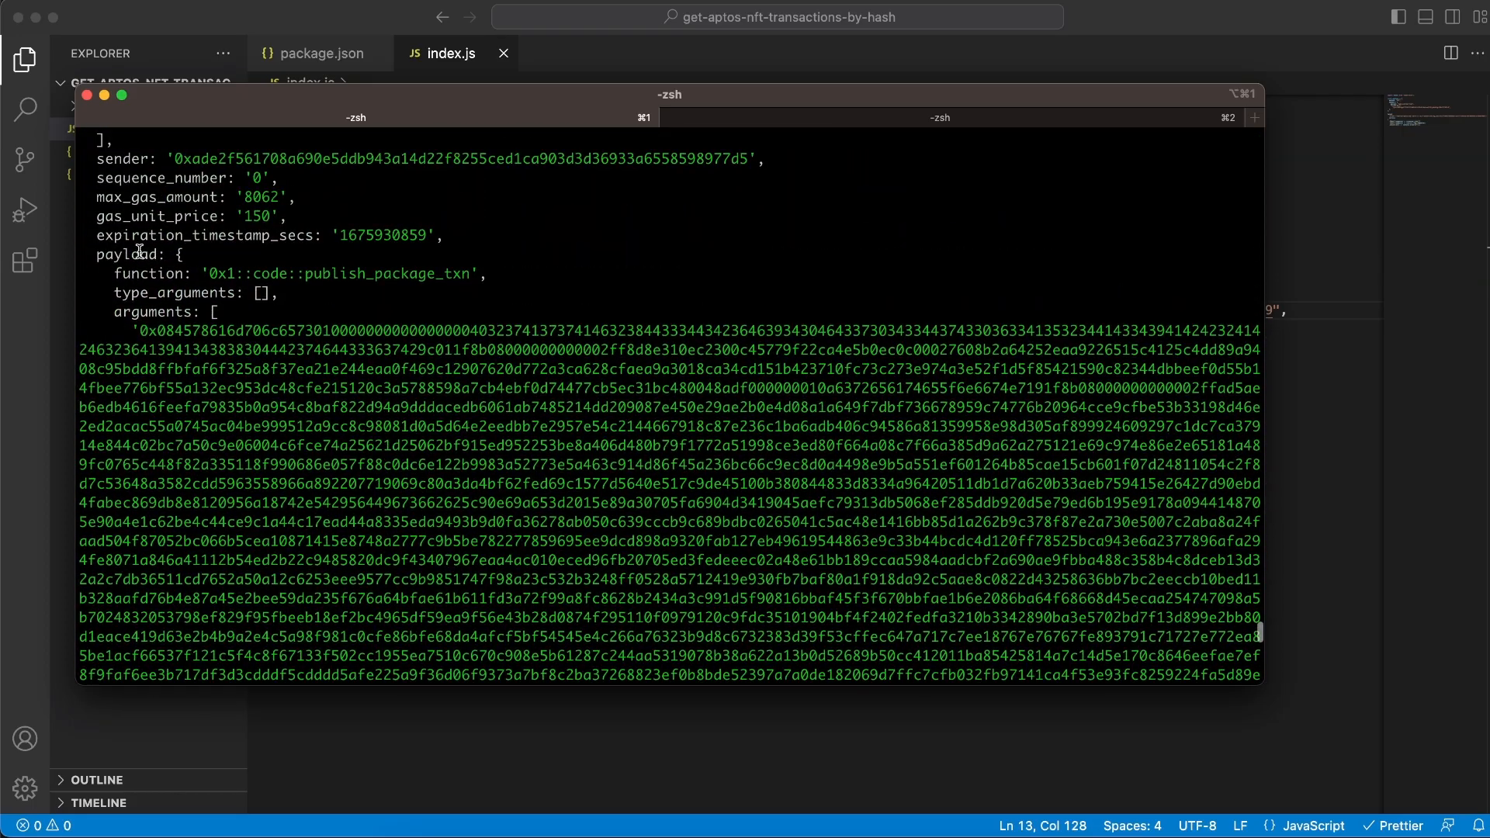
pyautogui.scroll(-3)
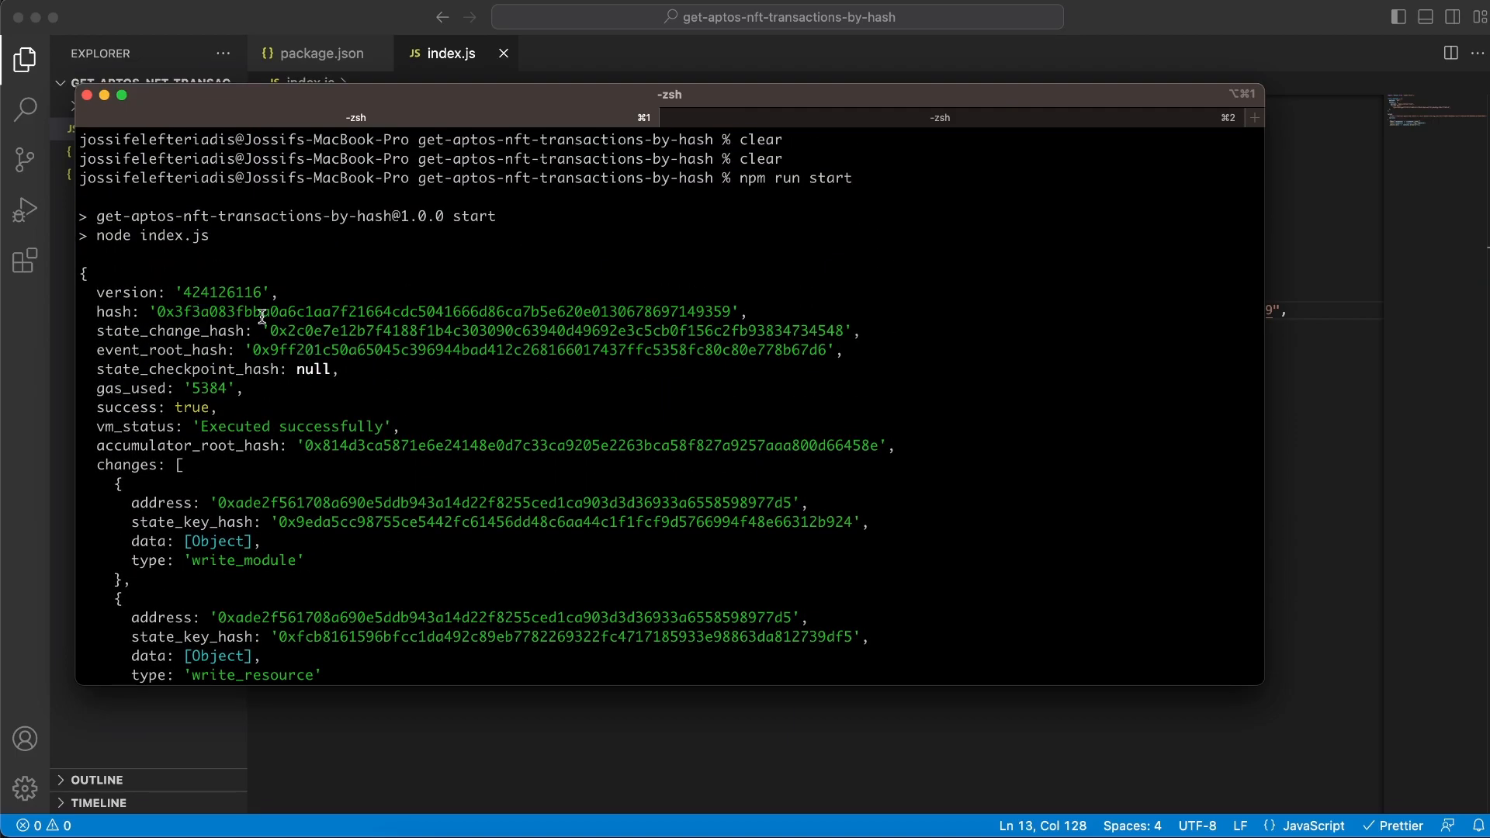
pyautogui.doubleClick(207, 388)
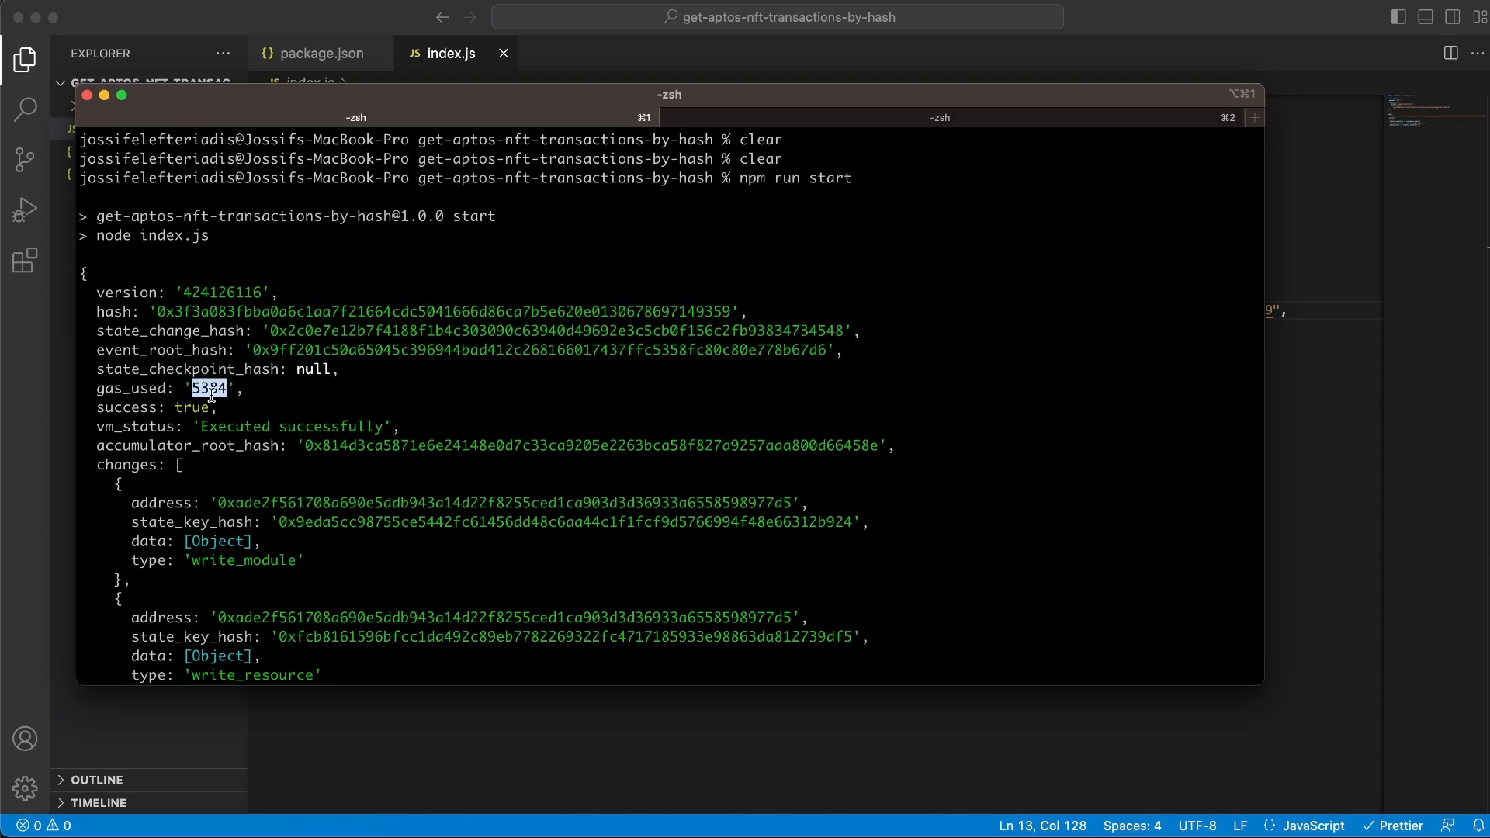
pyautogui.moveTo(744, 447)
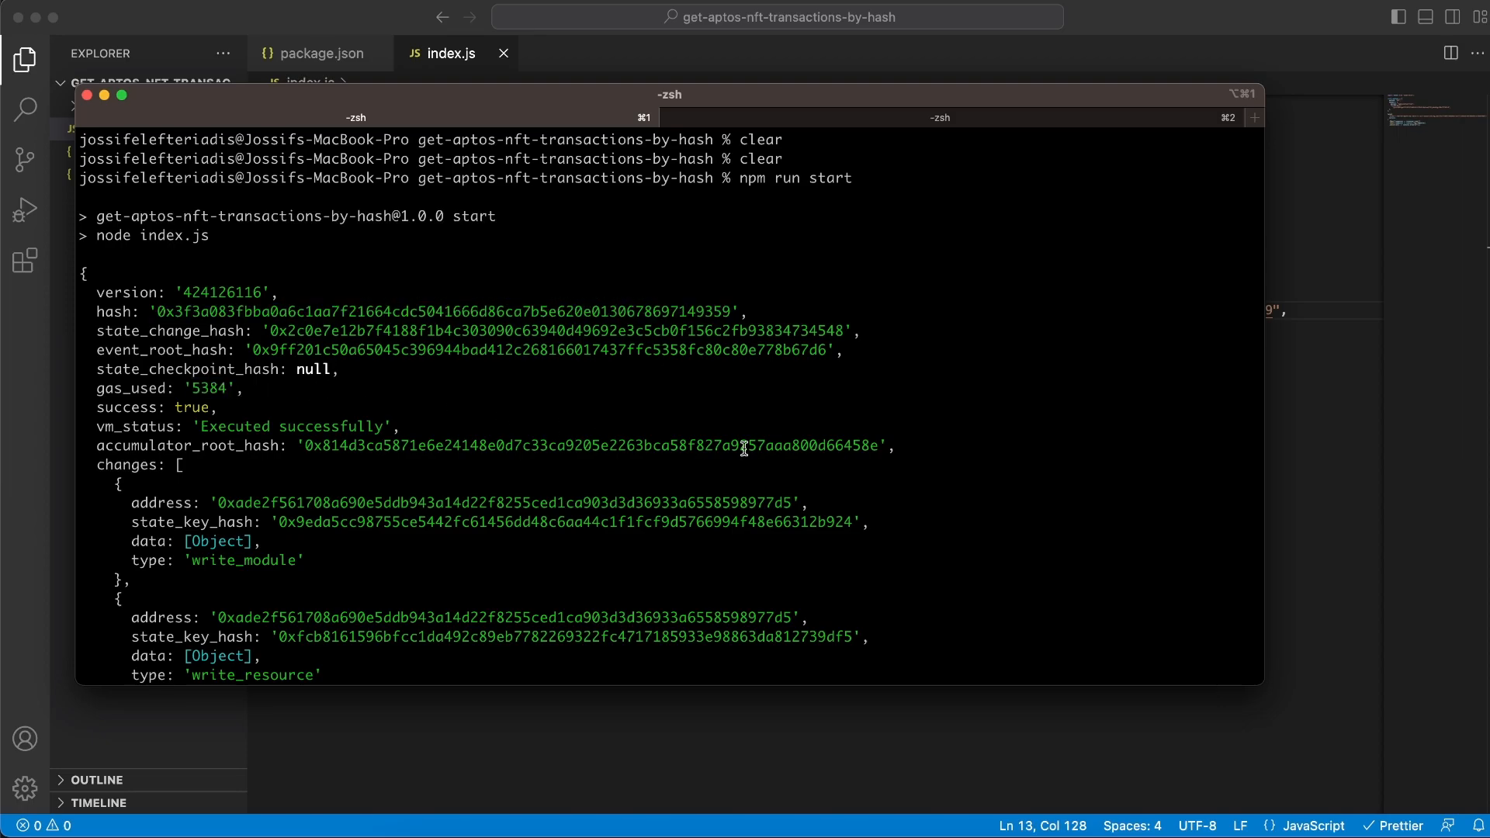
pyautogui.moveTo(672, 430)
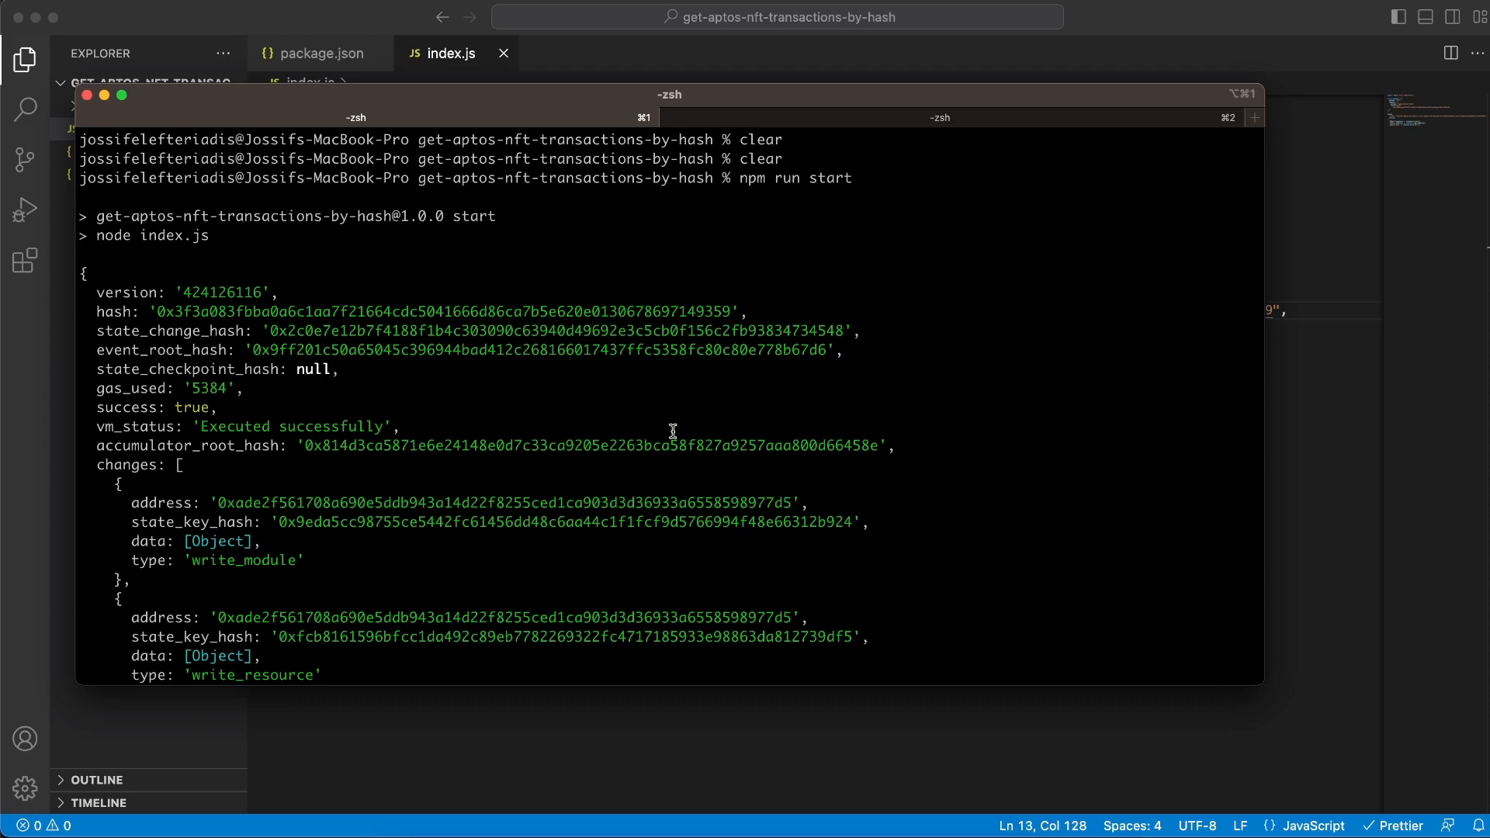
pyautogui.moveTo(756, 420)
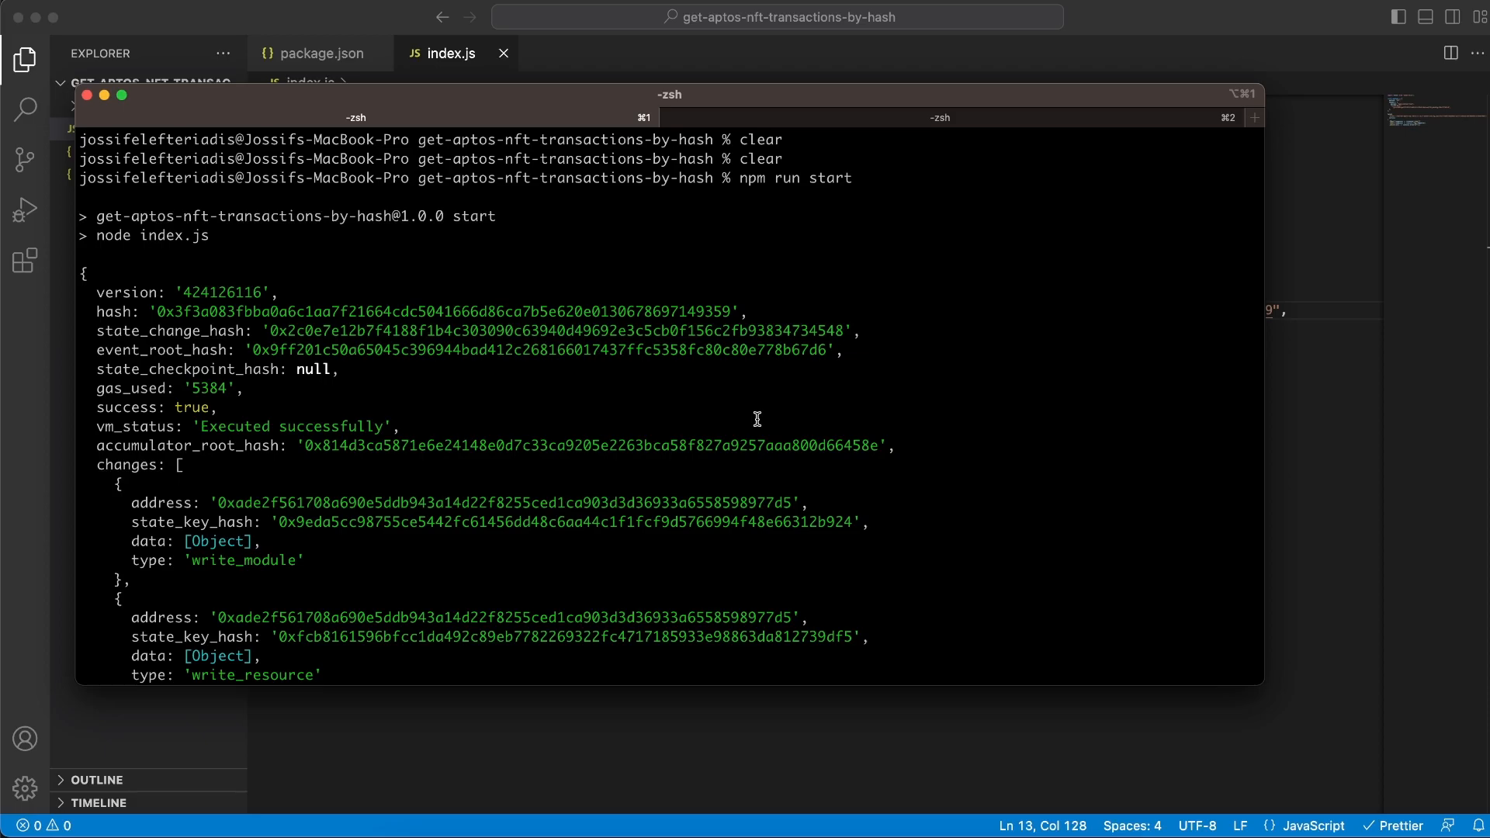
pyautogui.moveTo(911, 401)
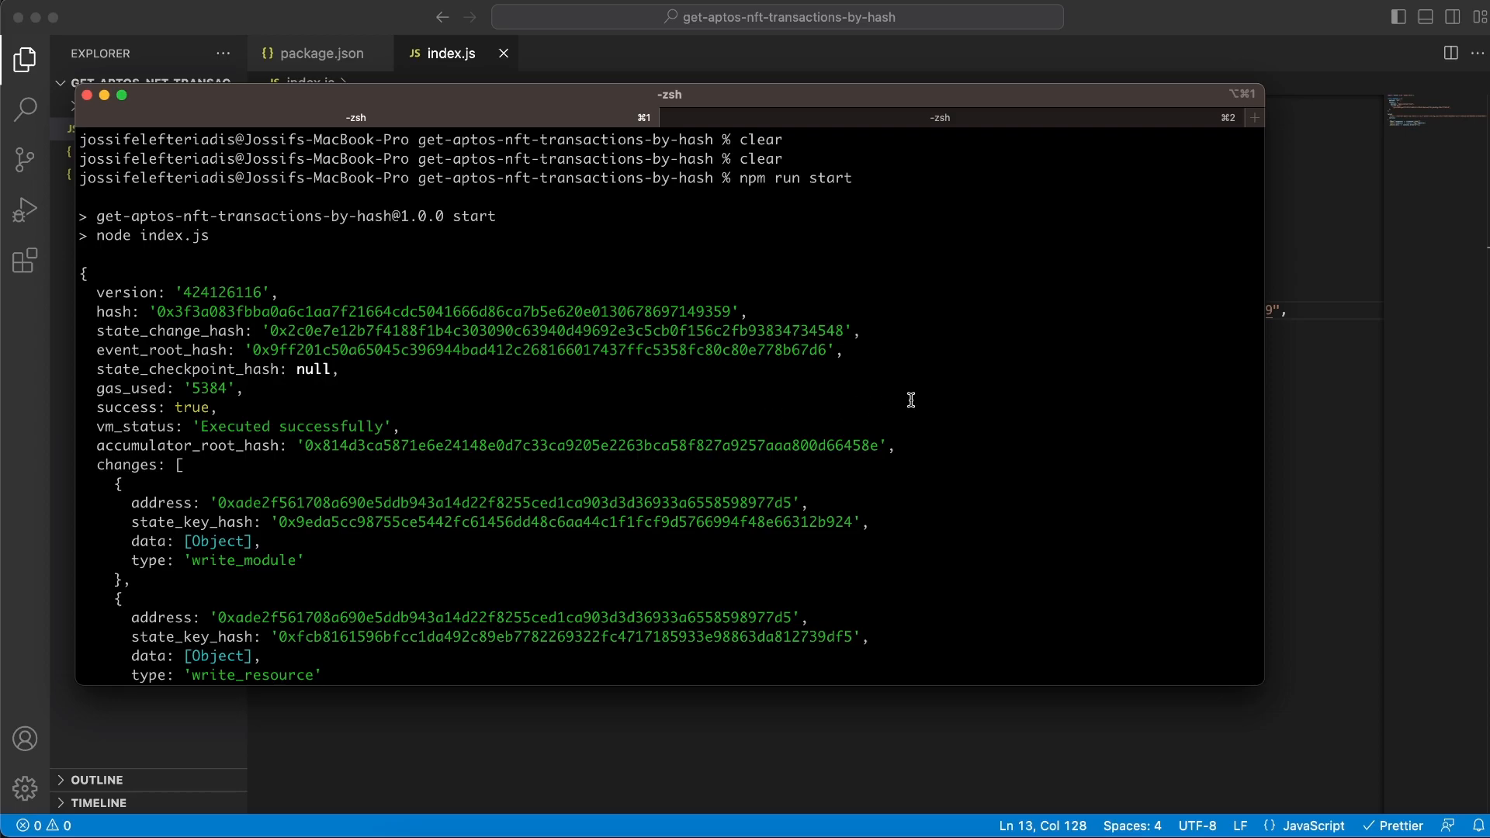